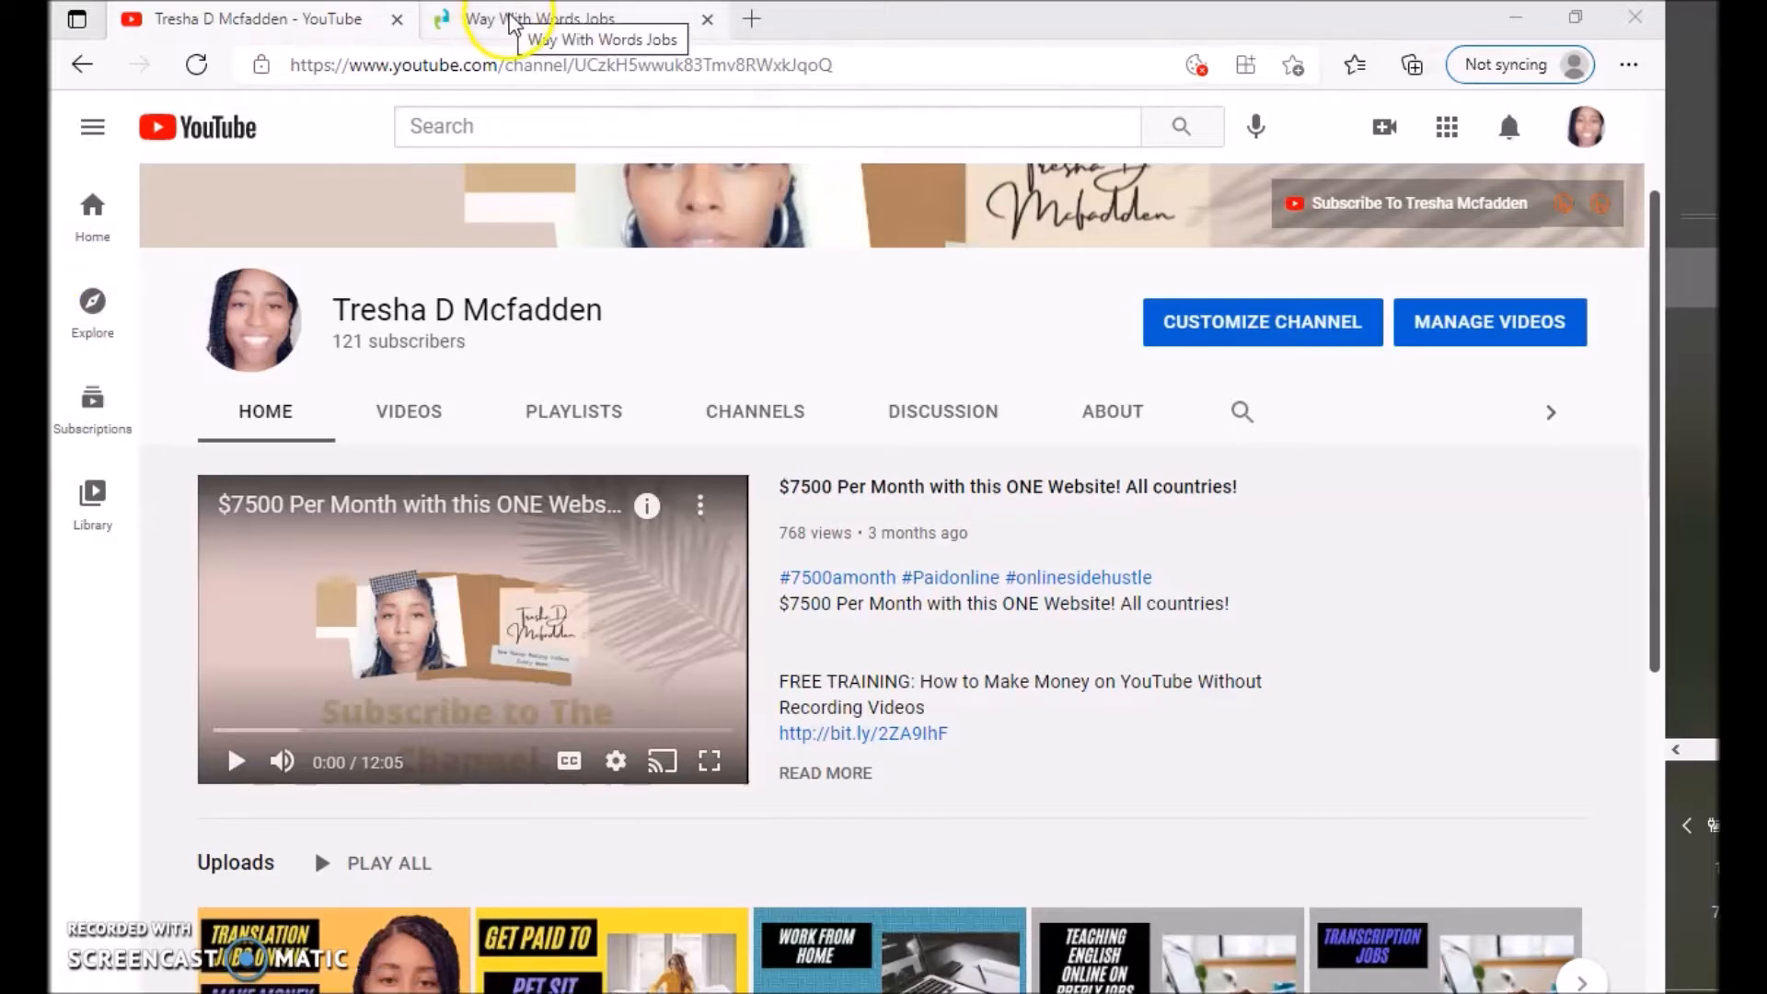
# - Switch from the YouTube channel to the Way With Words Jobs home page with its sign-up form
pyautogui.click(539, 19)
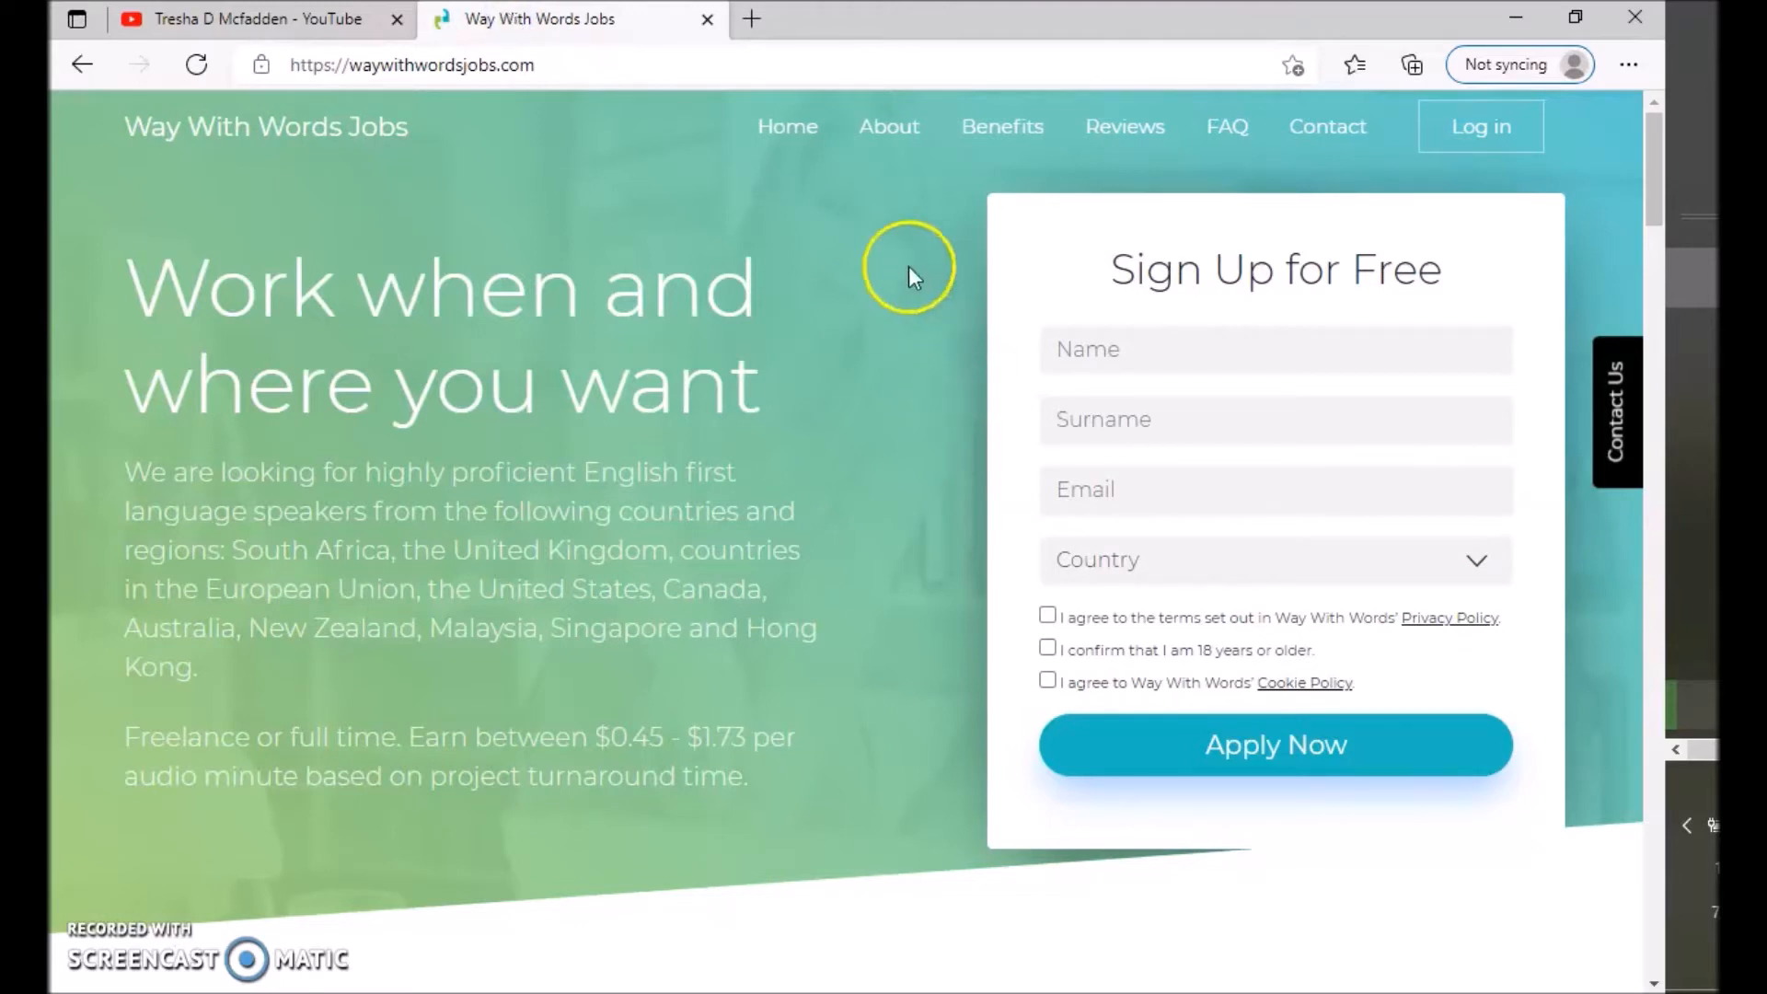
pyautogui.moveTo(473, 333)
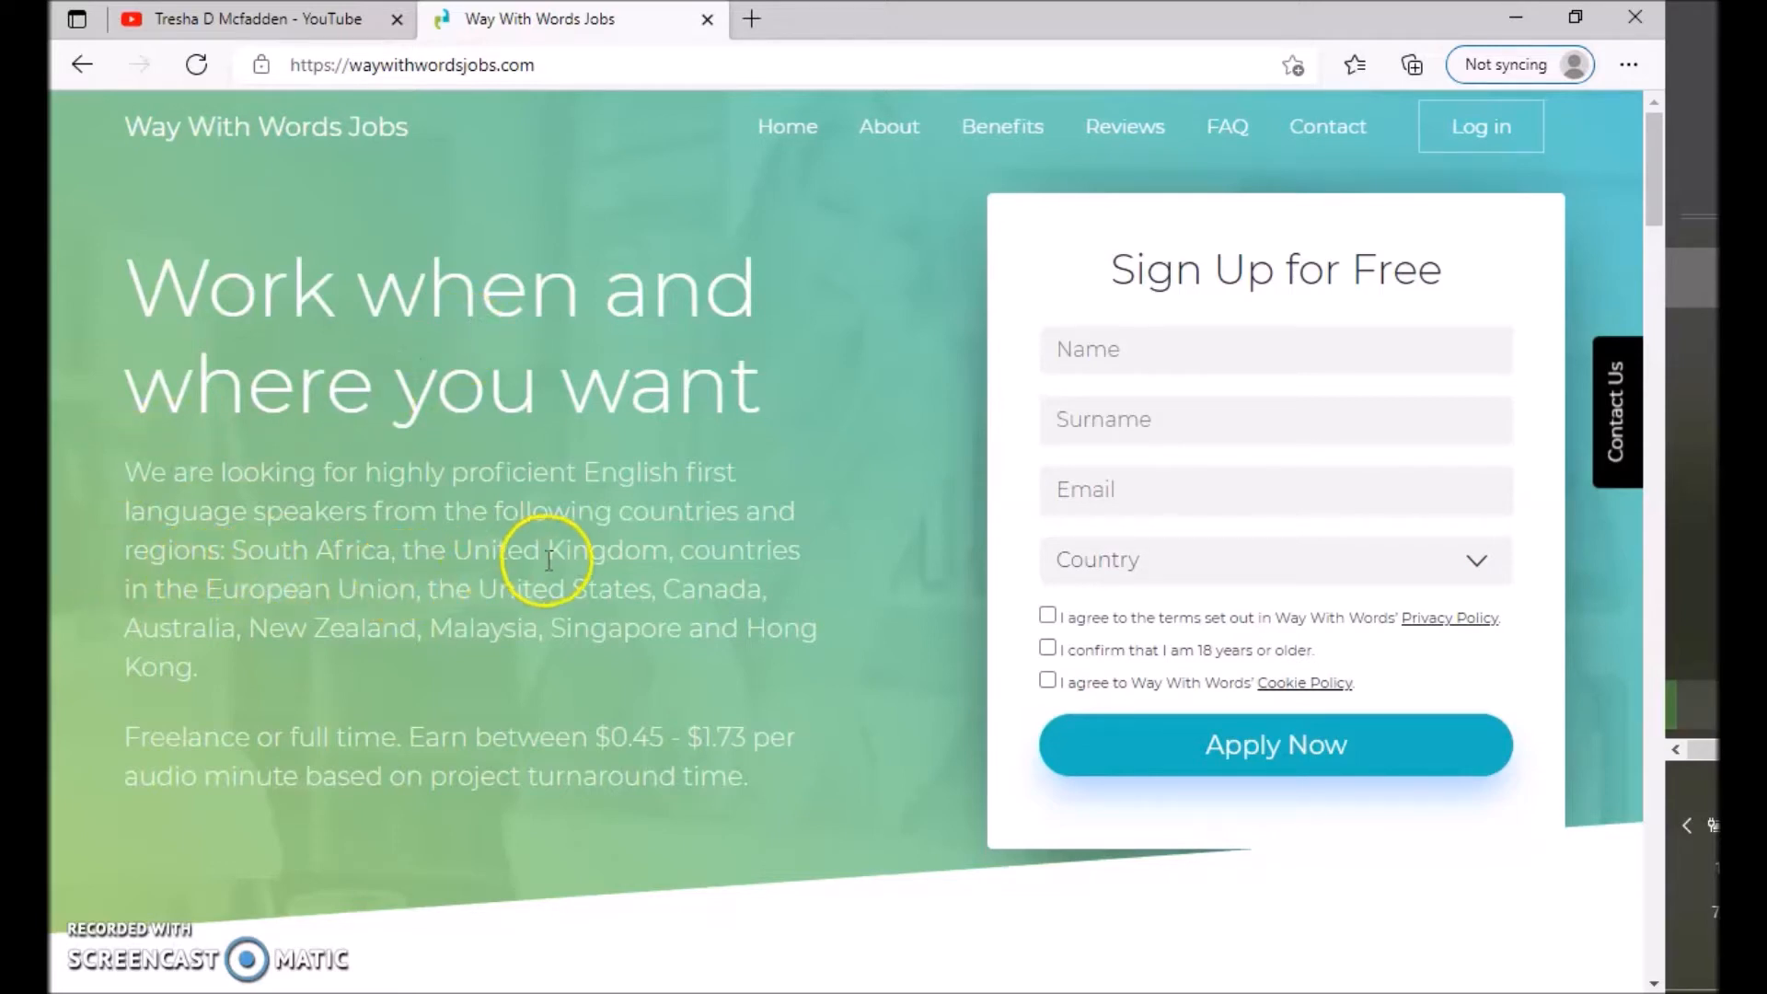
pyautogui.moveTo(259, 589)
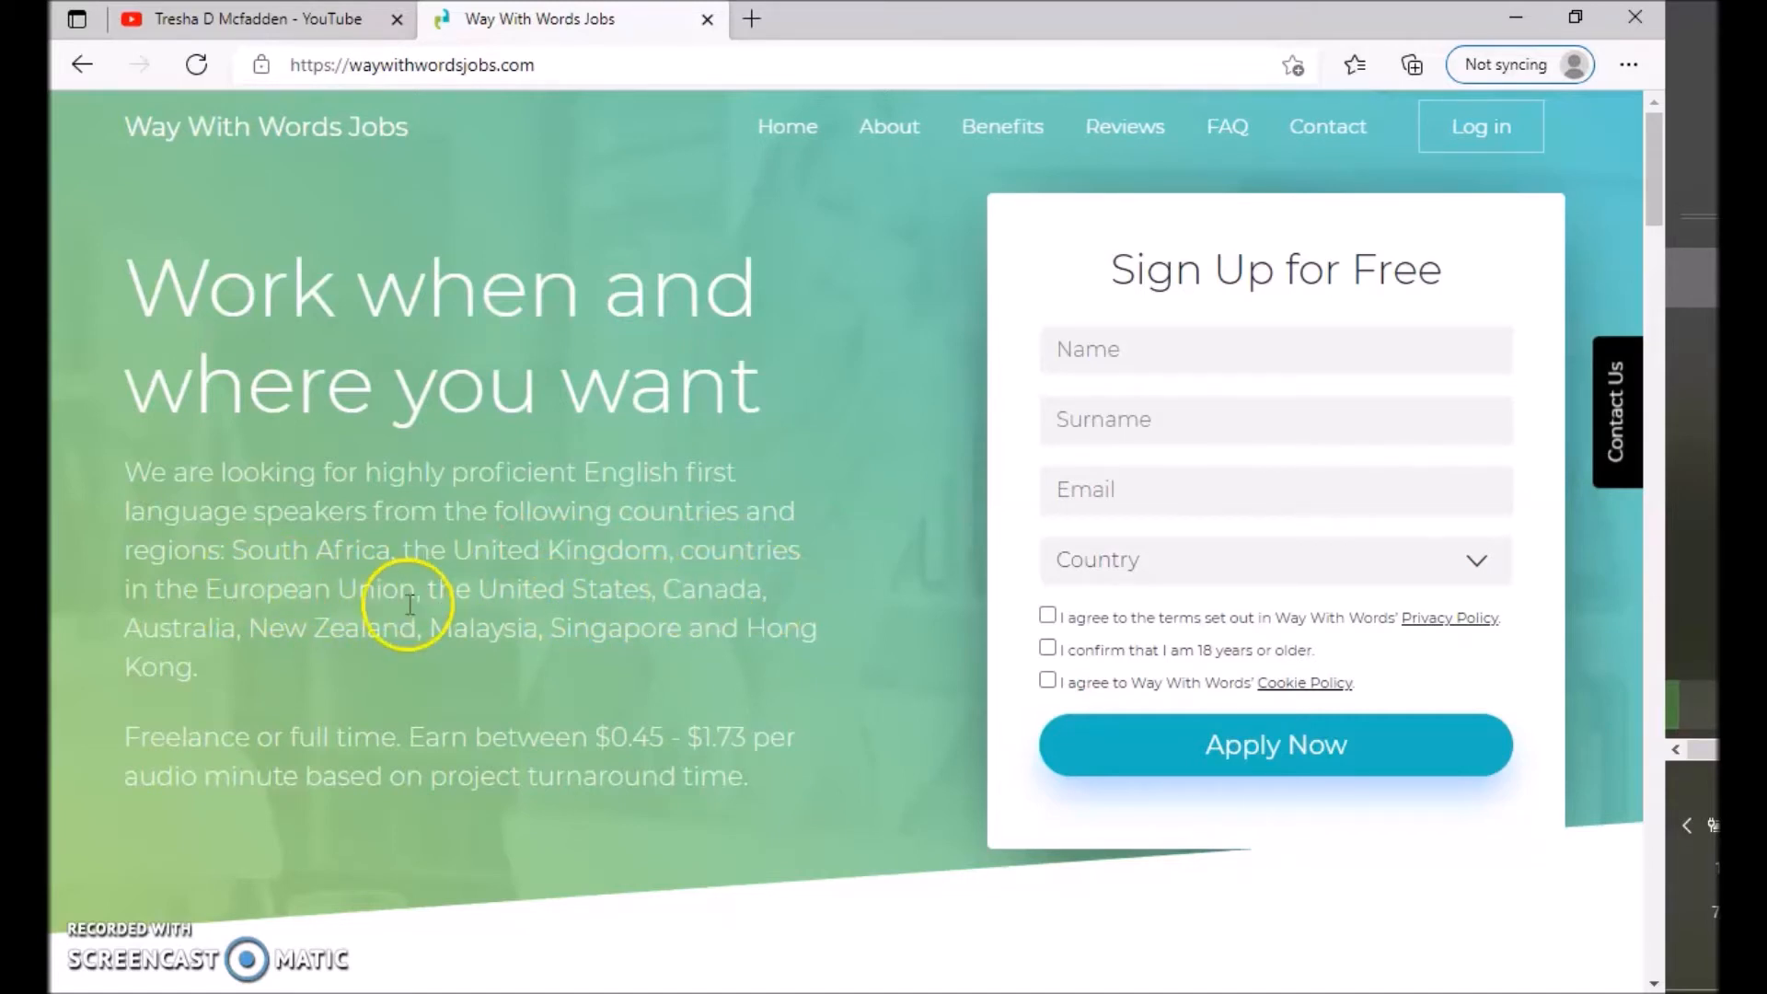
pyautogui.moveTo(270, 640)
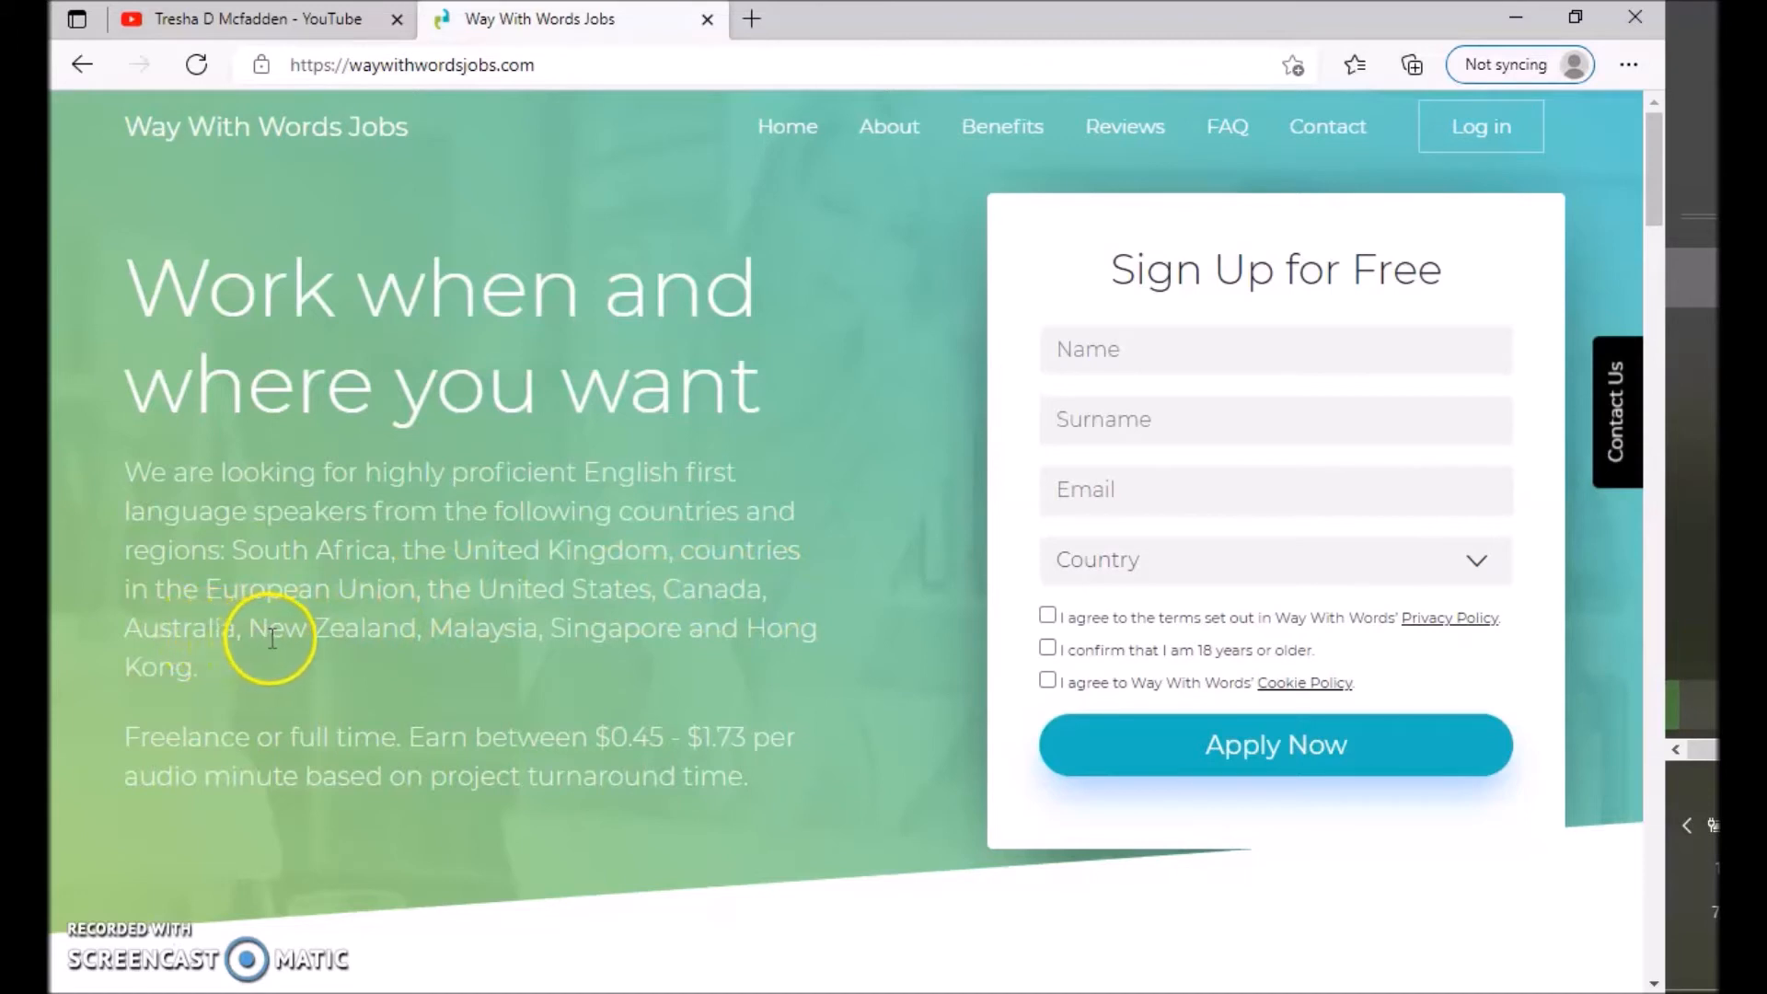
pyautogui.moveTo(552, 653)
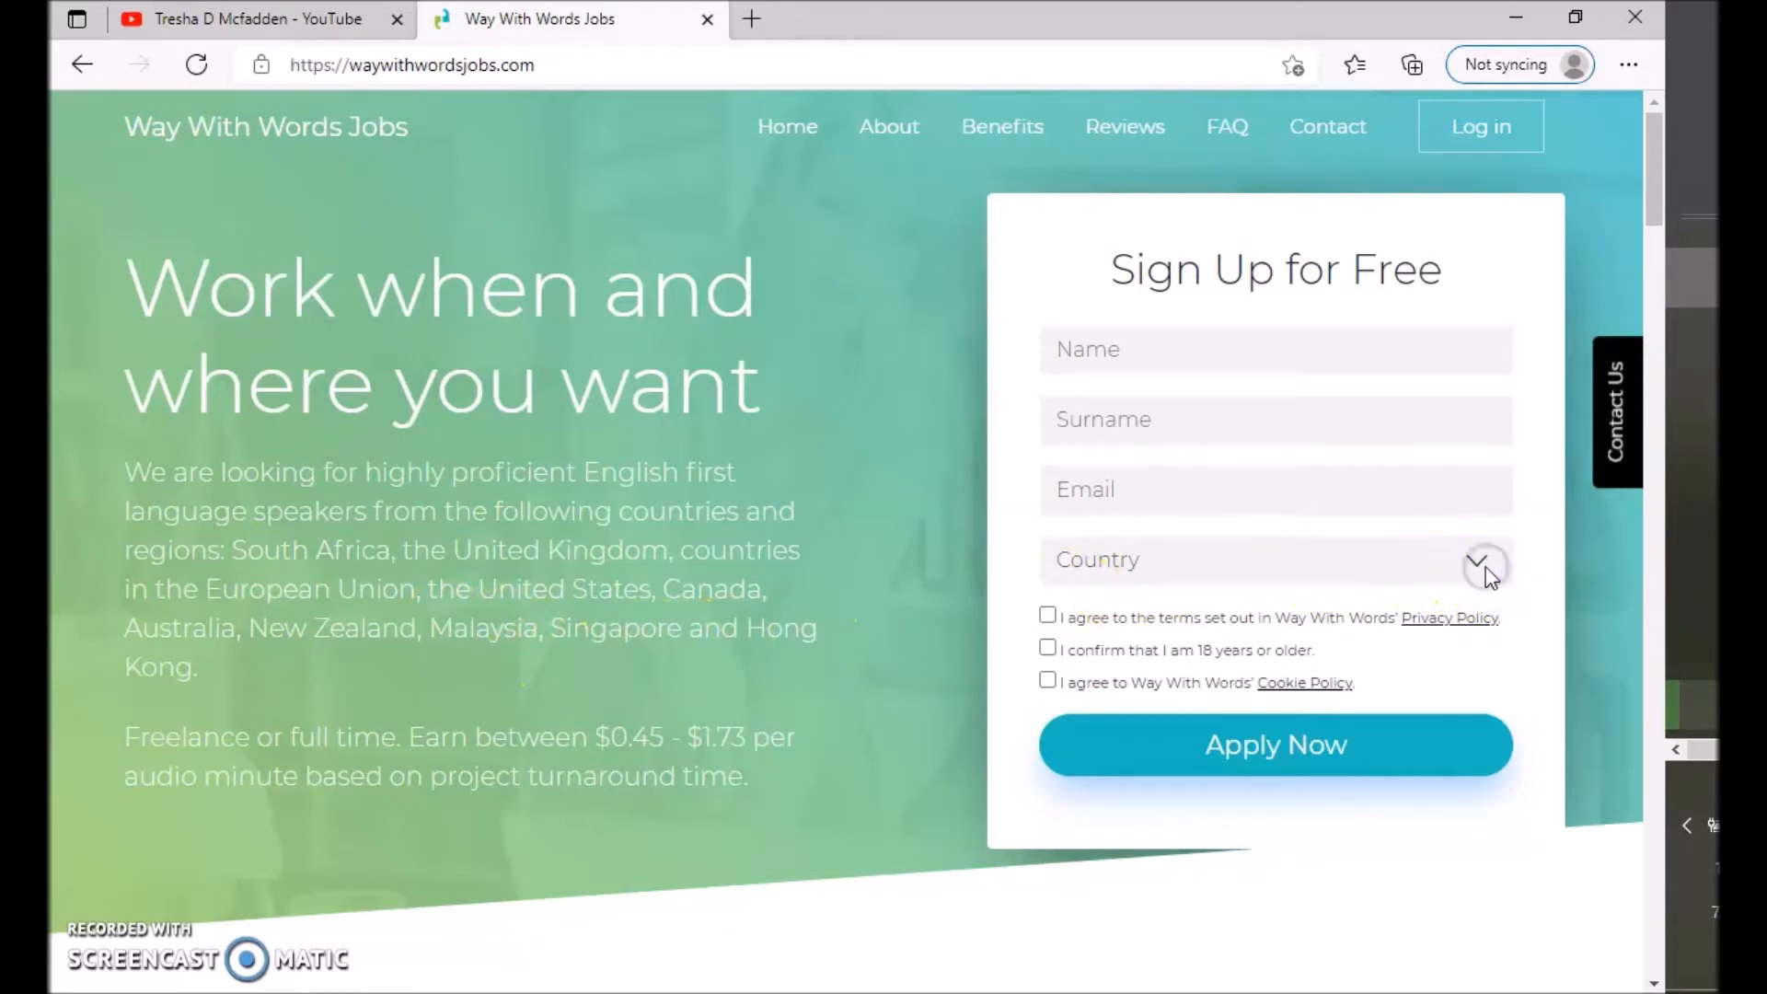
pyautogui.click(1482, 563)
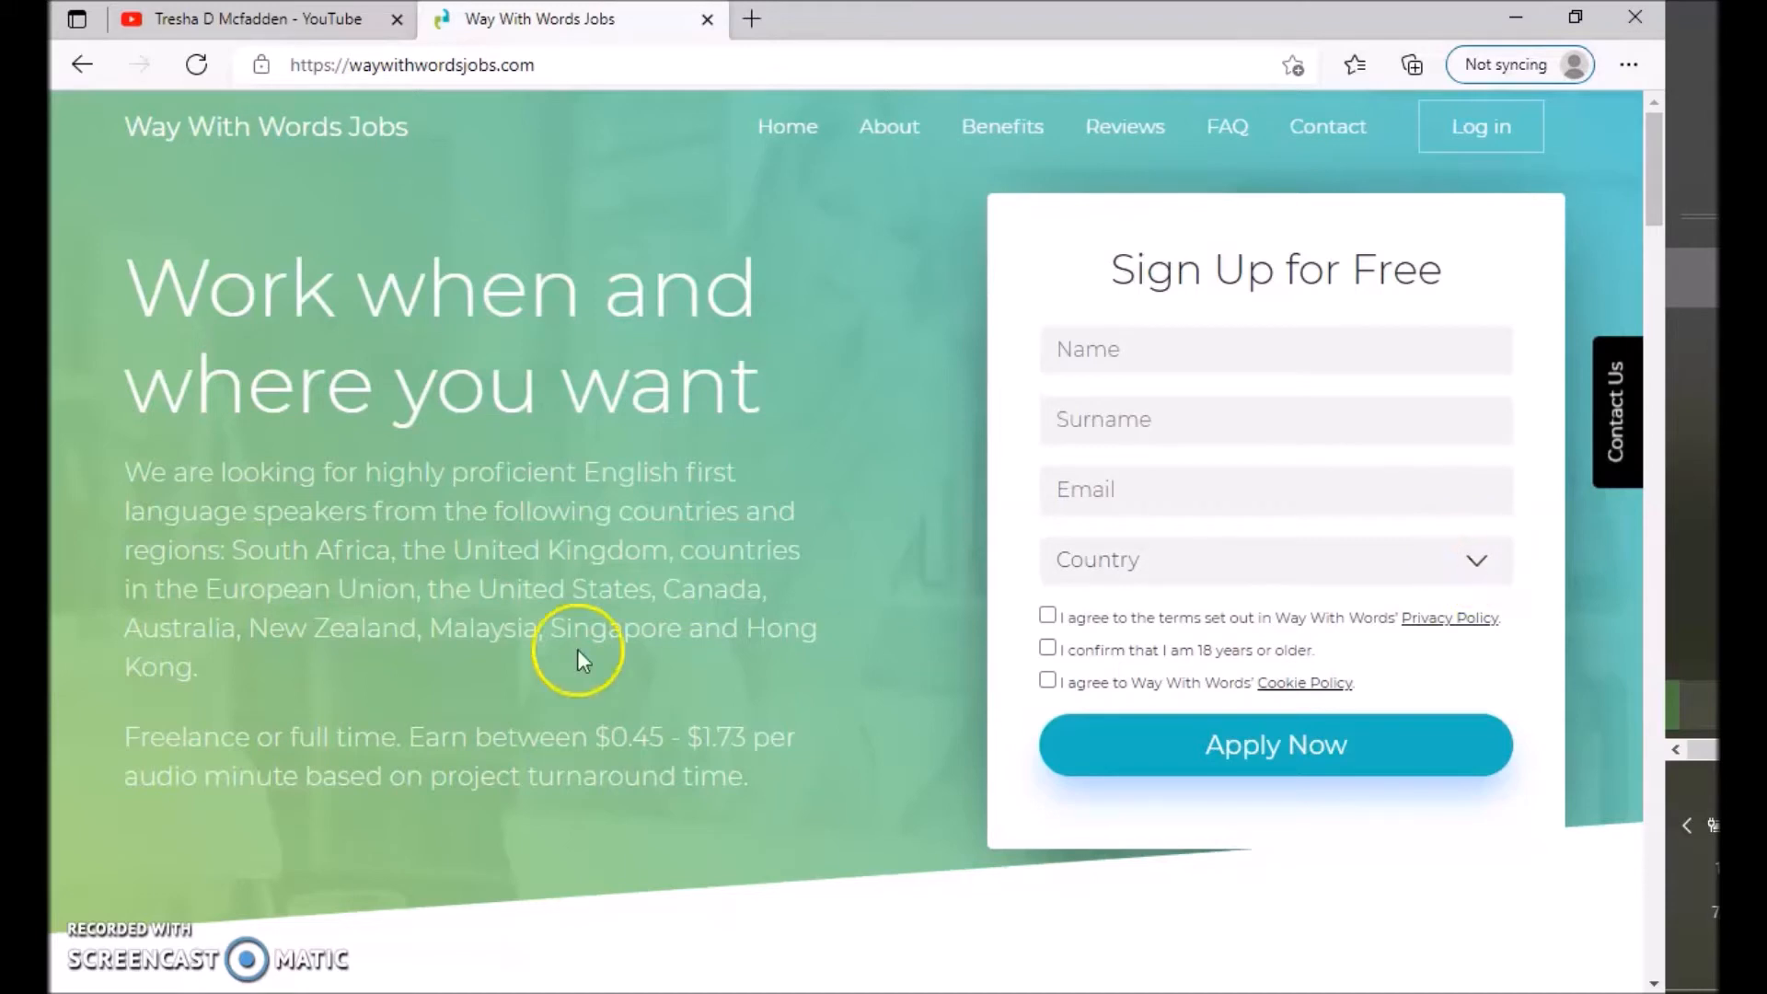
pyautogui.moveTo(1464, 383)
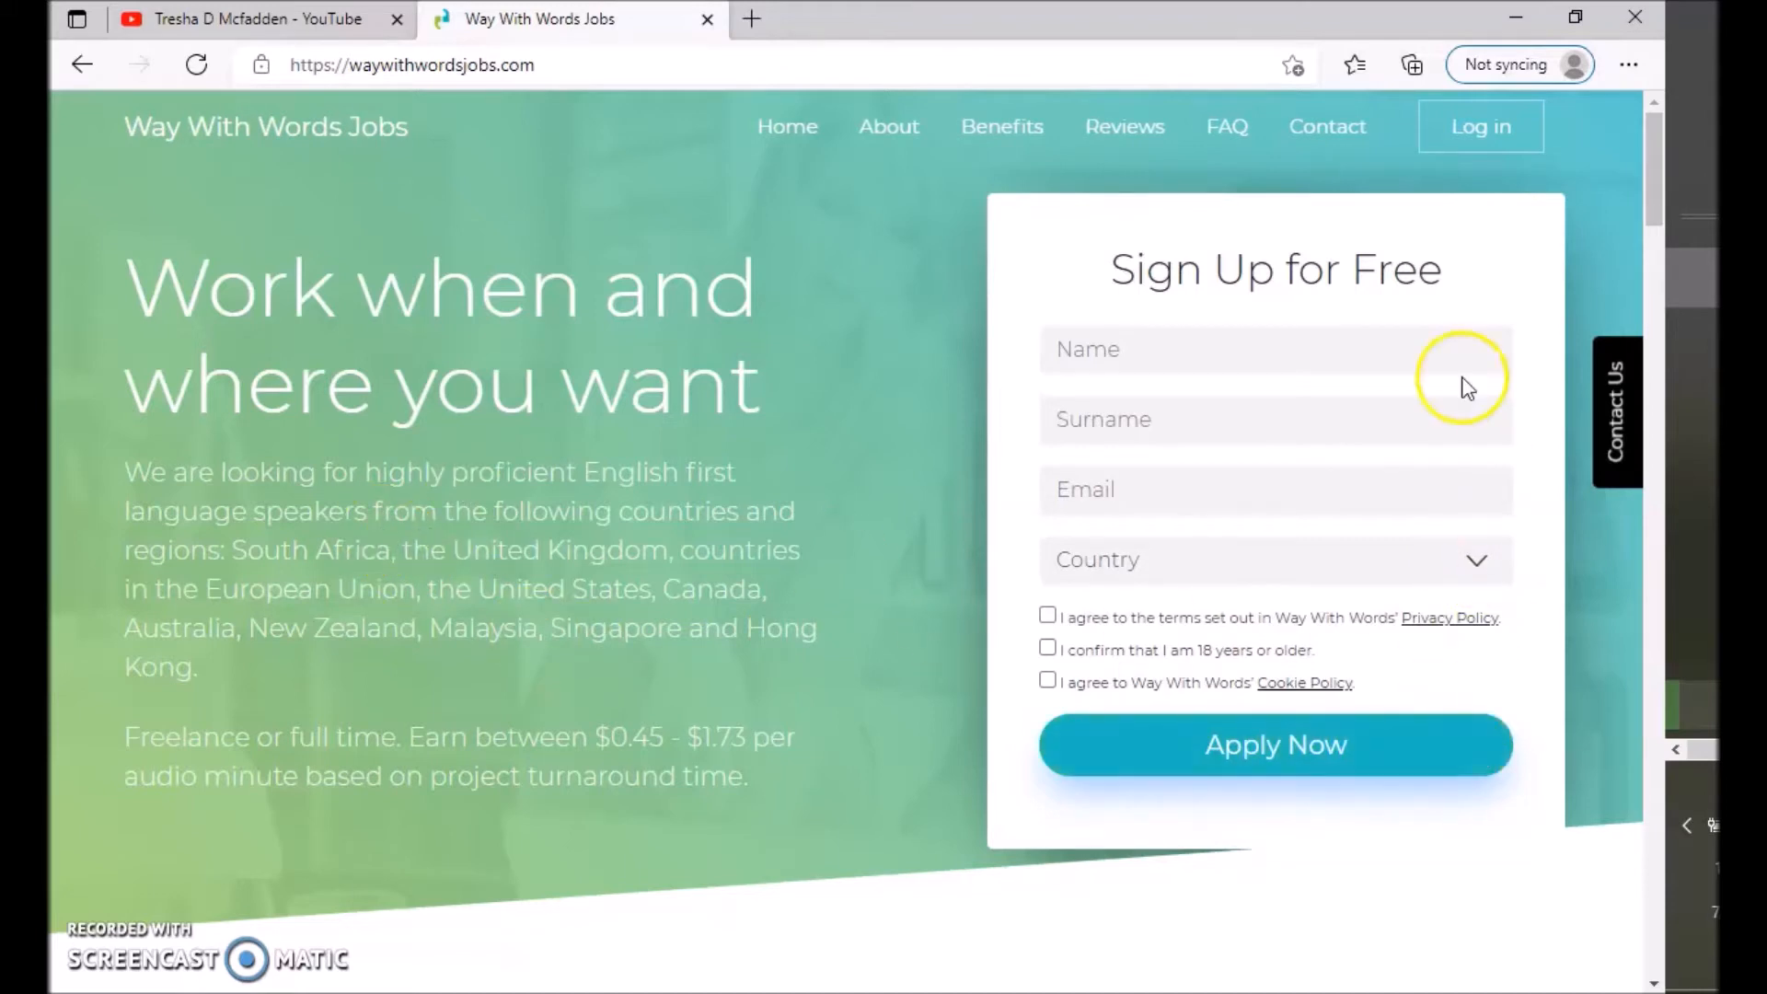
pyautogui.moveTo(1477, 563)
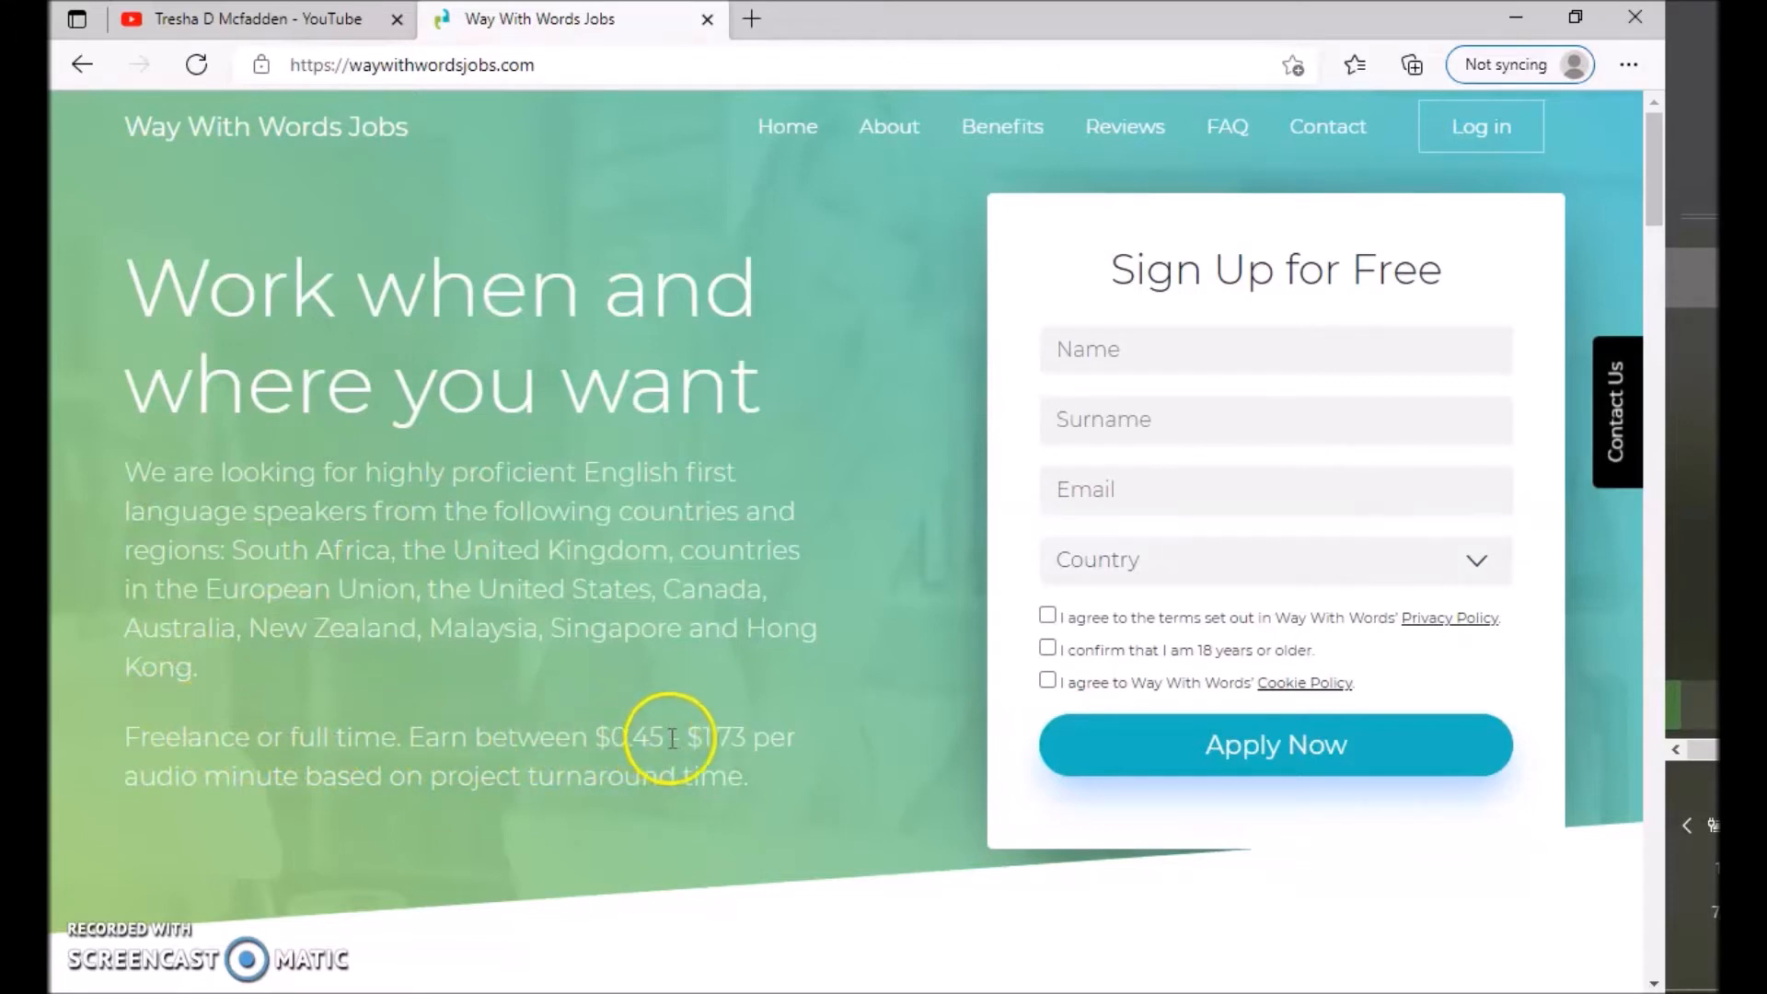
pyautogui.moveTo(232, 770)
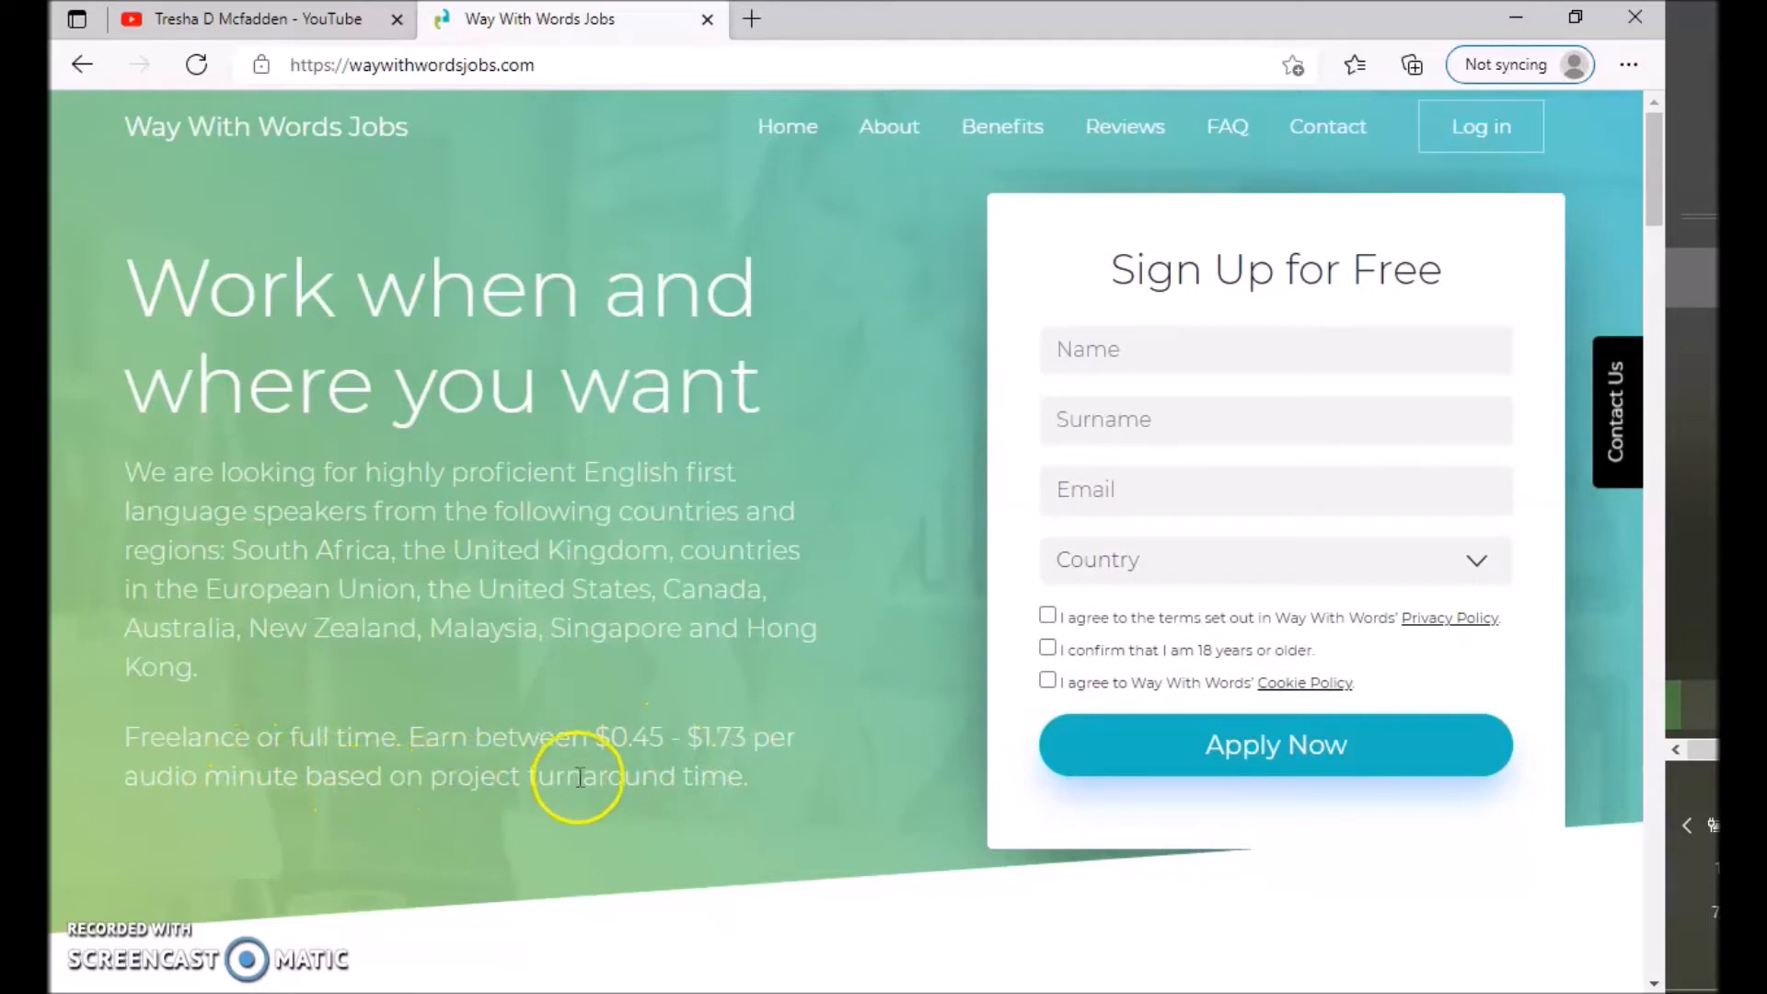
pyautogui.moveTo(537, 284)
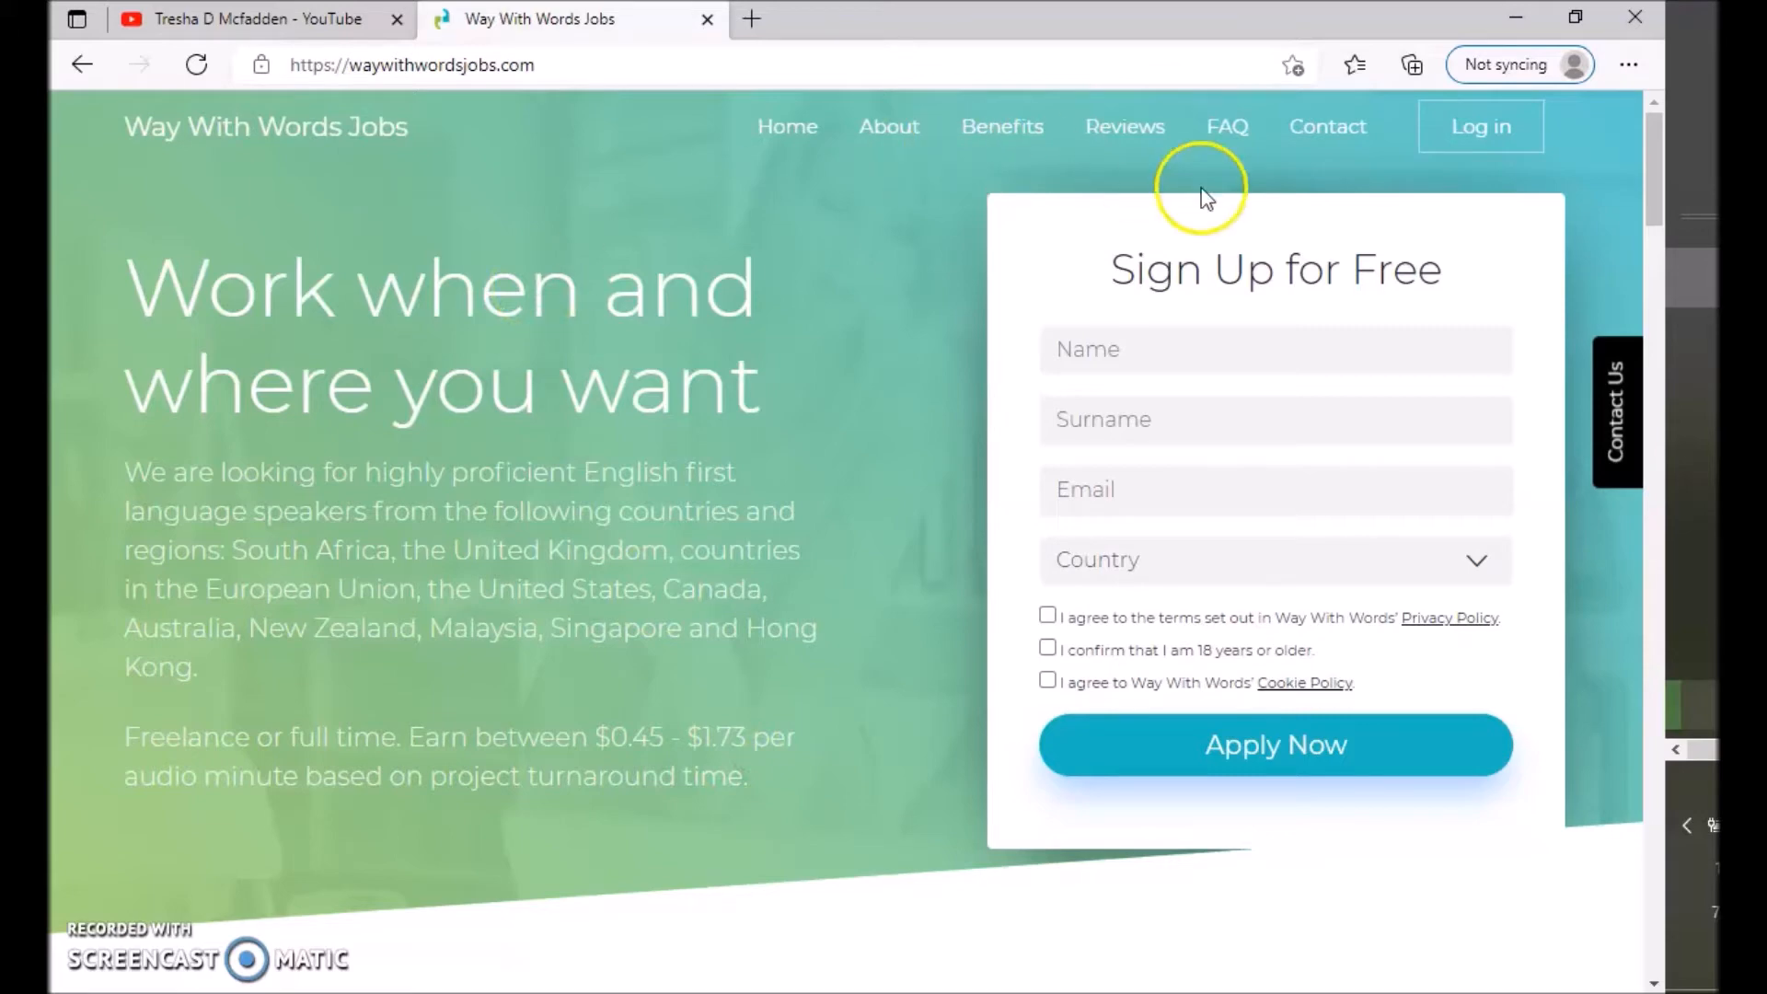
# - Scroll past 'Who is Way With Words?' to the 'join our global team of transcribers' pitch
pyautogui.scroll(-3)
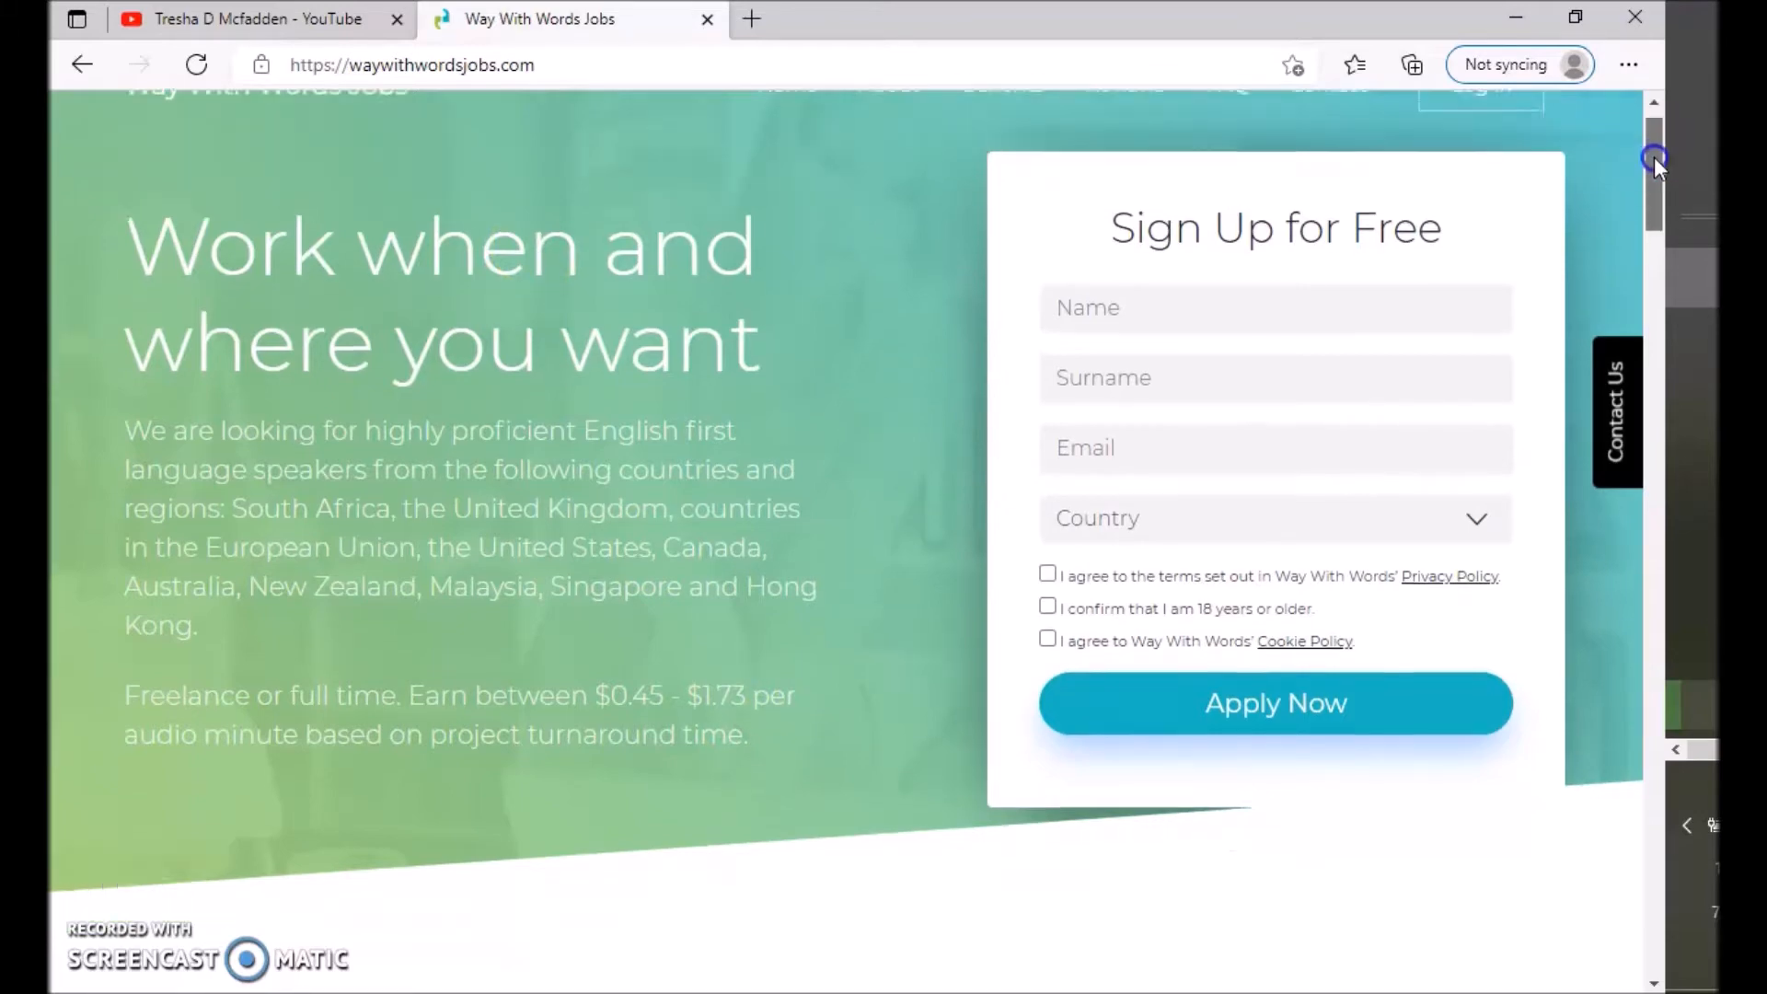
pyautogui.scroll(-3)
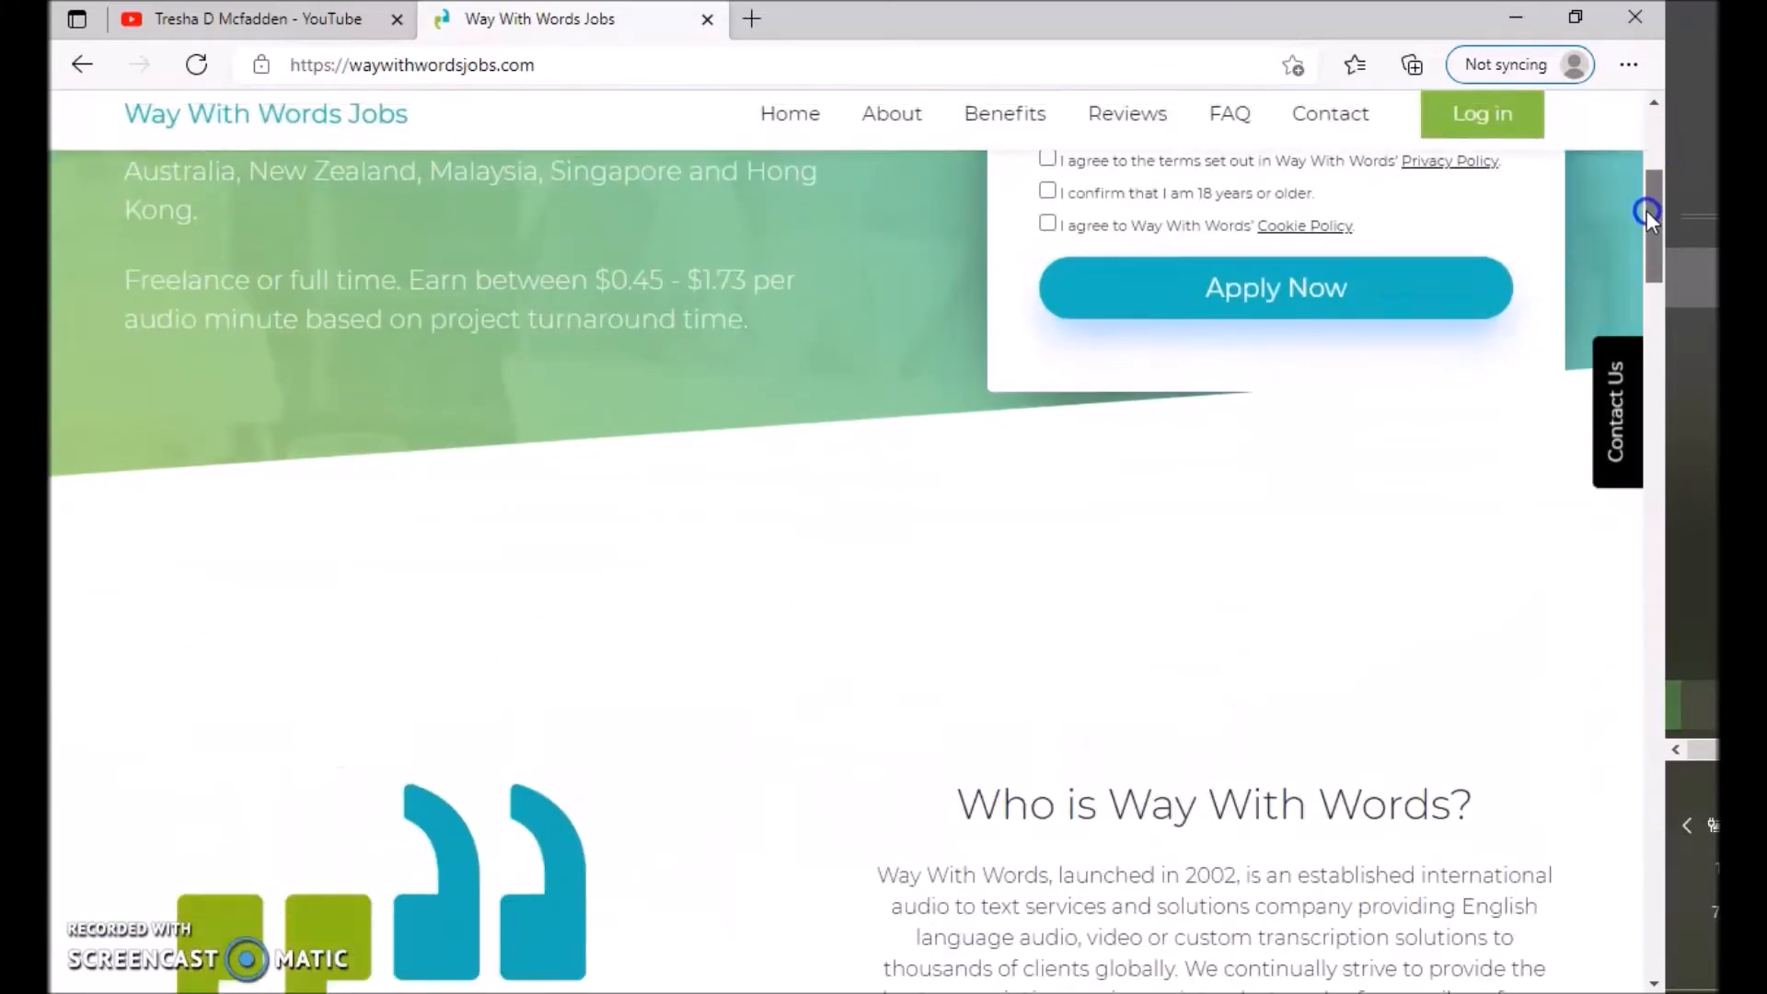
pyautogui.scroll(-3)
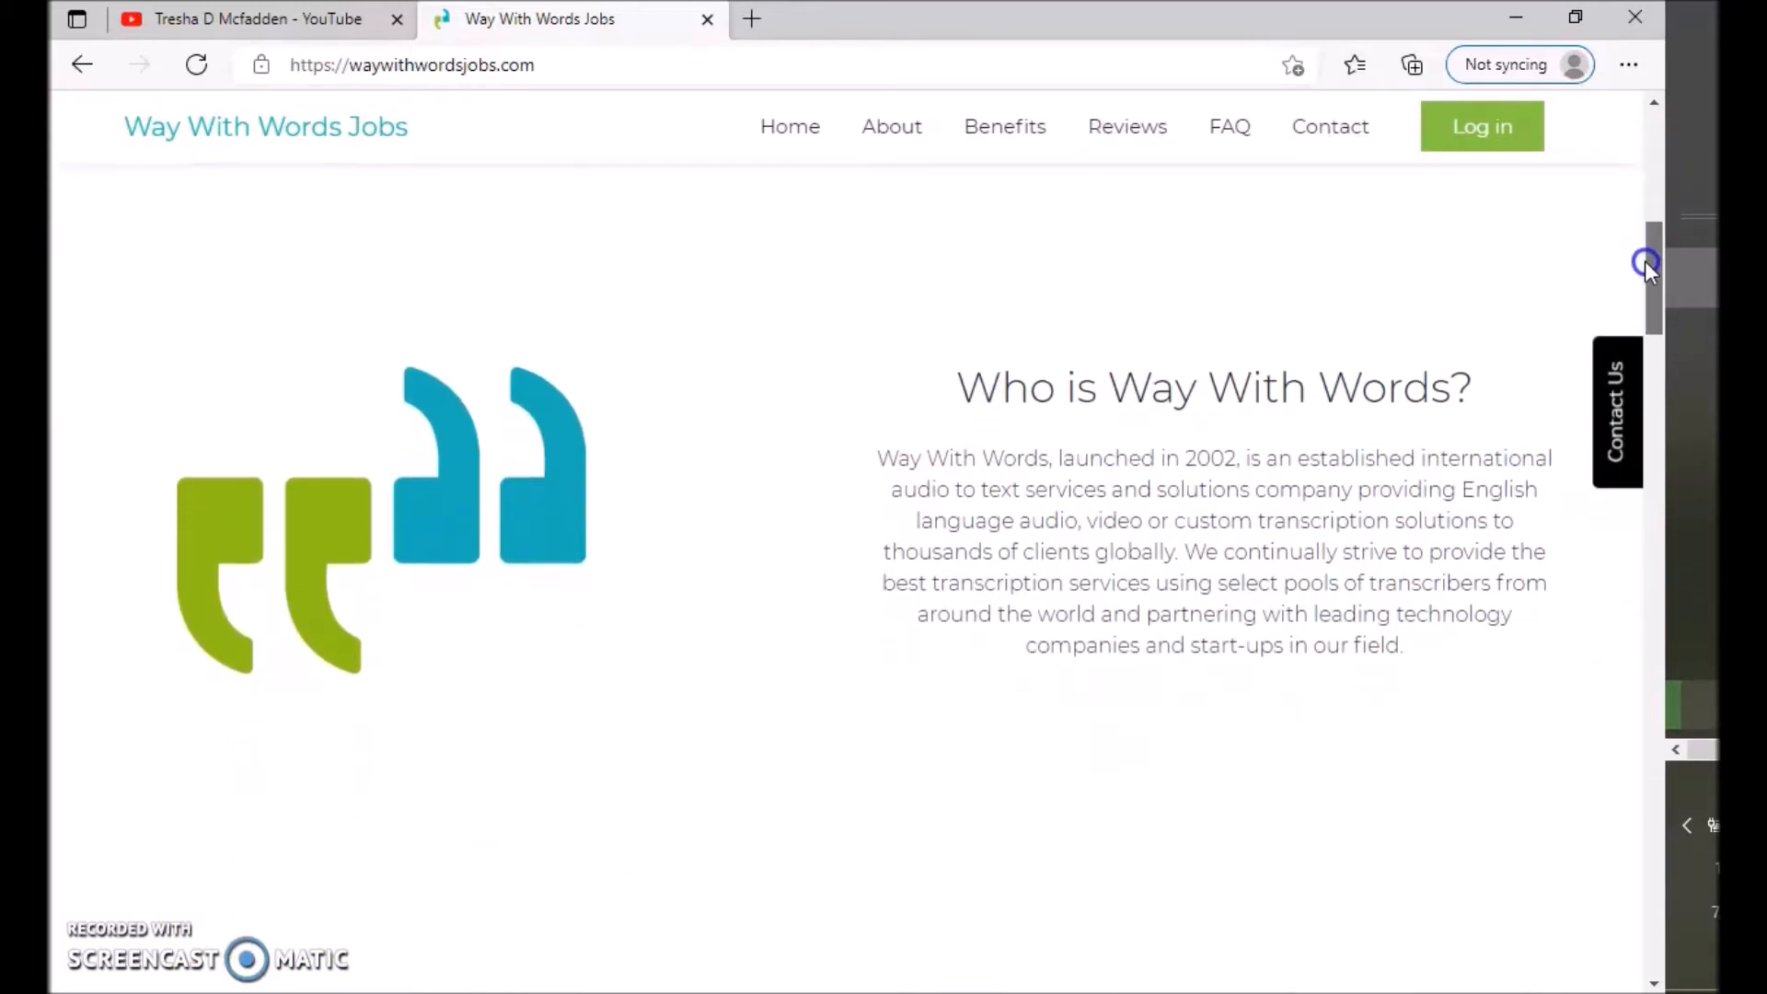
pyautogui.scroll(-3)
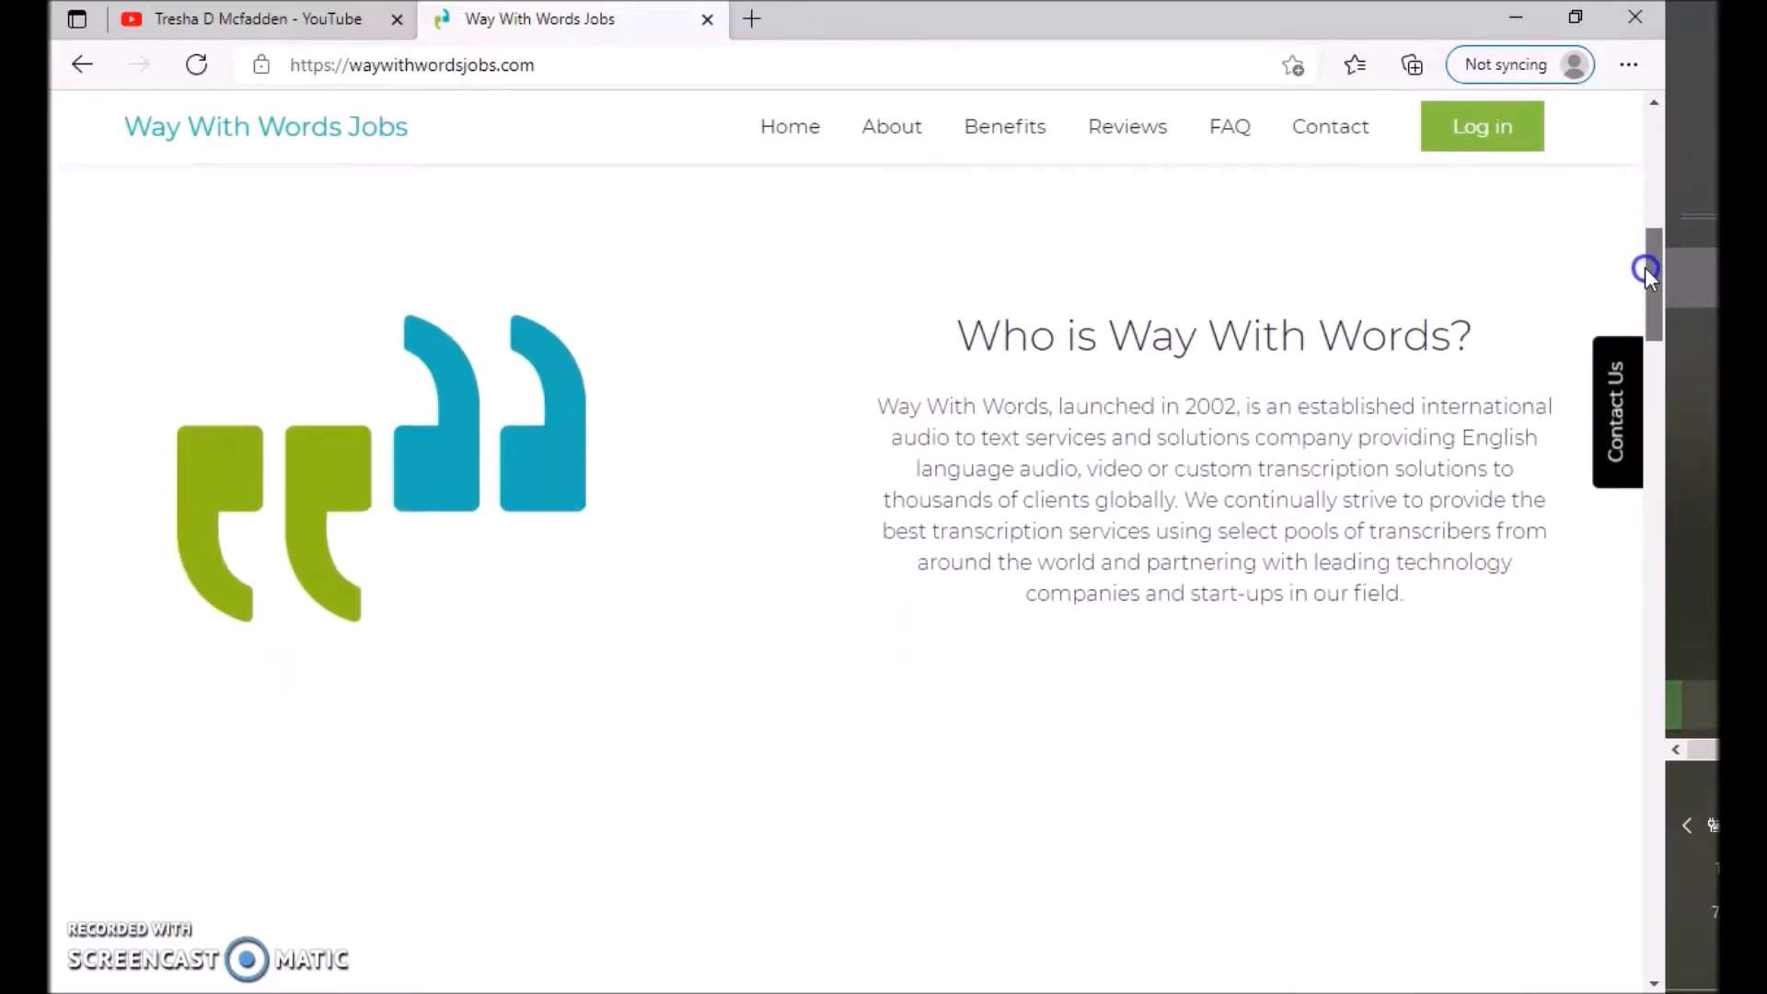
pyautogui.scroll(-3)
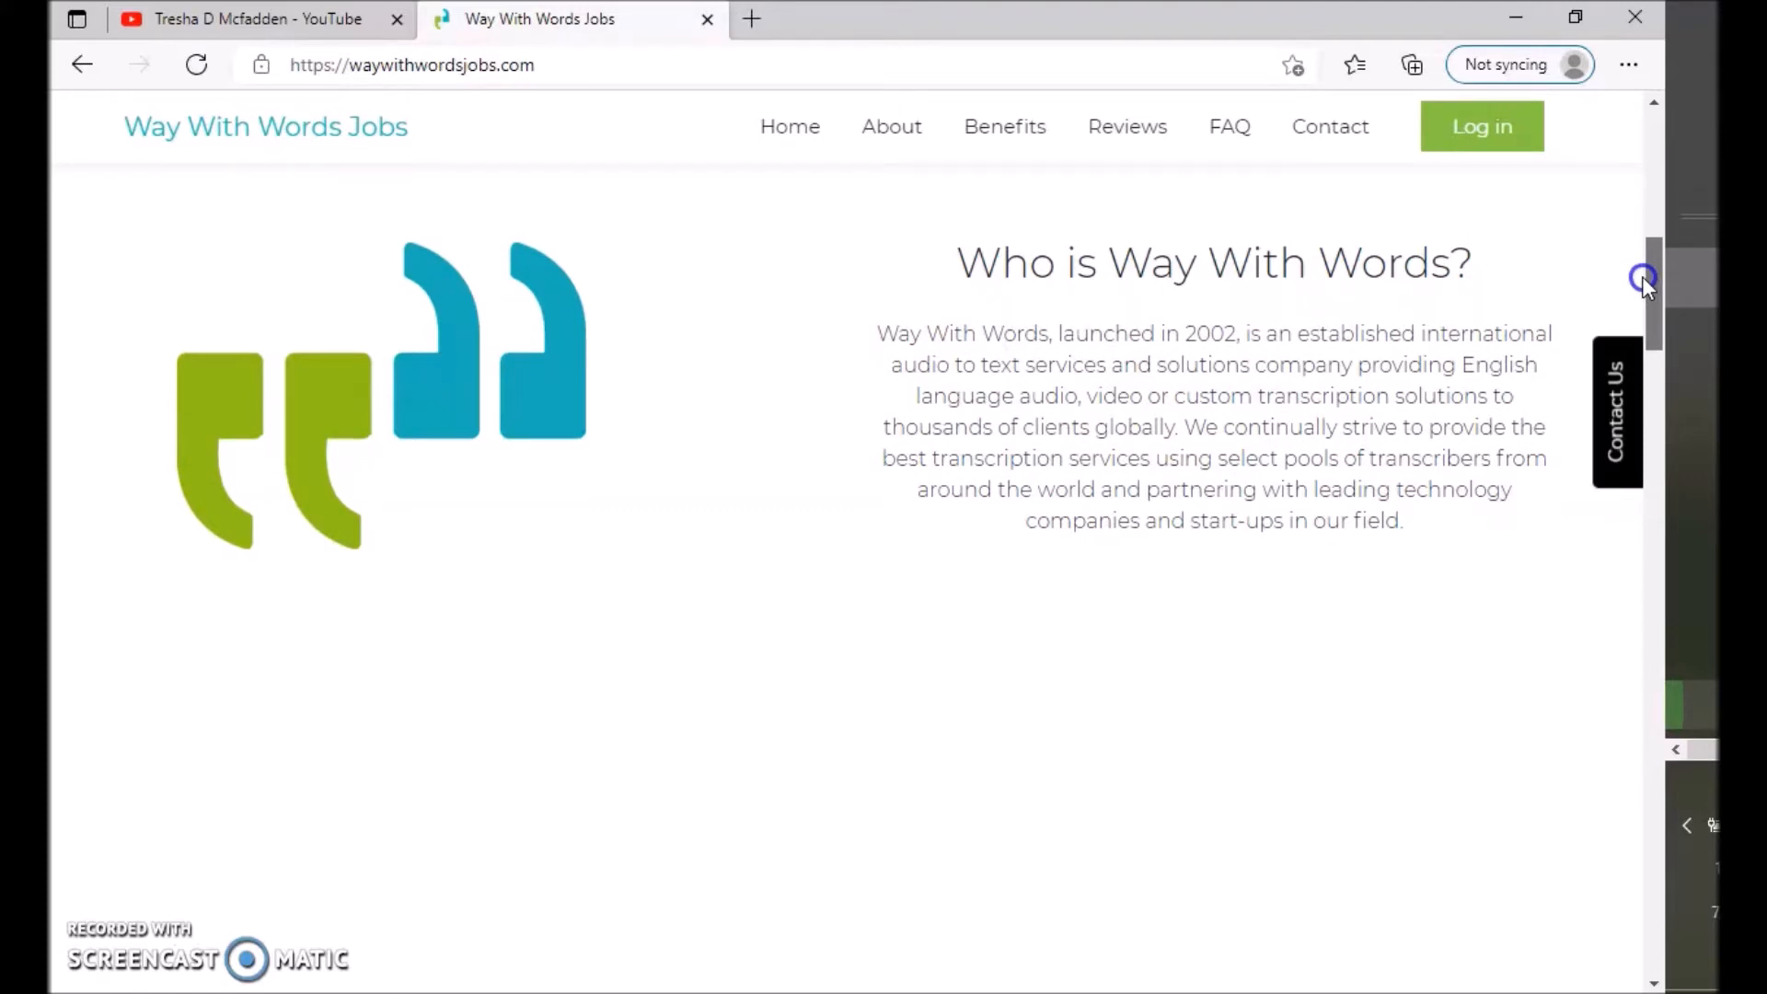
pyautogui.scroll(-3)
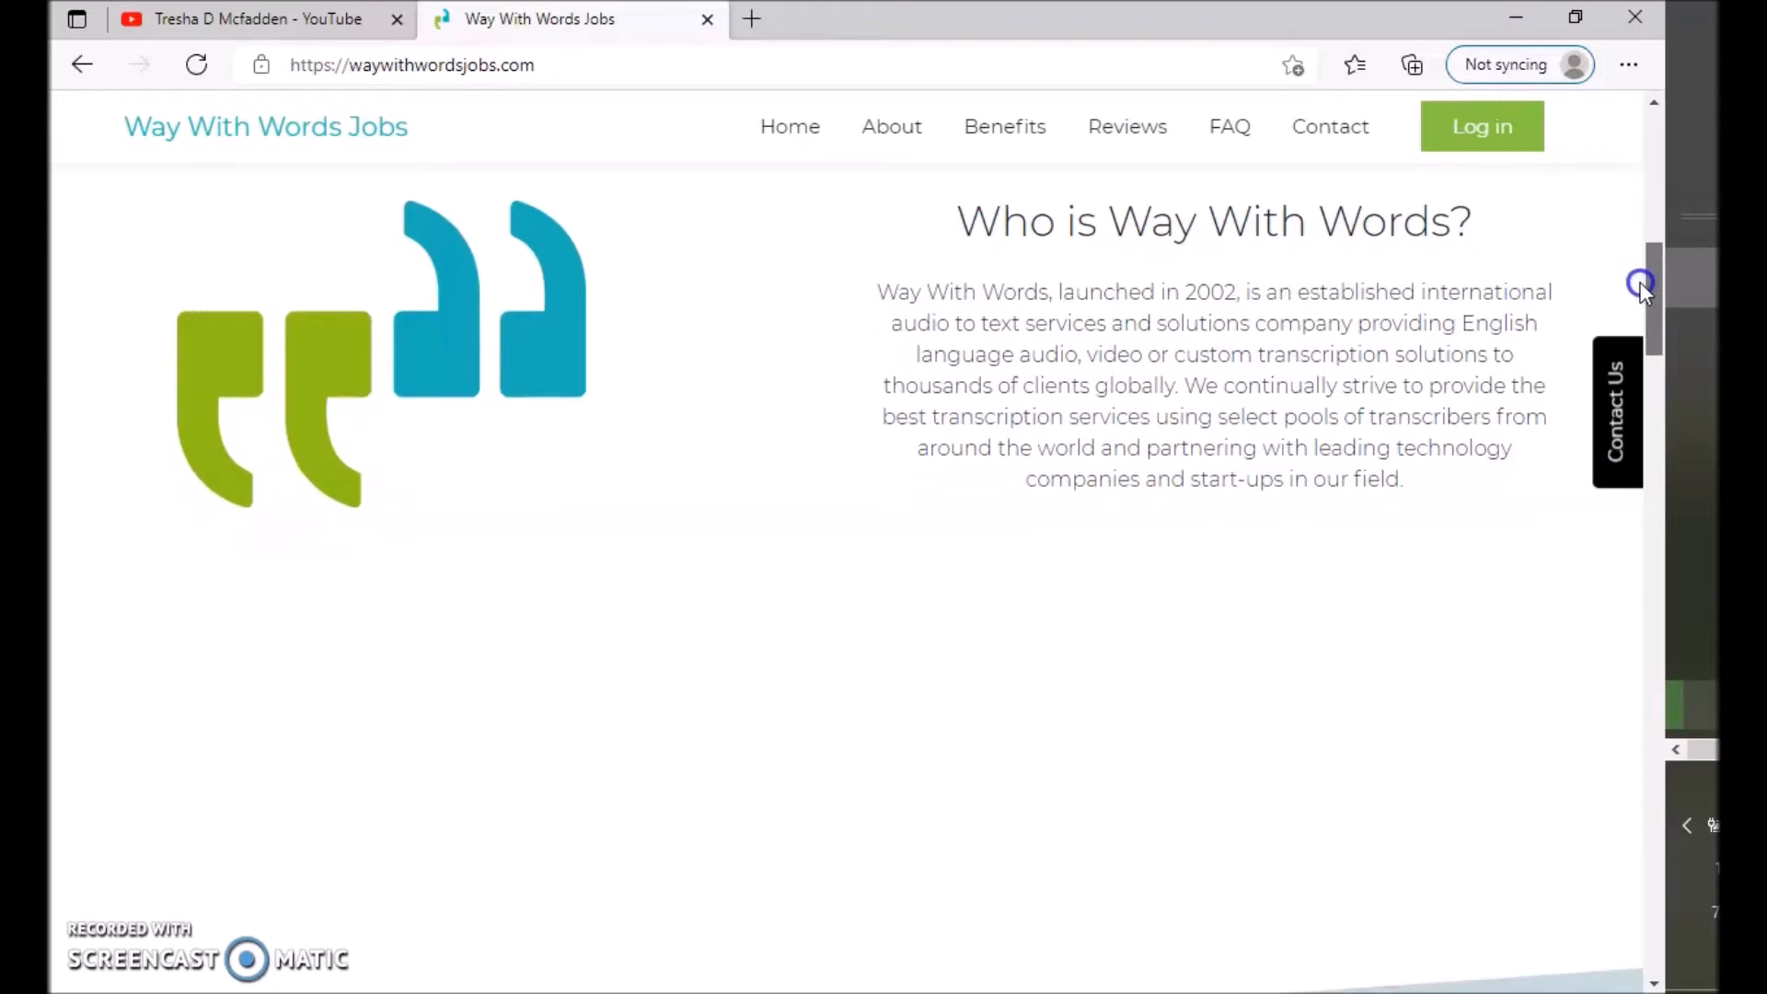
pyautogui.scroll(-3)
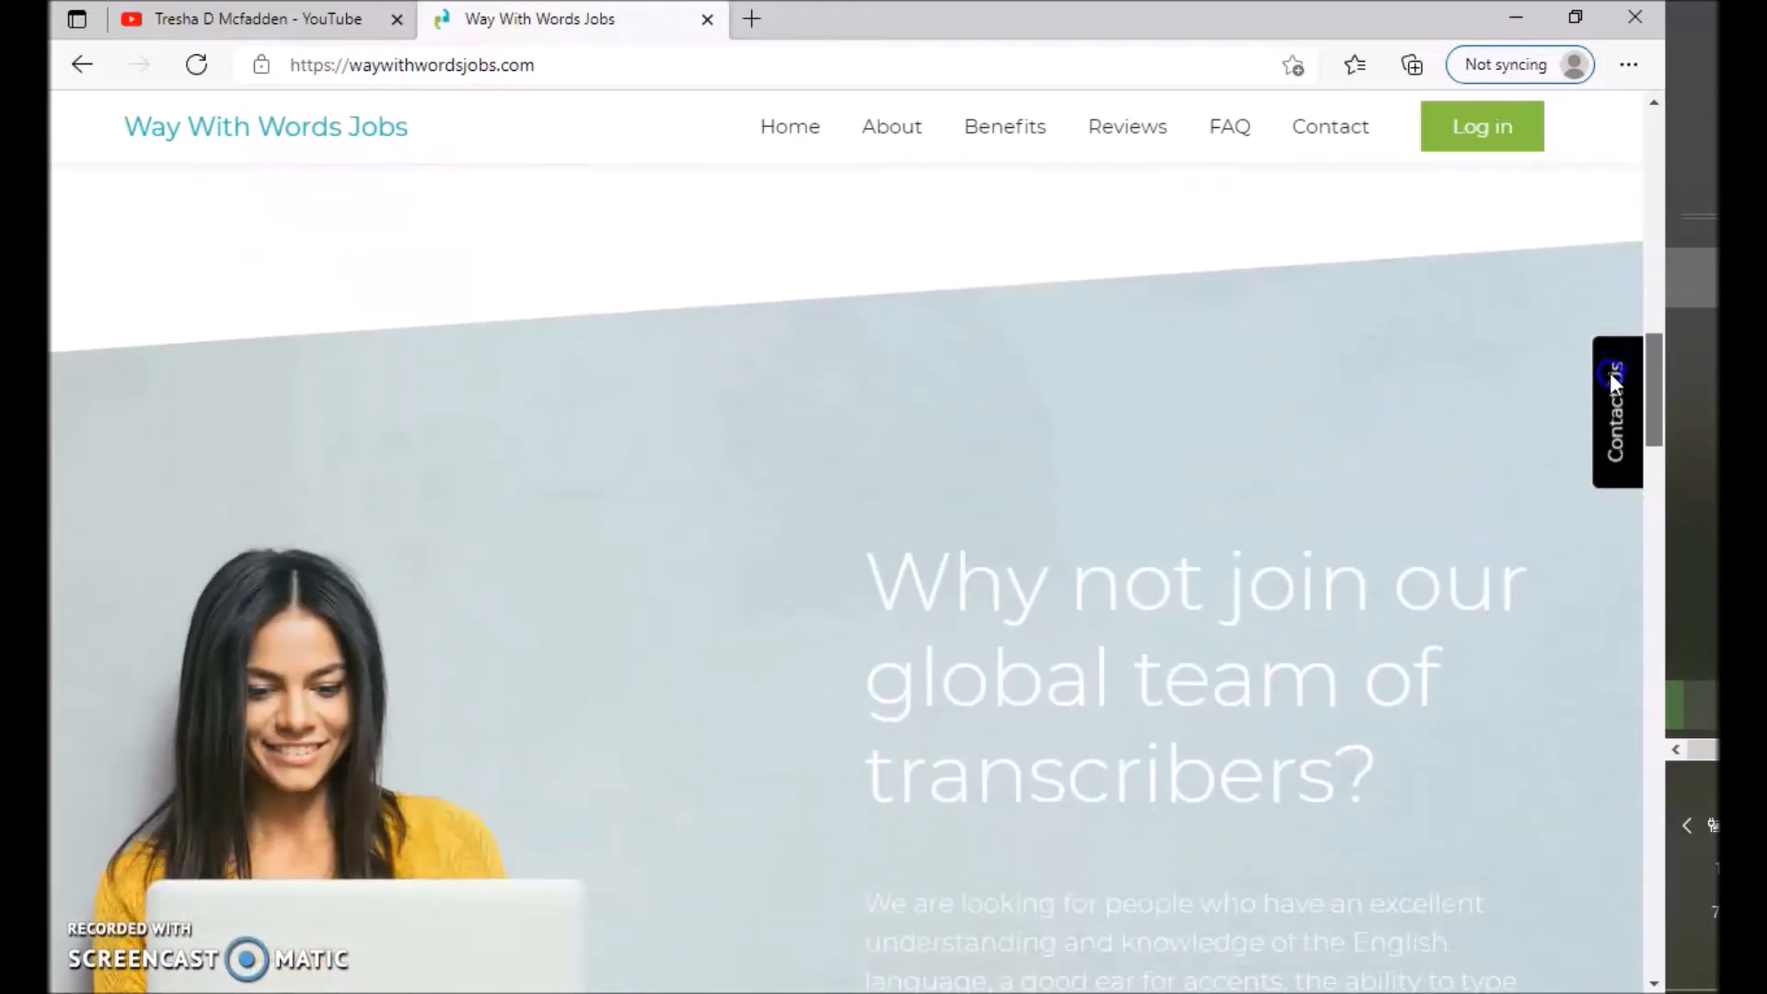
pyautogui.scroll(-3)
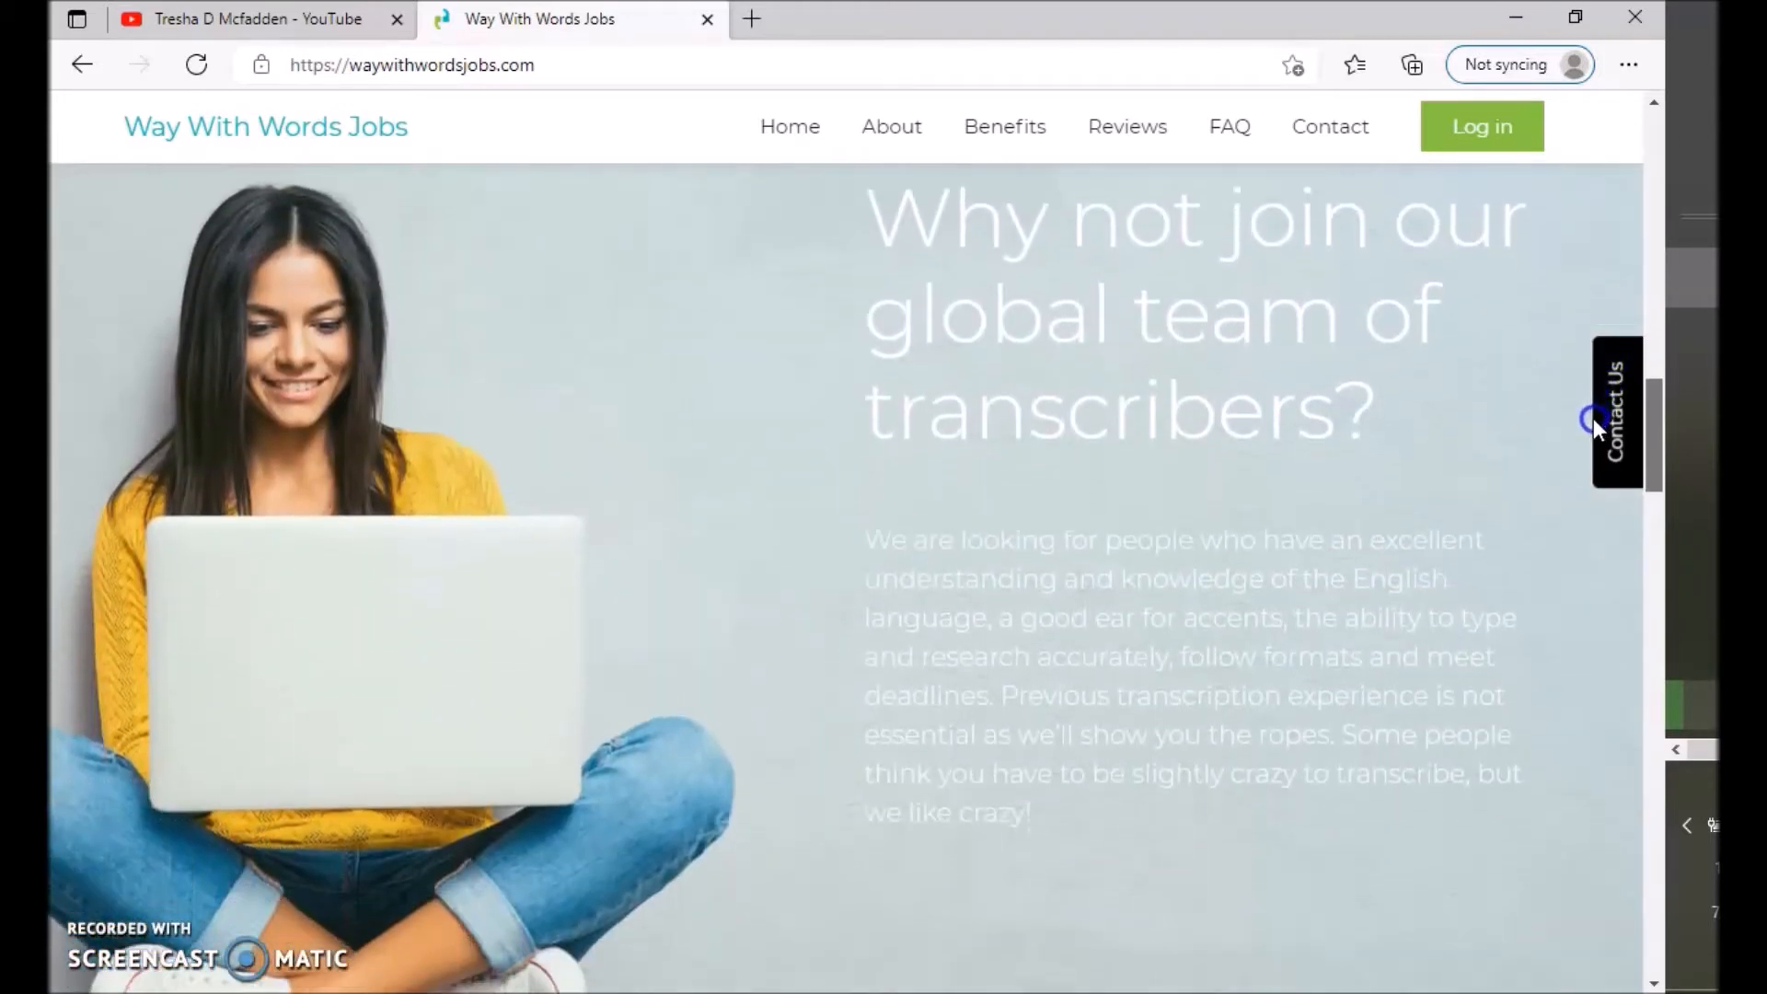
pyautogui.scroll(-3)
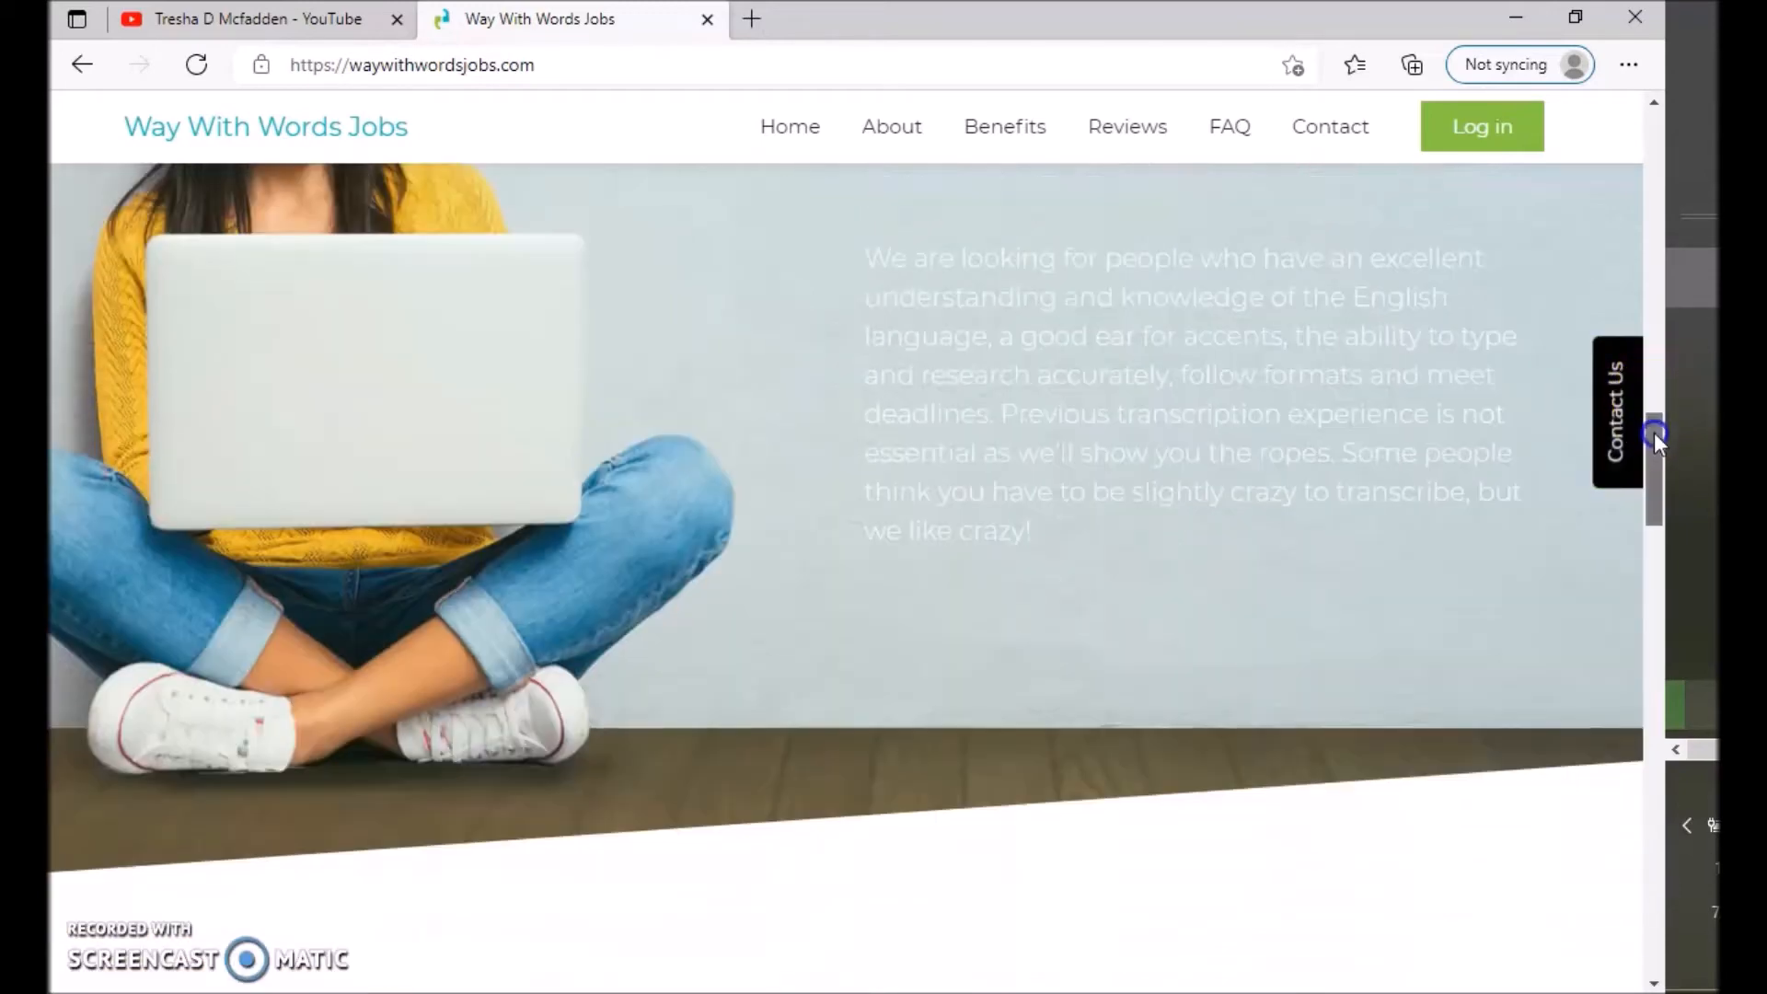
# - Cycle the Reviews carousel through several testimonials until Jane's from the United Kingdom shows
pyautogui.scroll(-3)
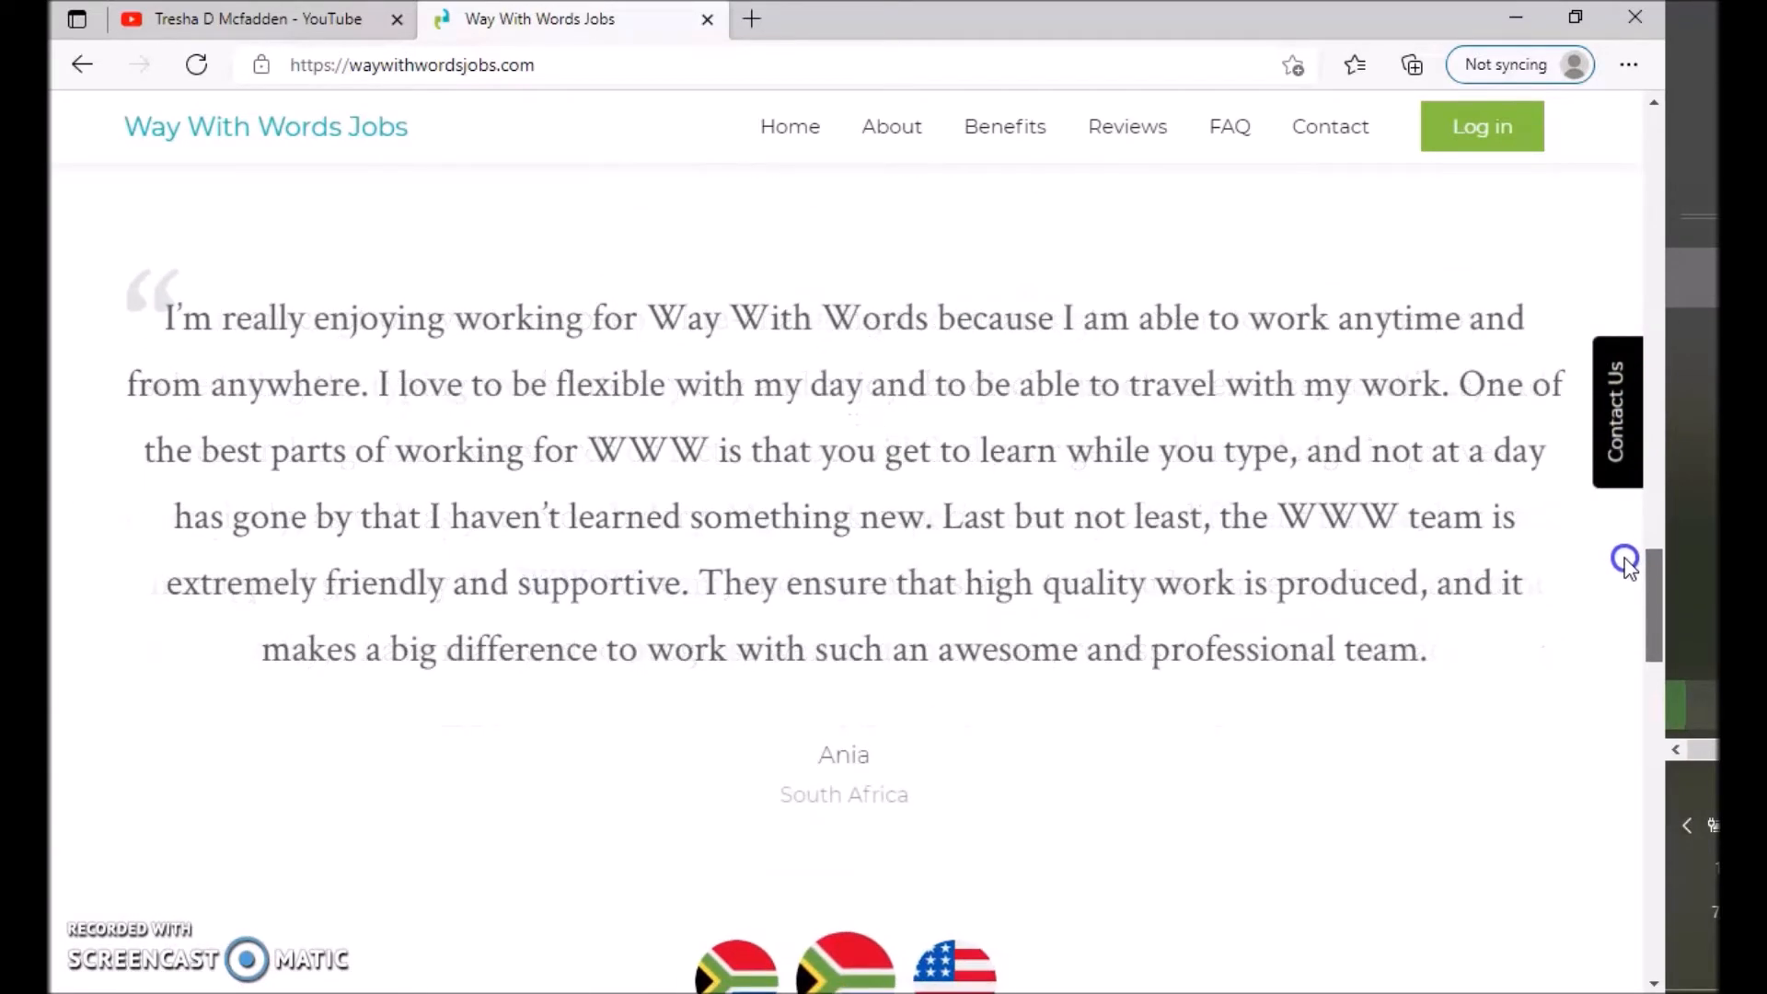
pyautogui.scroll(-3)
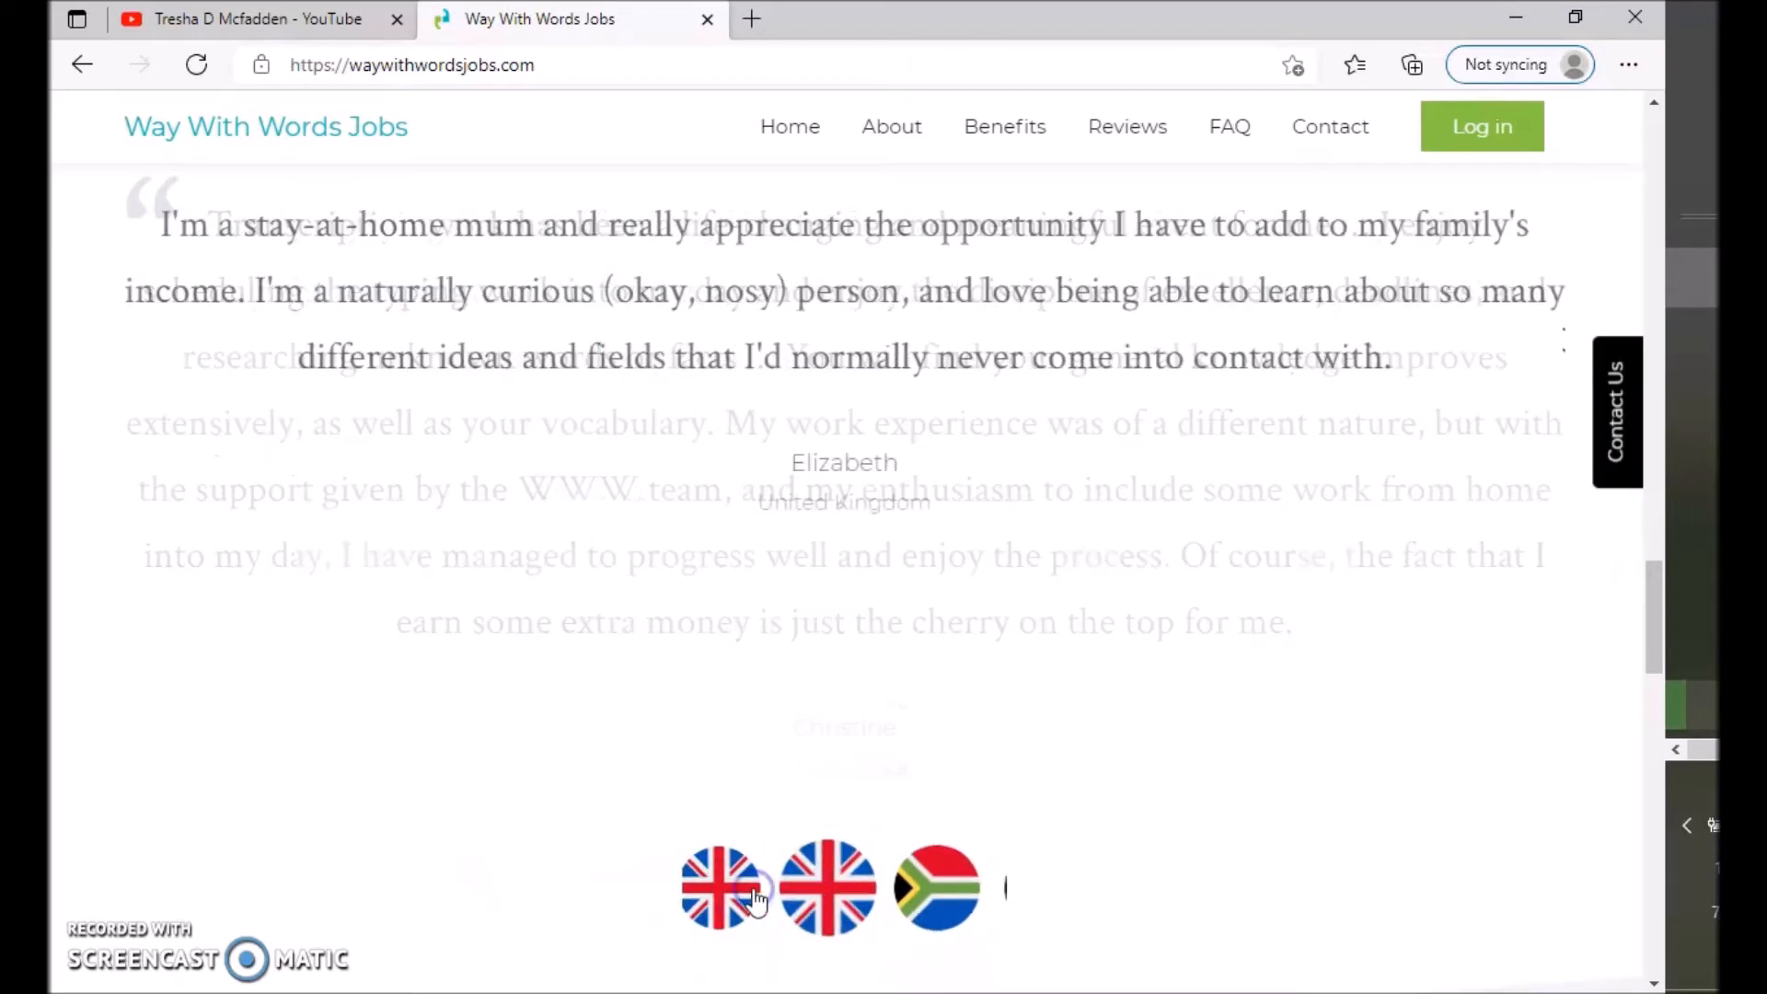
pyautogui.click(723, 887)
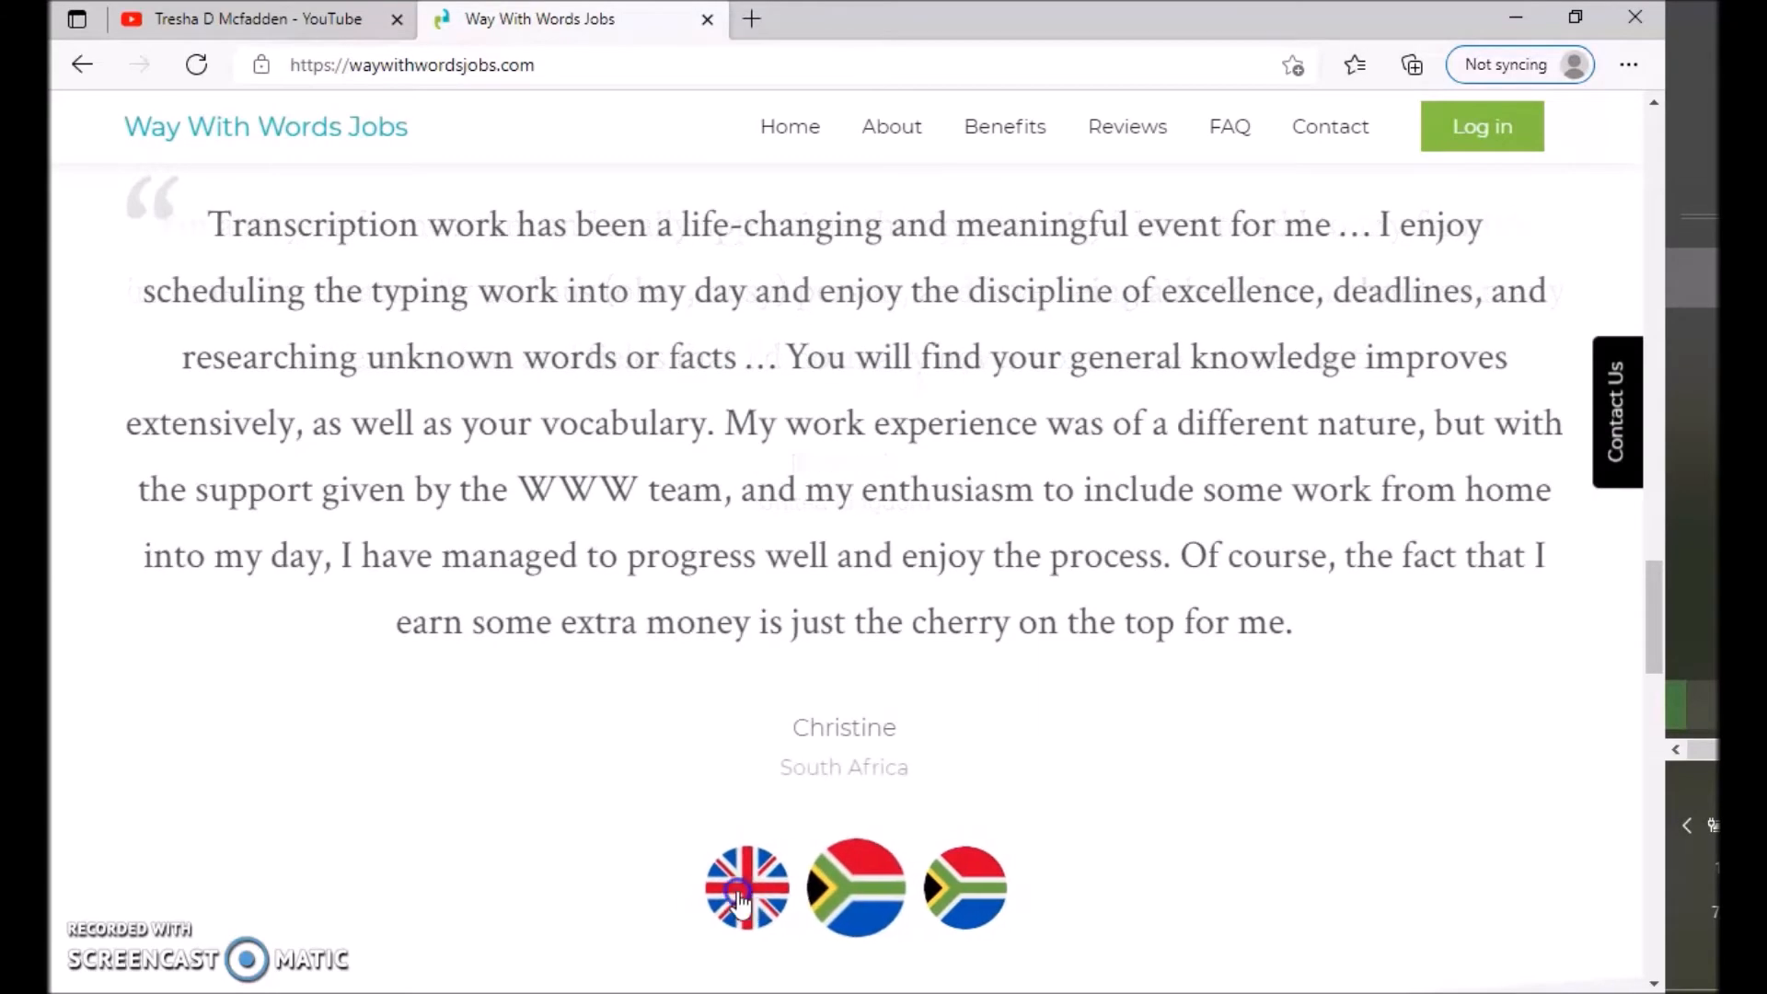
pyautogui.click(746, 887)
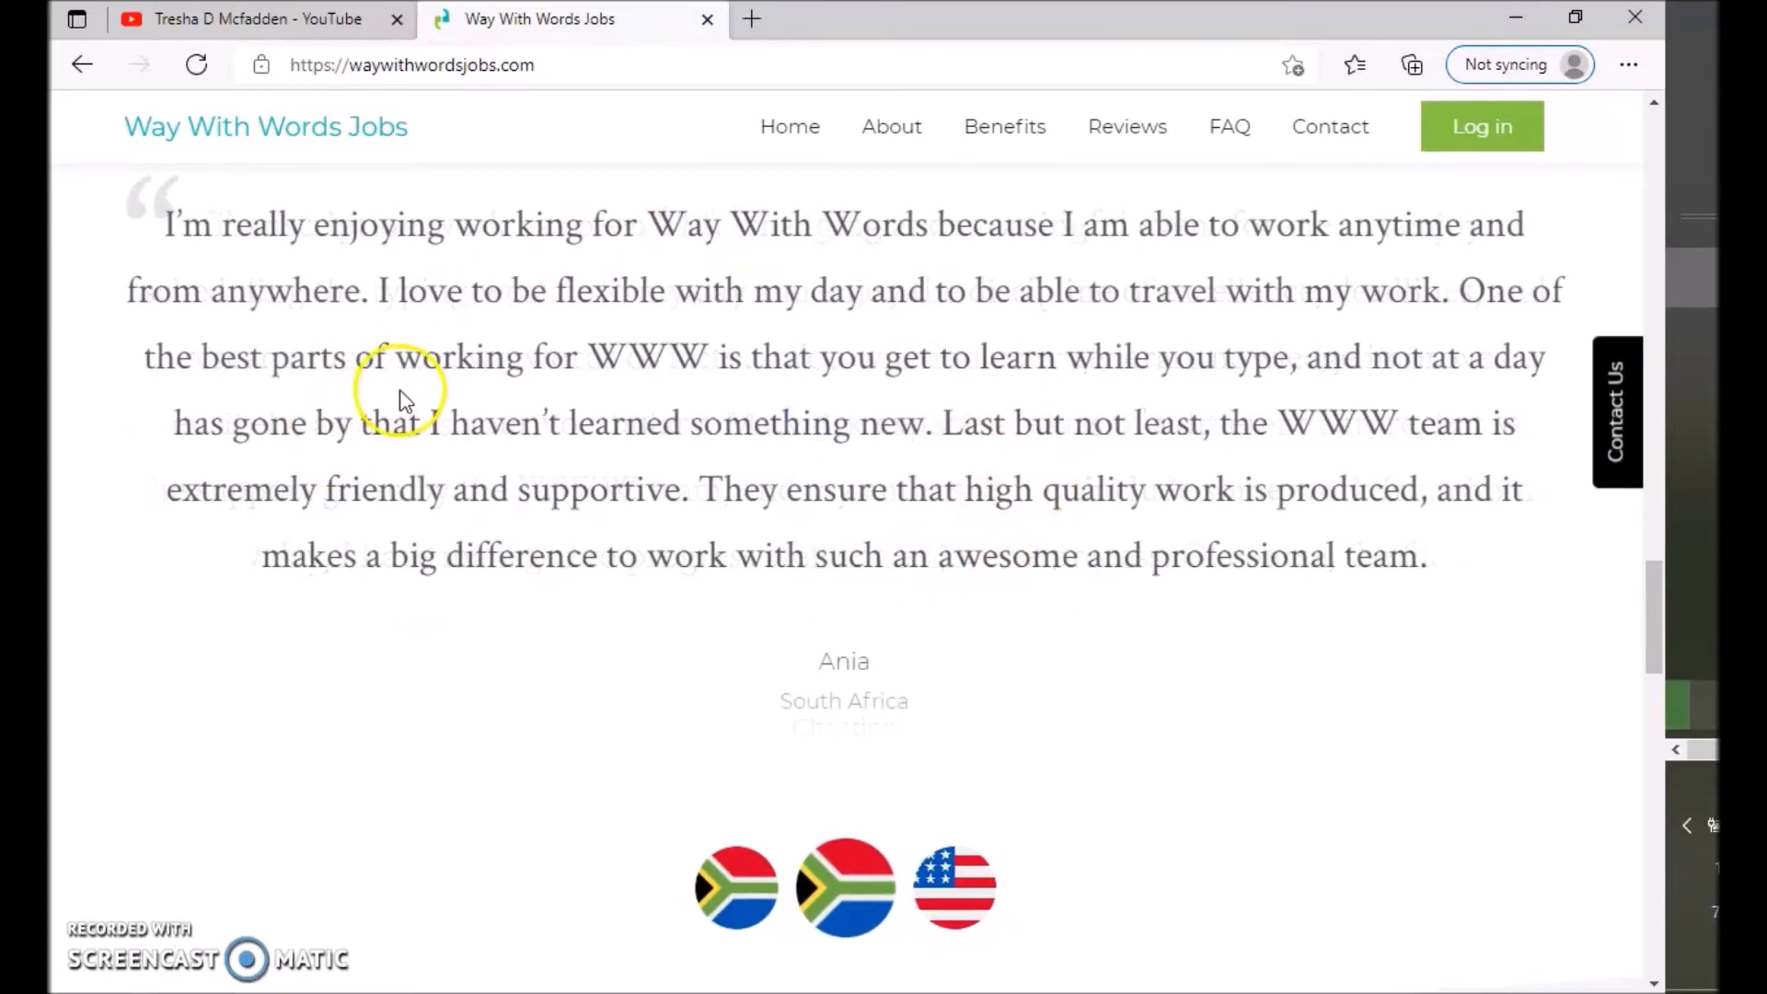
pyautogui.moveTo(897, 467)
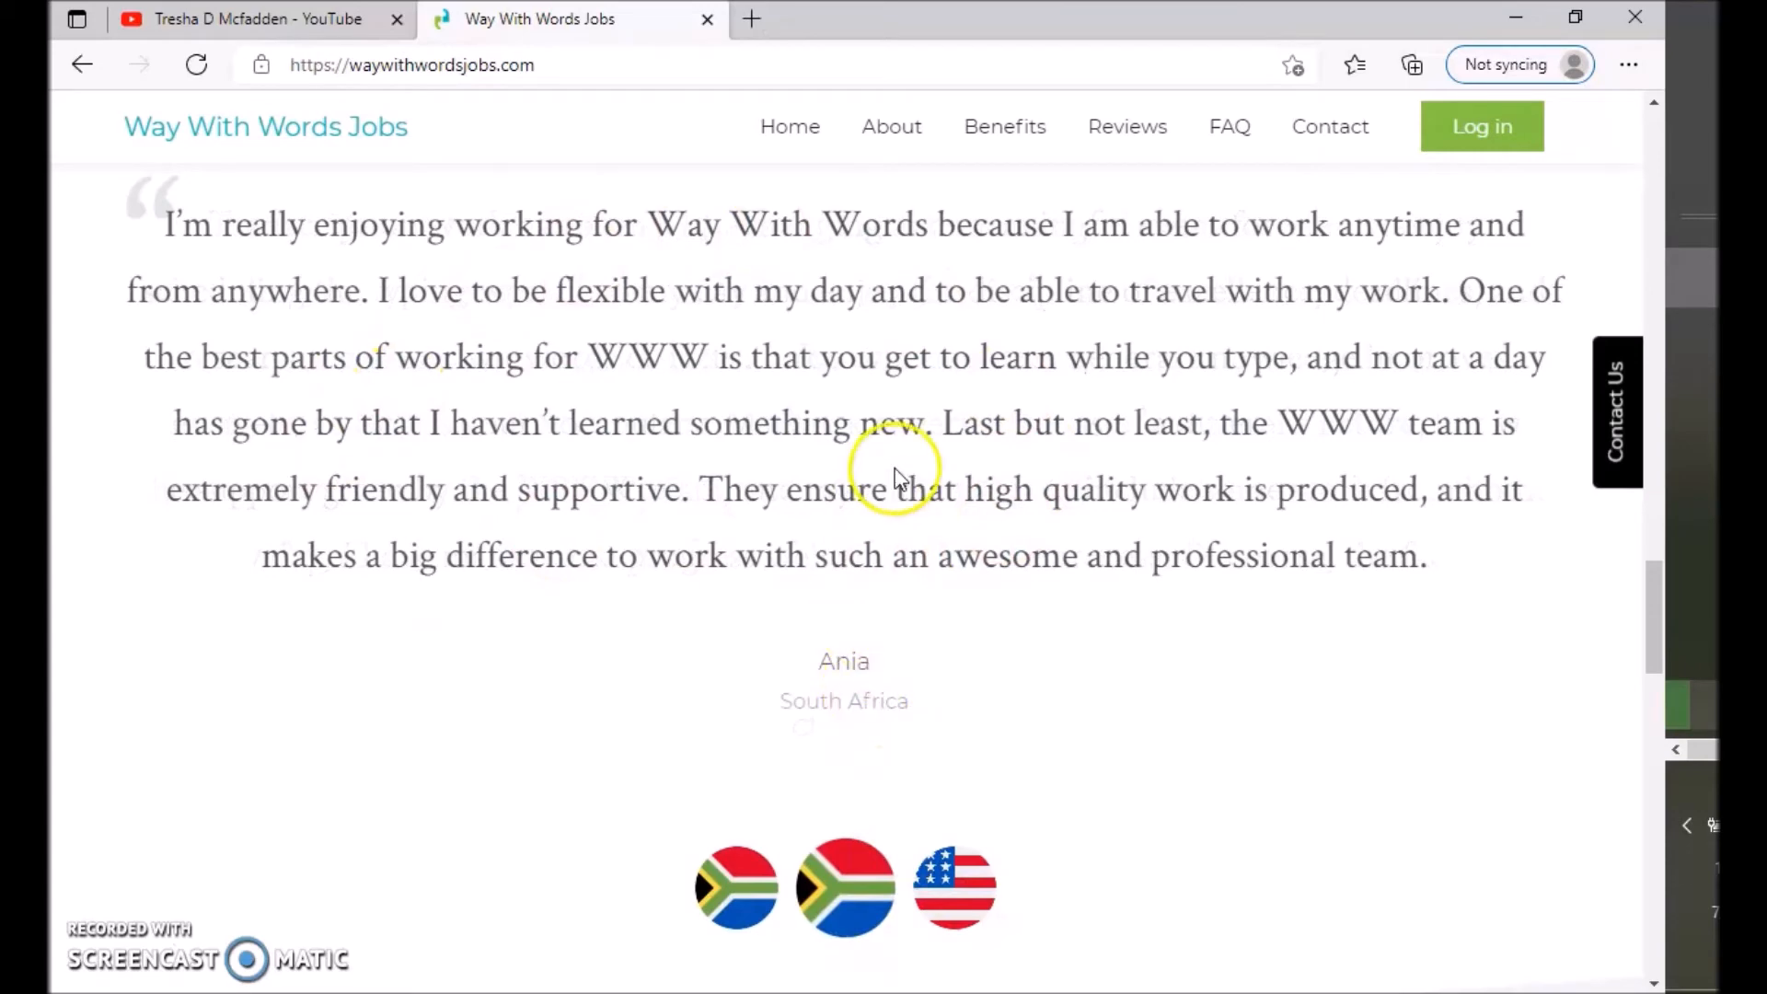
pyautogui.moveTo(933, 414)
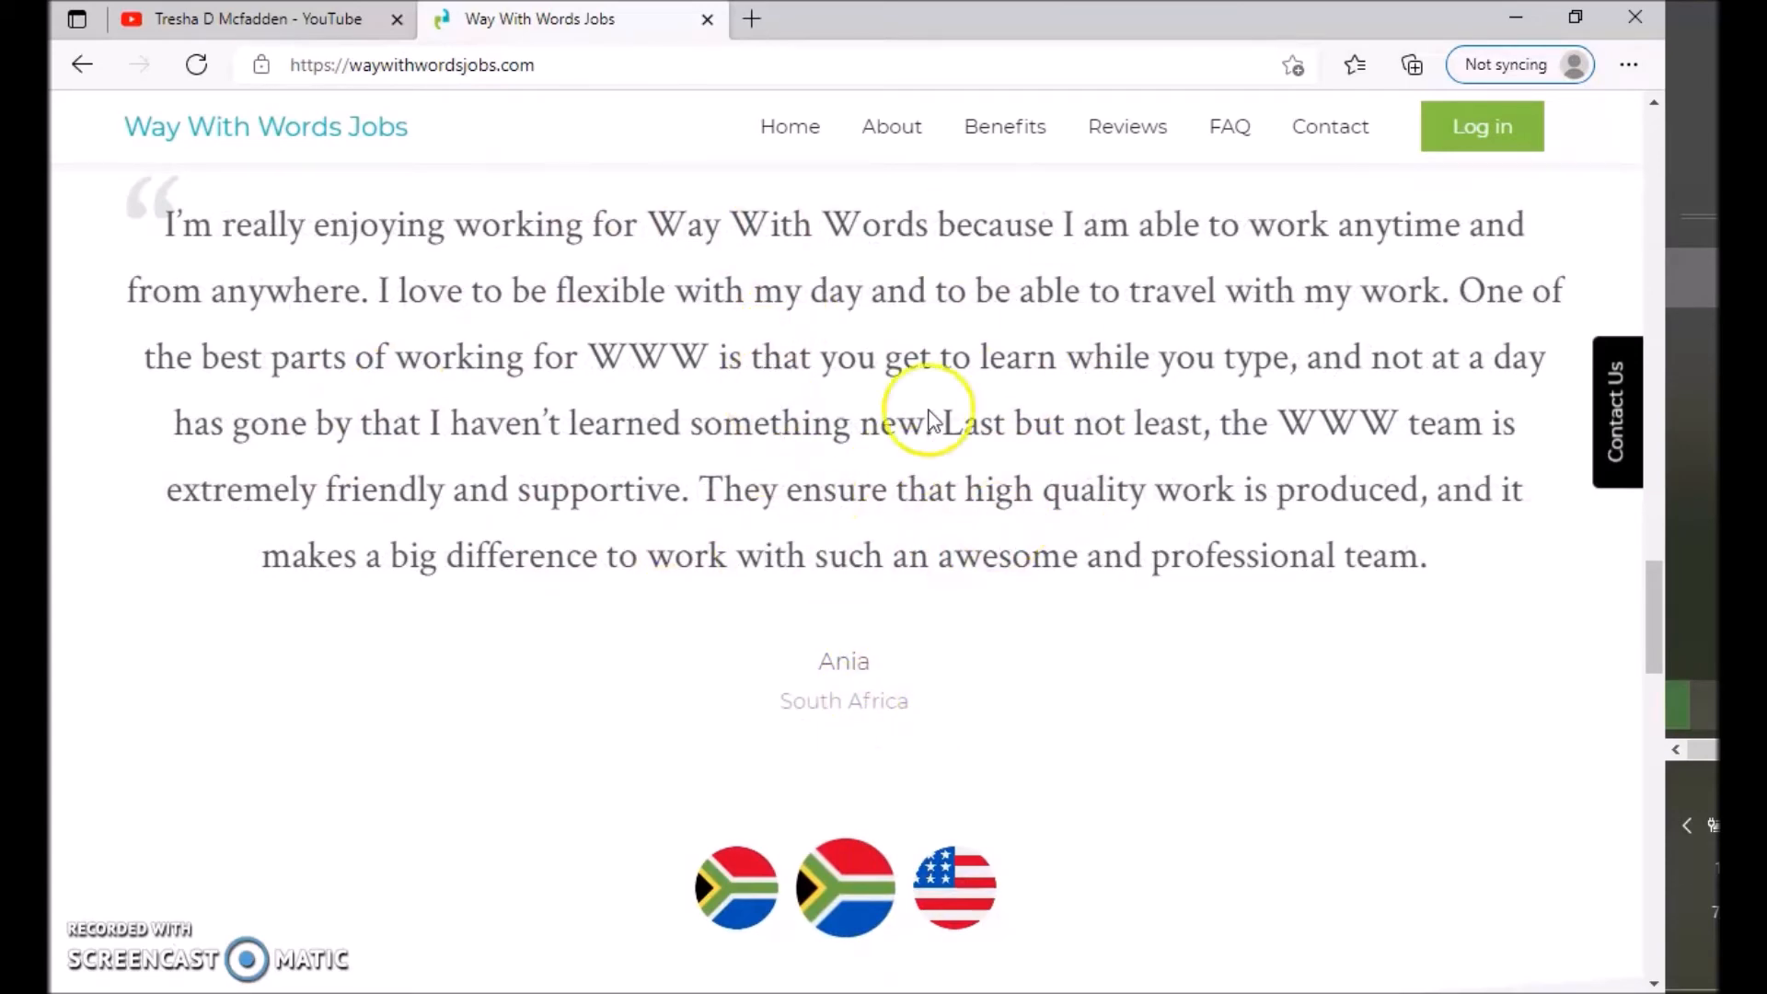
pyautogui.click(845, 887)
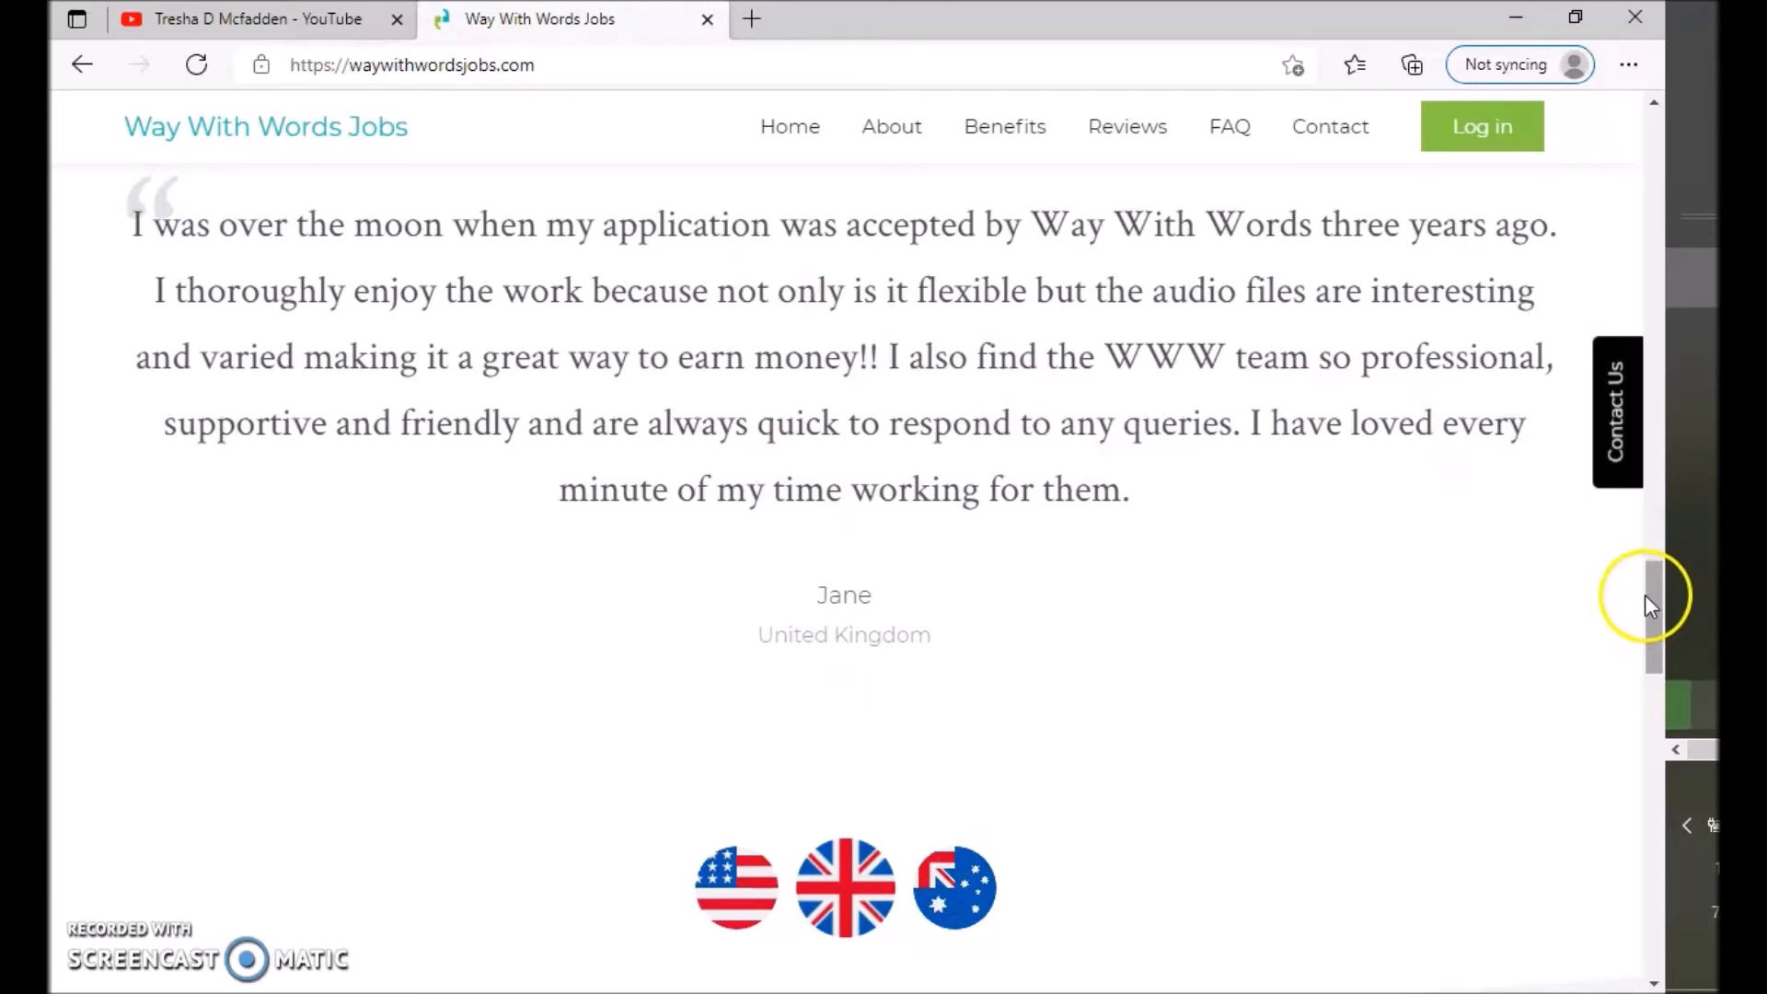
# - Expand the FAQ answers on the rate of pay and on monthly PayPal payment
pyautogui.scroll(-3)
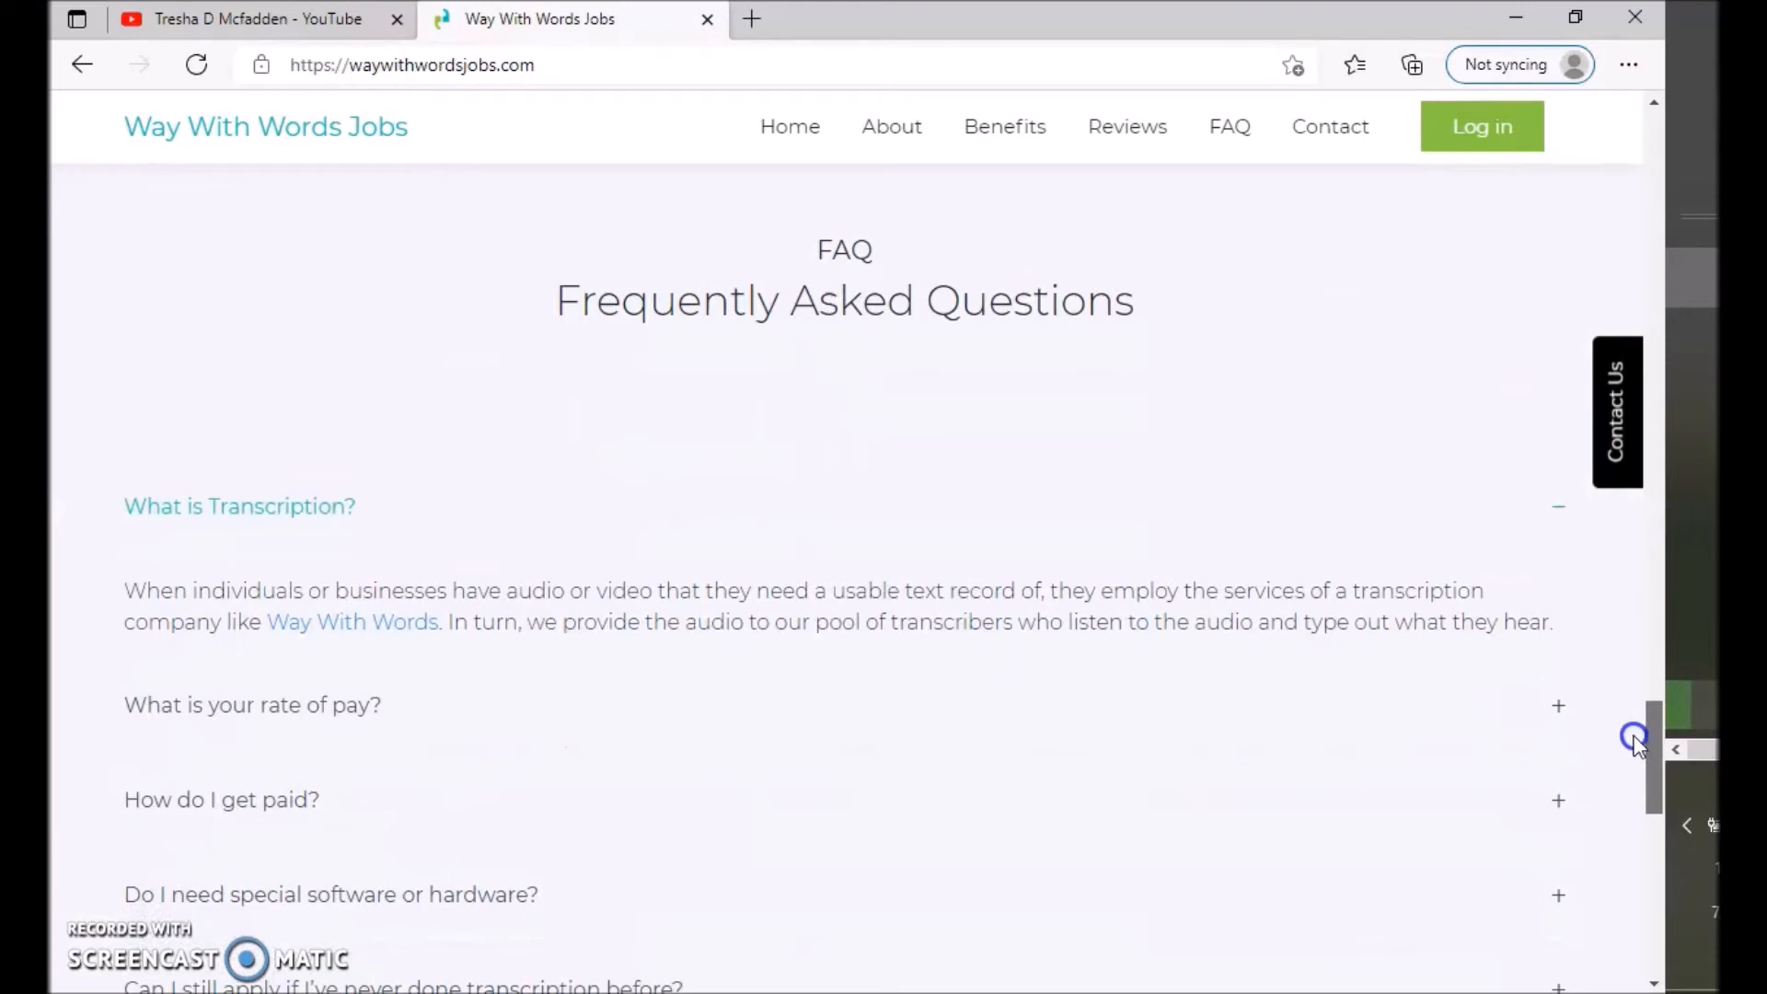
pyautogui.scroll(-3)
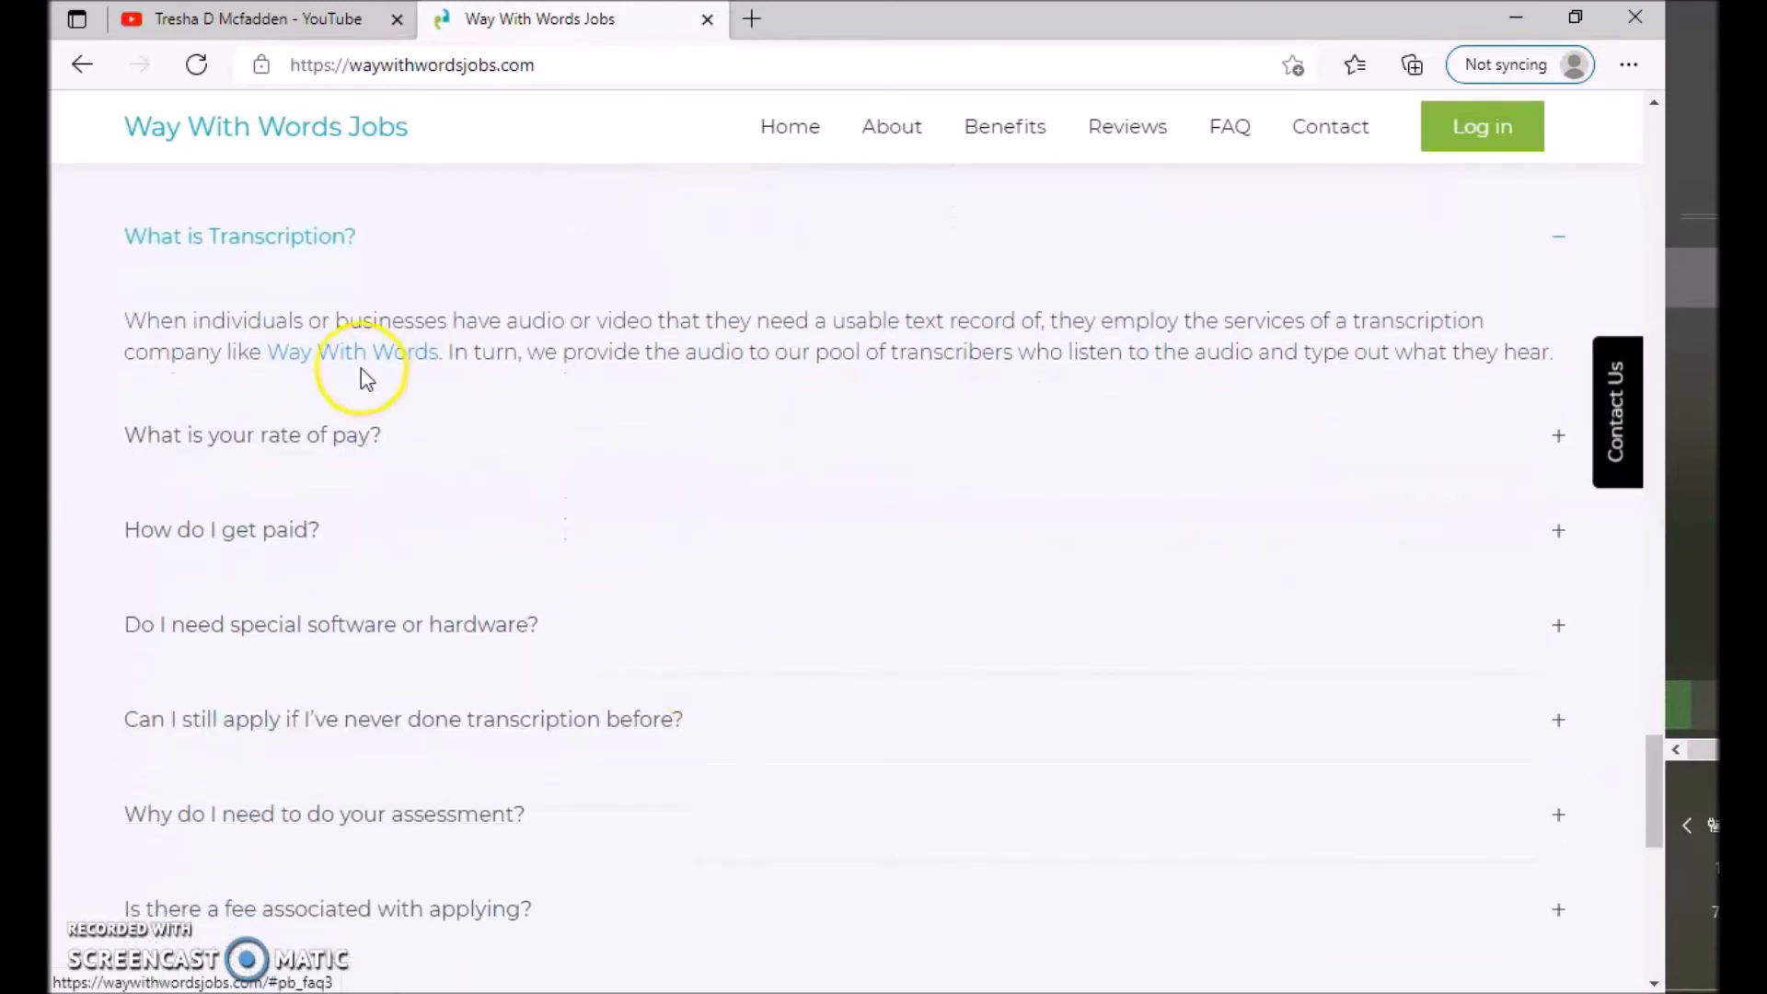
pyautogui.moveTo(710, 355)
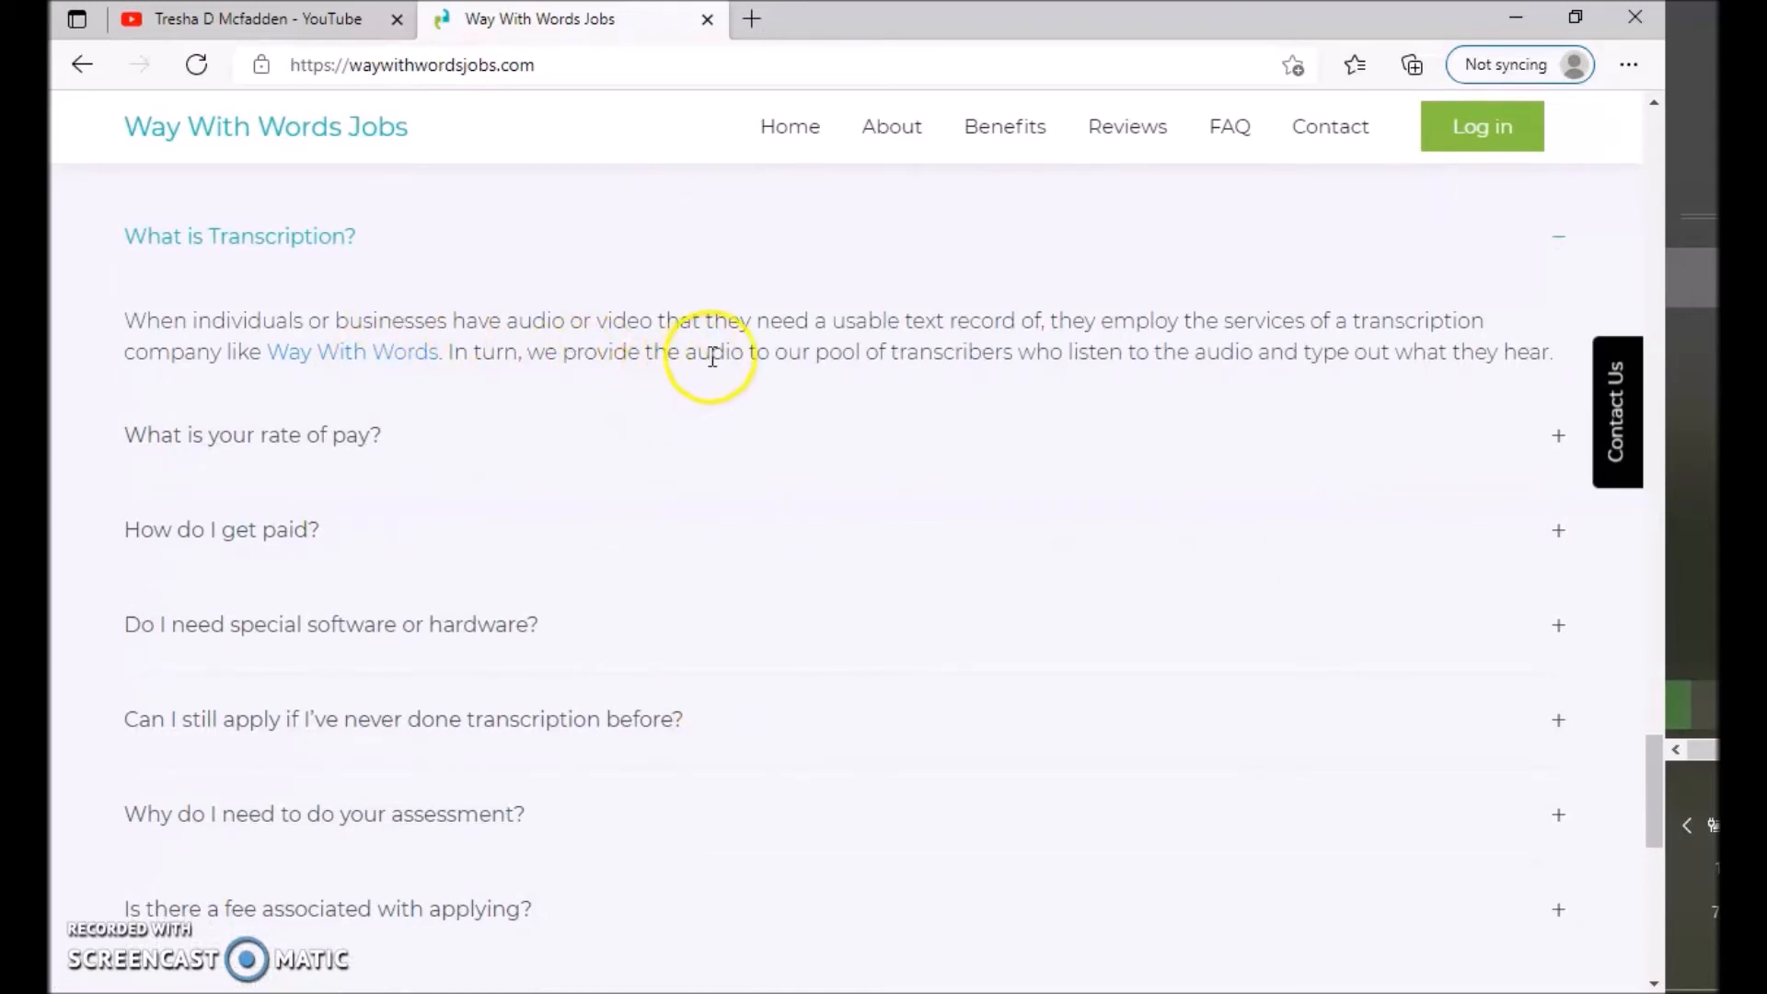
pyautogui.moveTo(1045, 320)
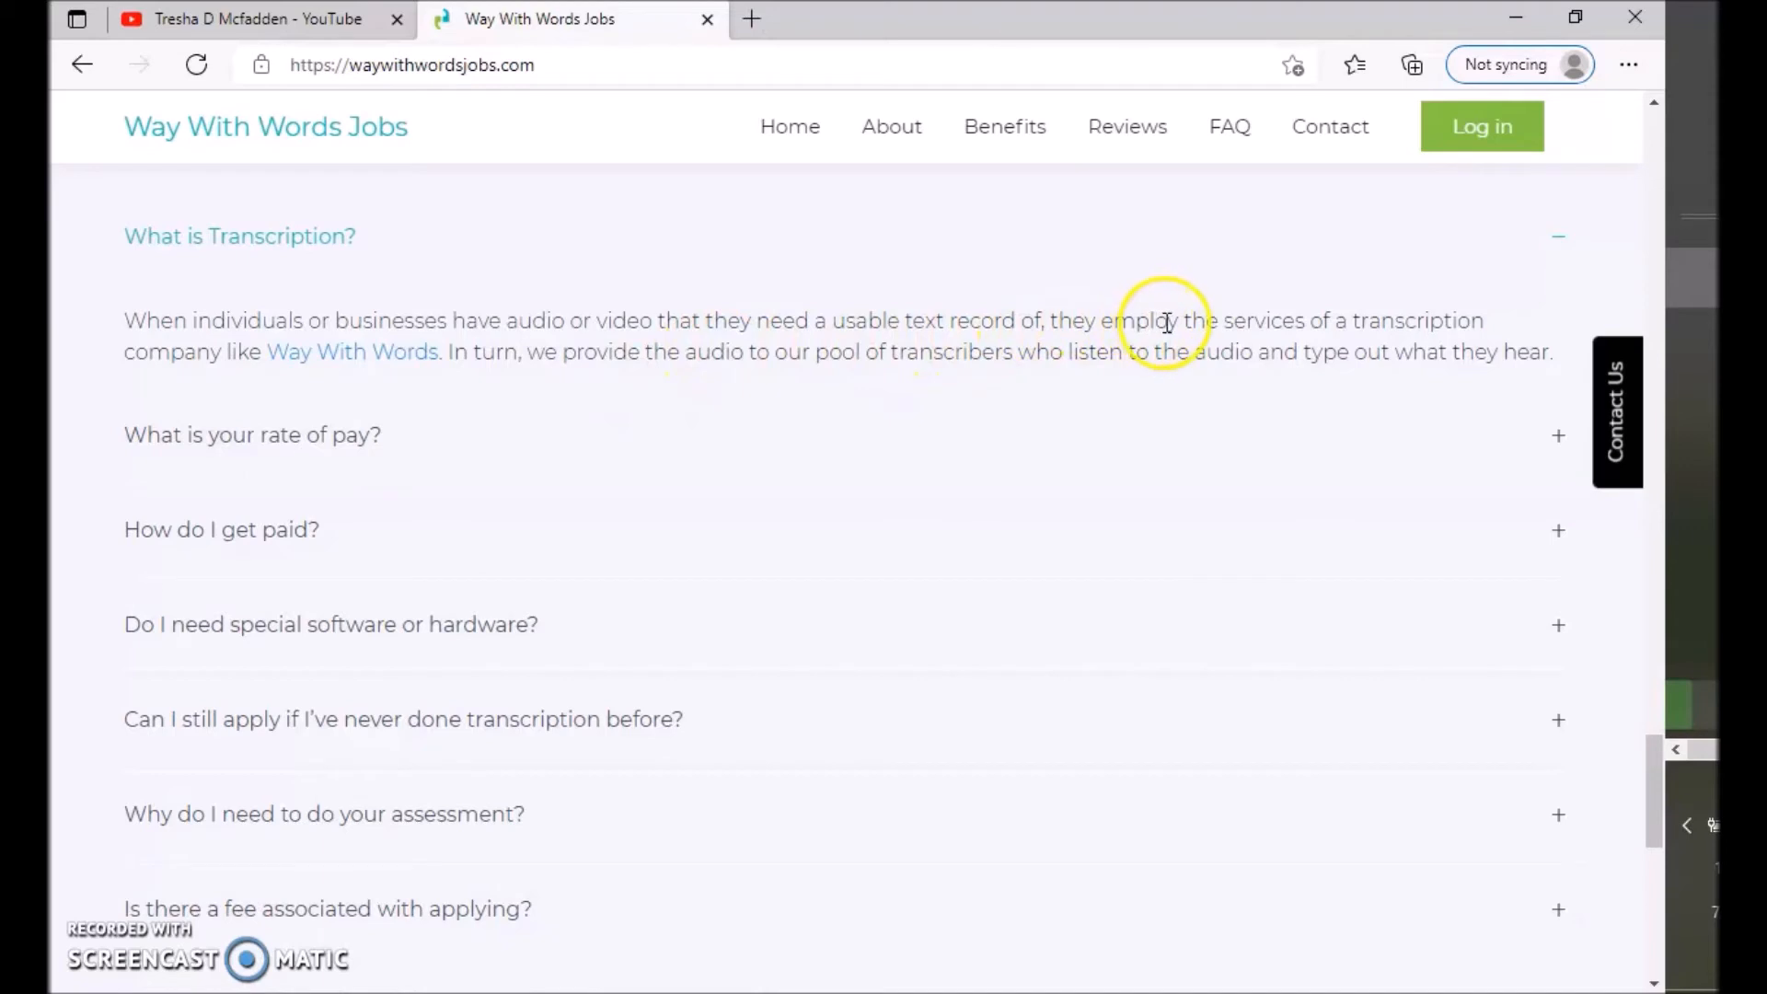
pyautogui.moveTo(314, 327)
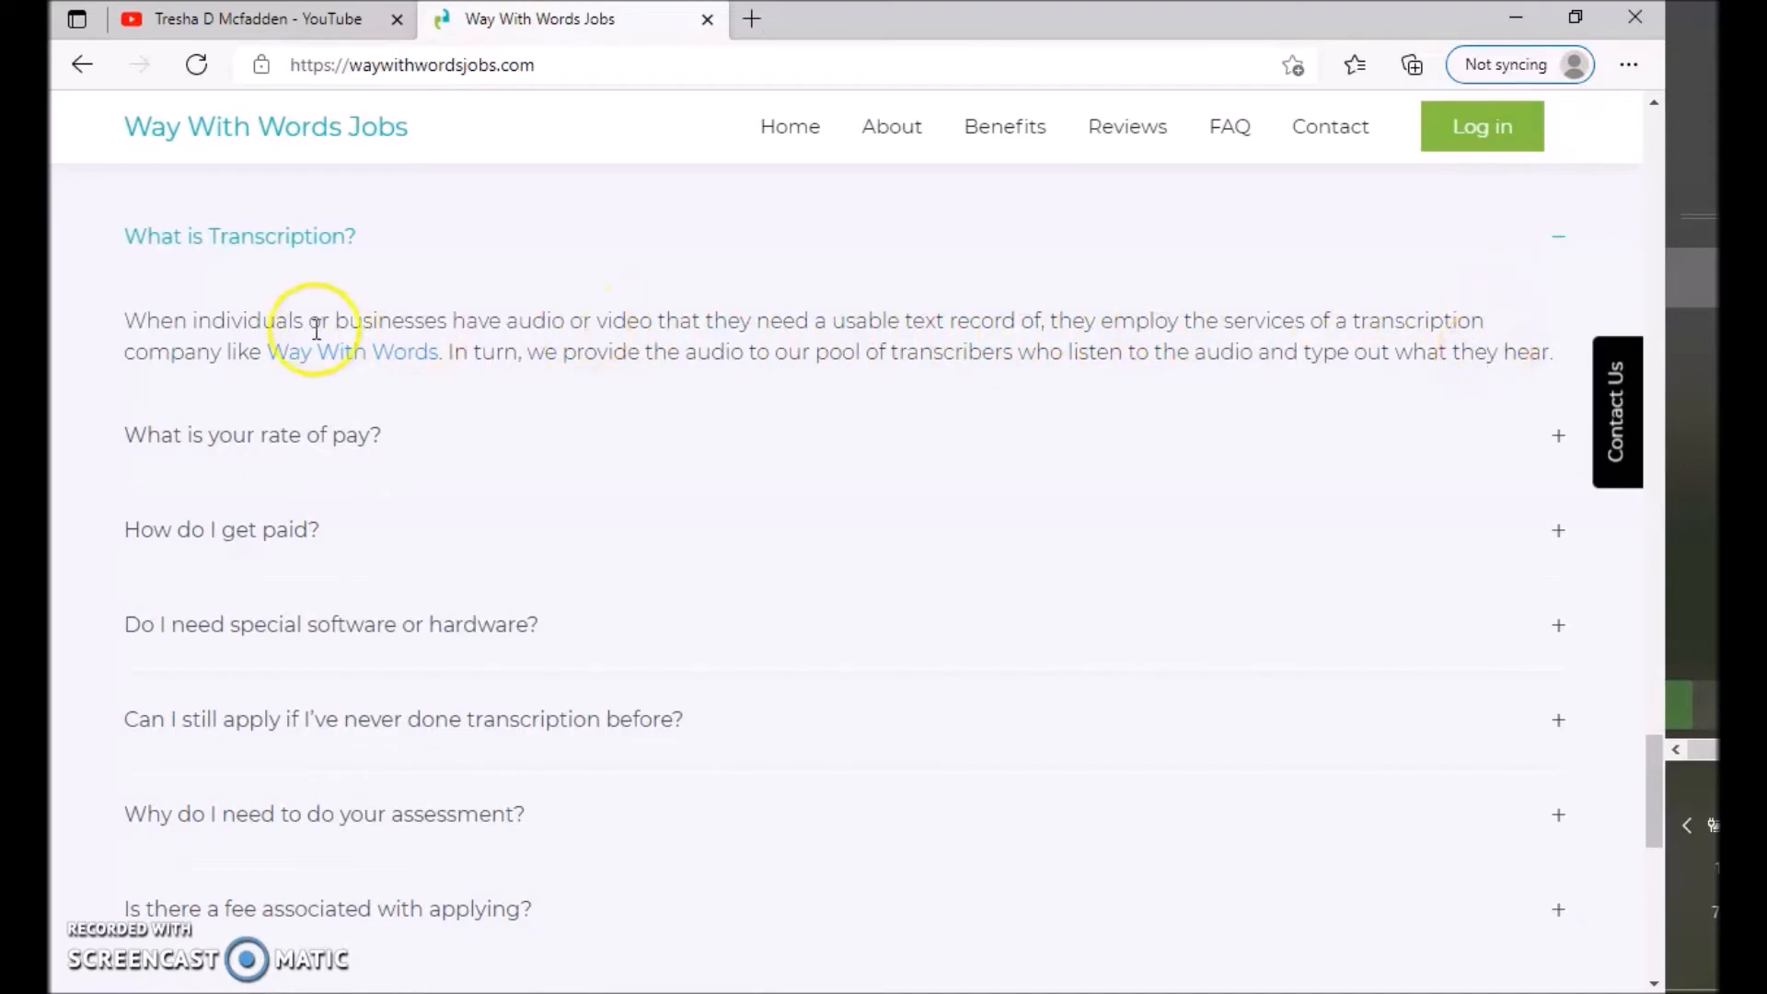
pyautogui.moveTo(456, 383)
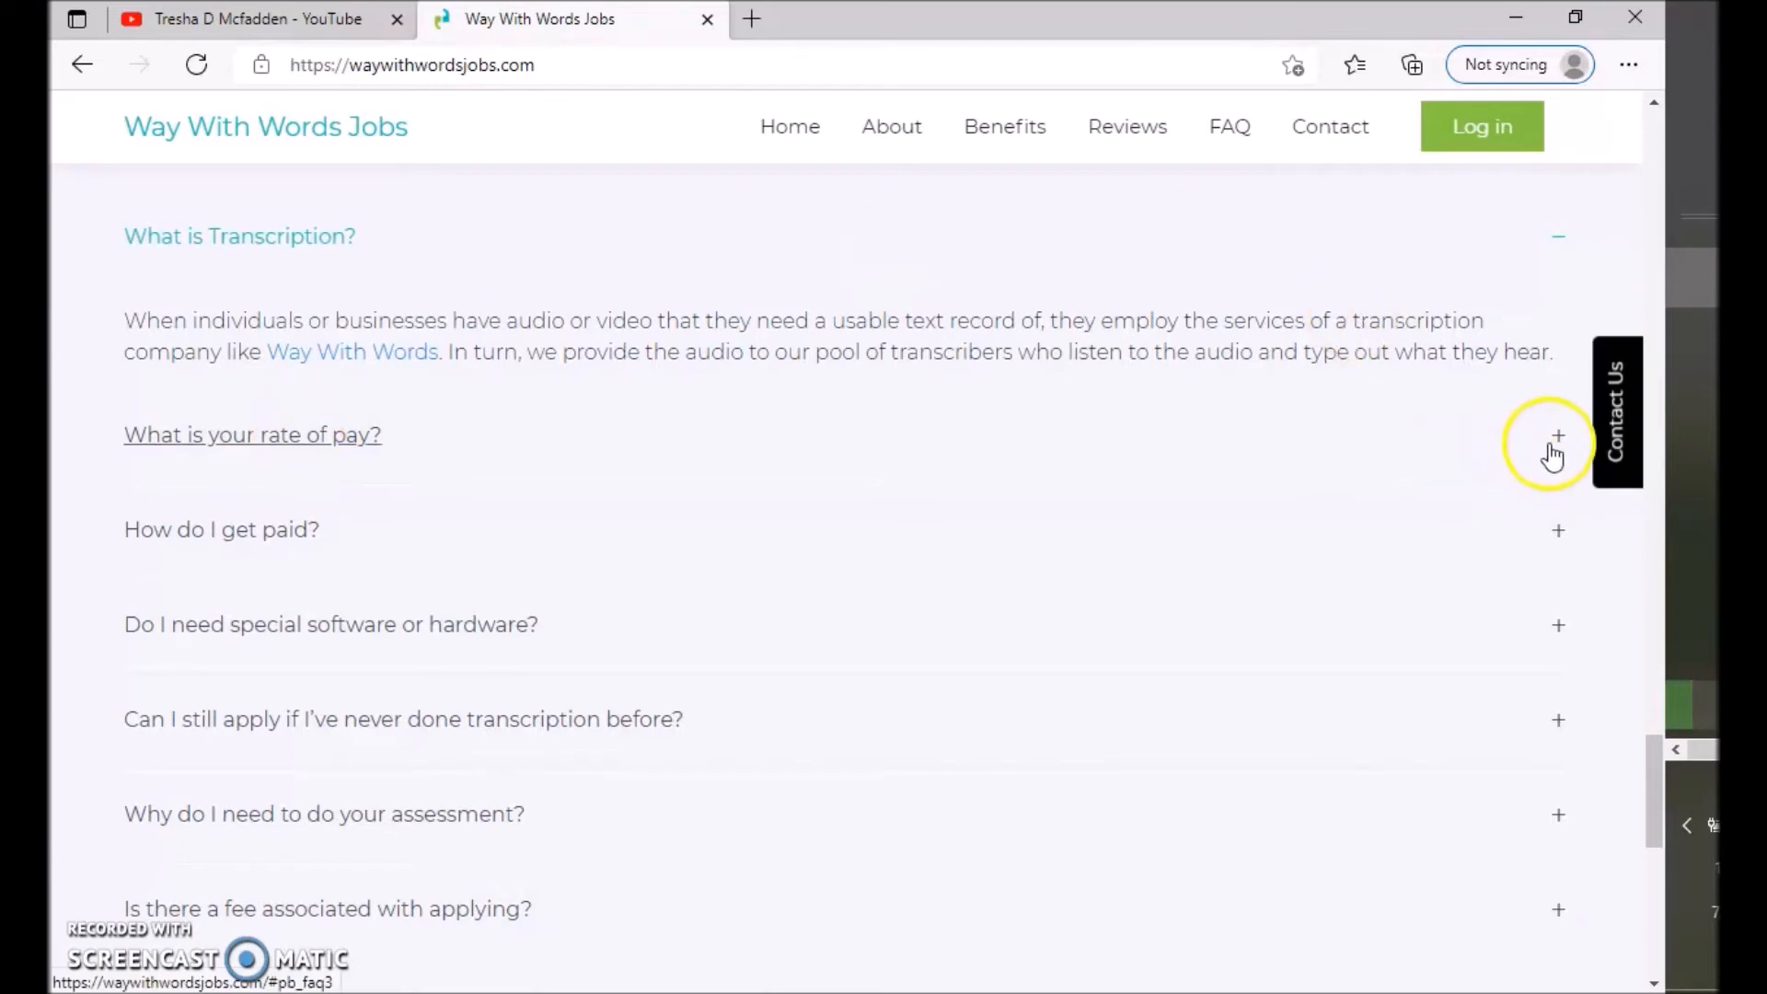
pyautogui.click(1558, 434)
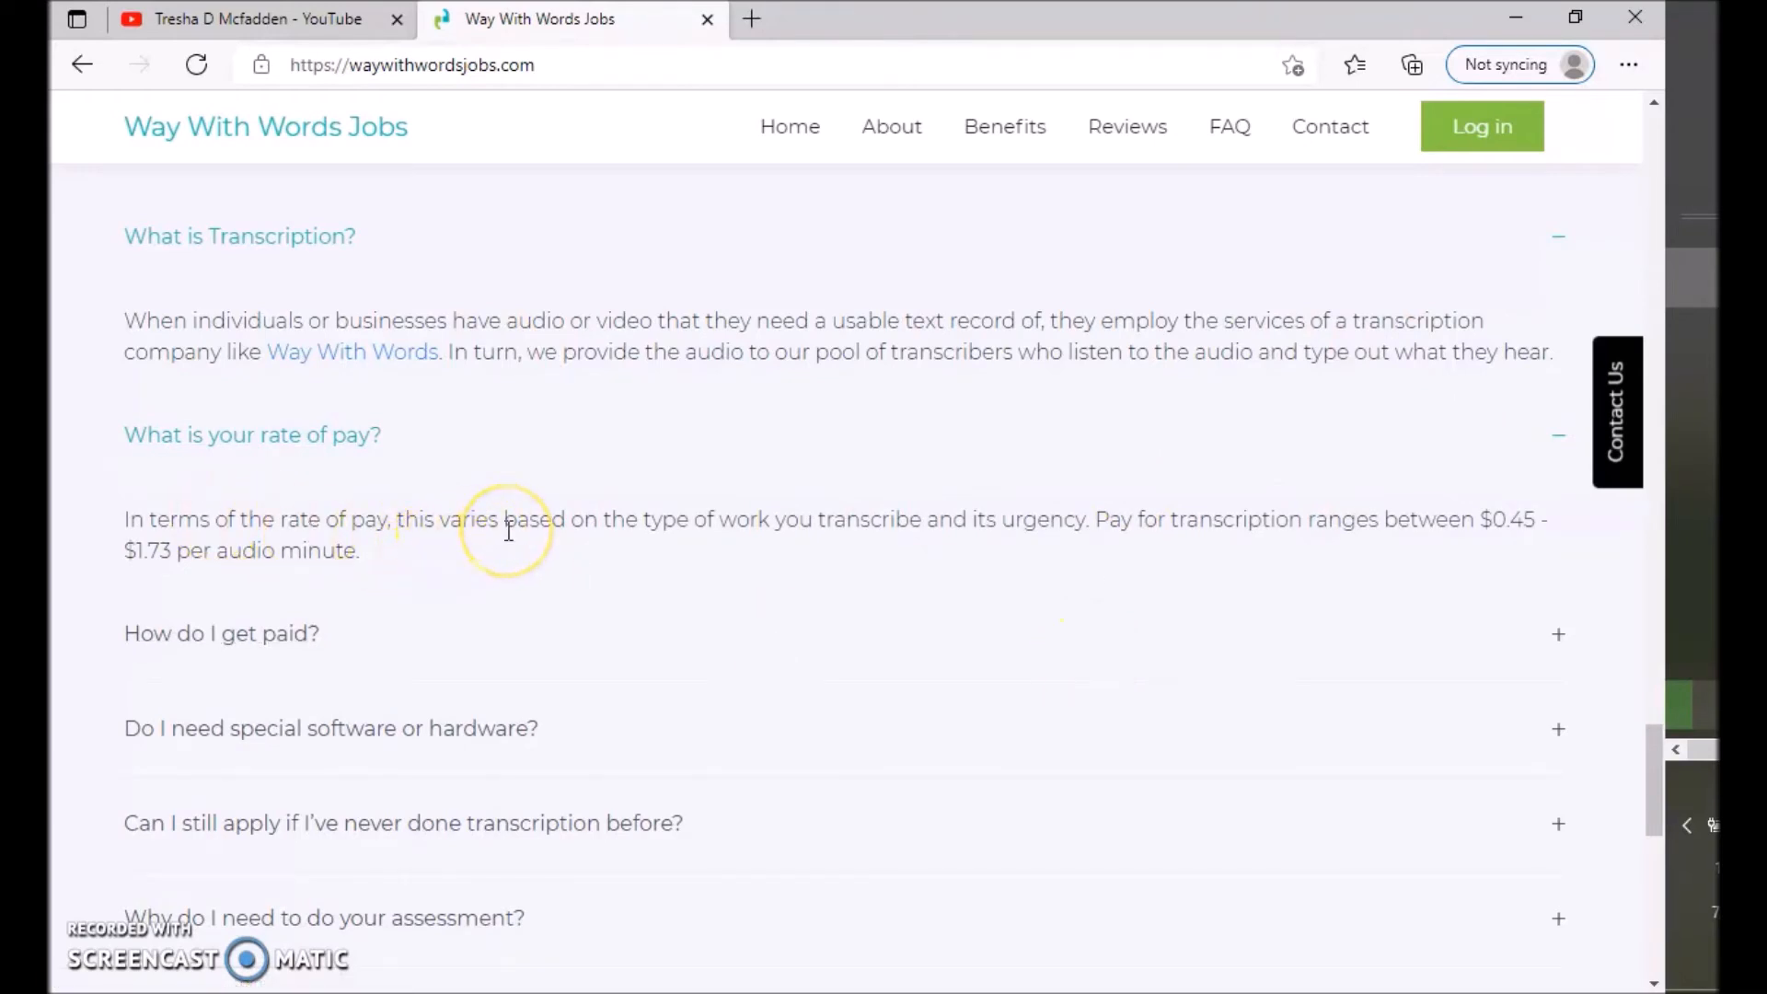
pyautogui.moveTo(508, 532)
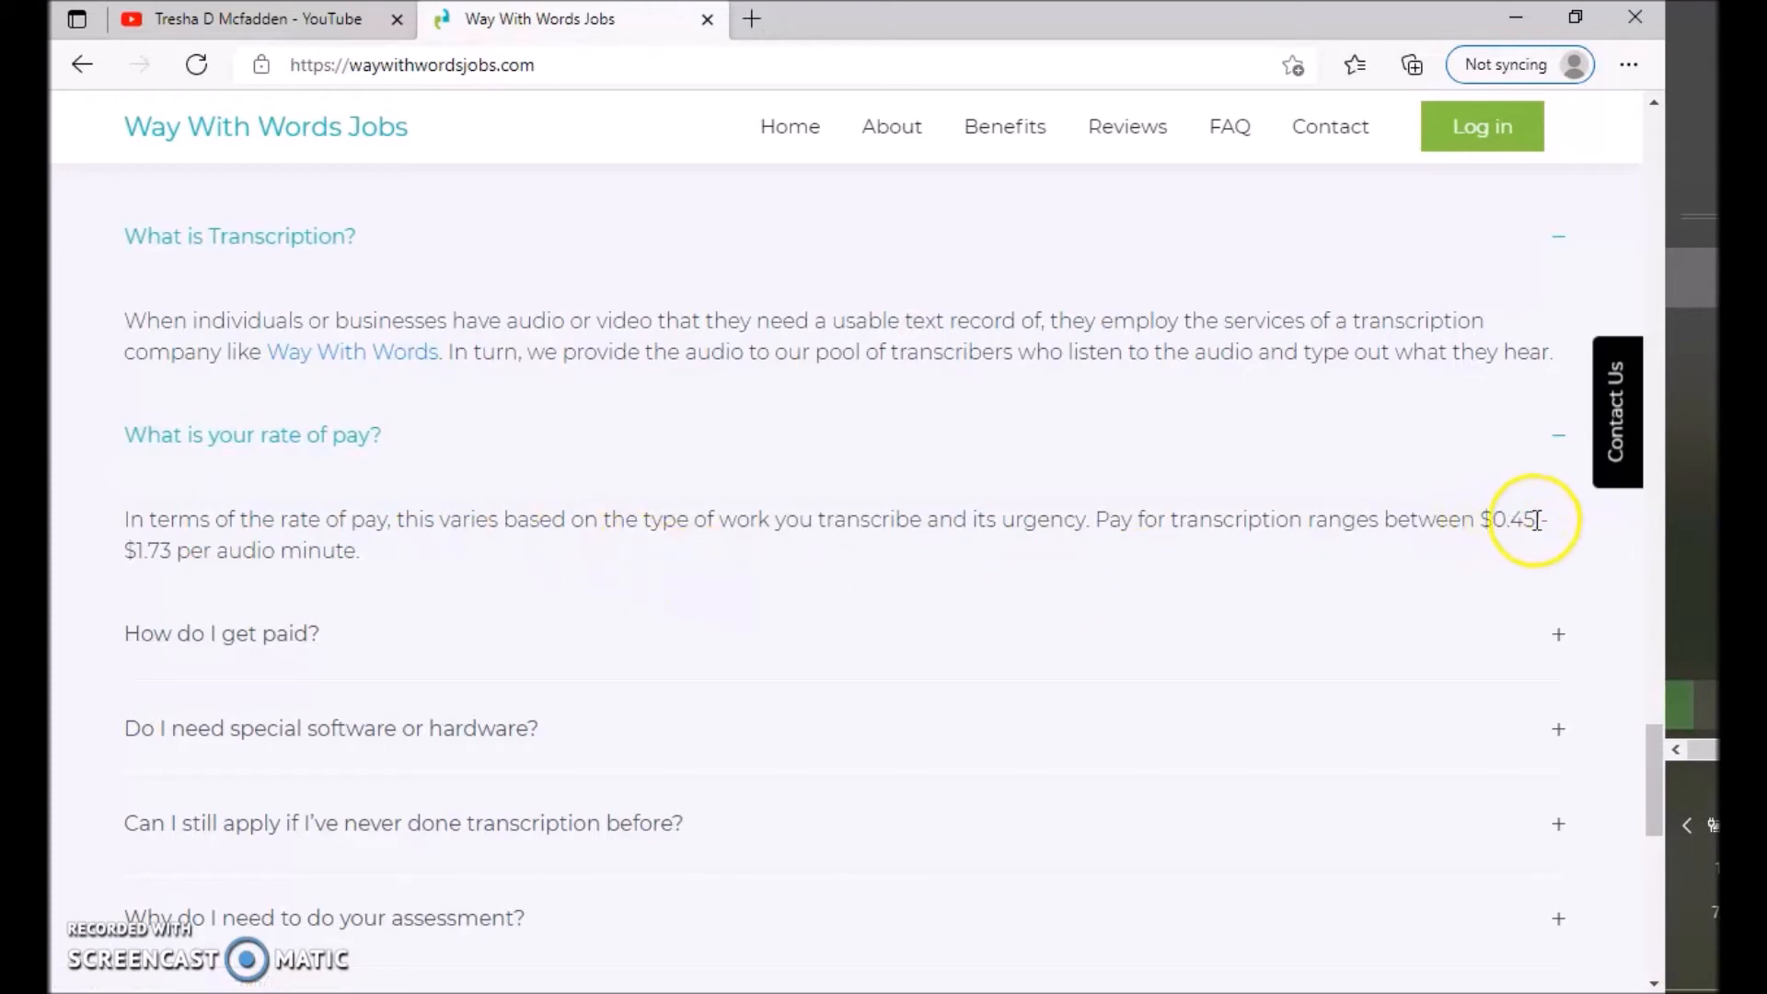
pyautogui.moveTo(223, 548)
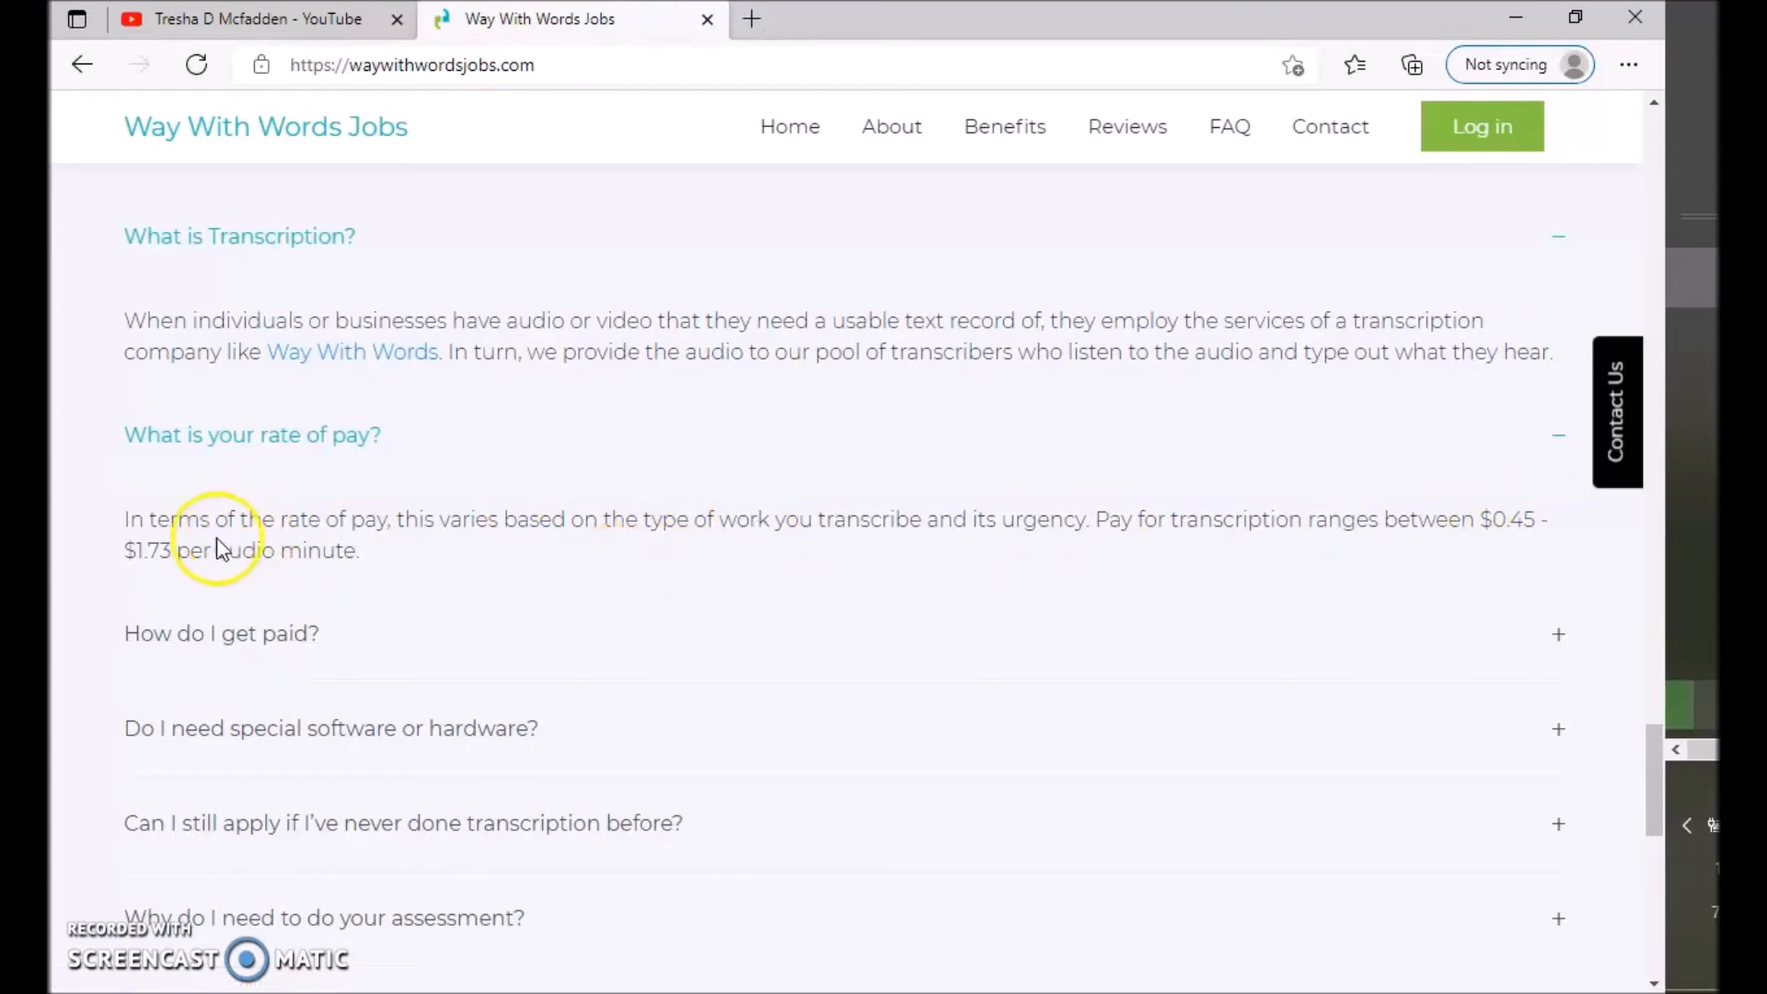
pyautogui.moveTo(457, 659)
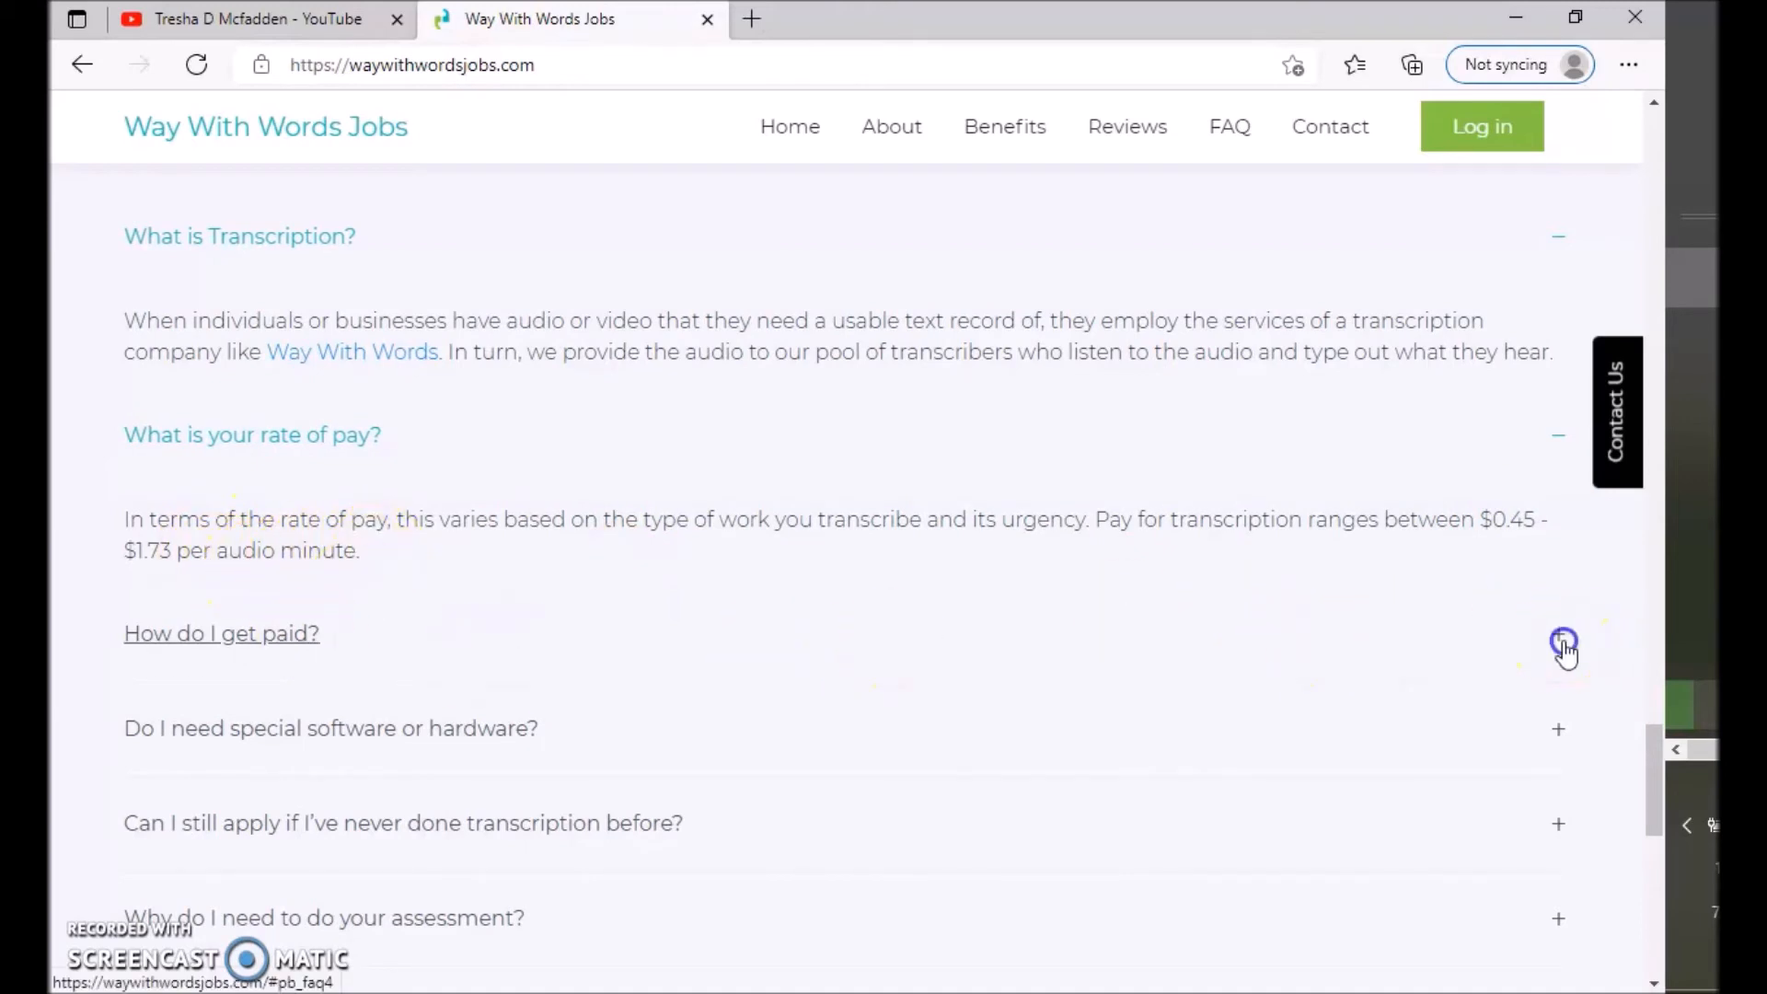
pyautogui.click(1558, 633)
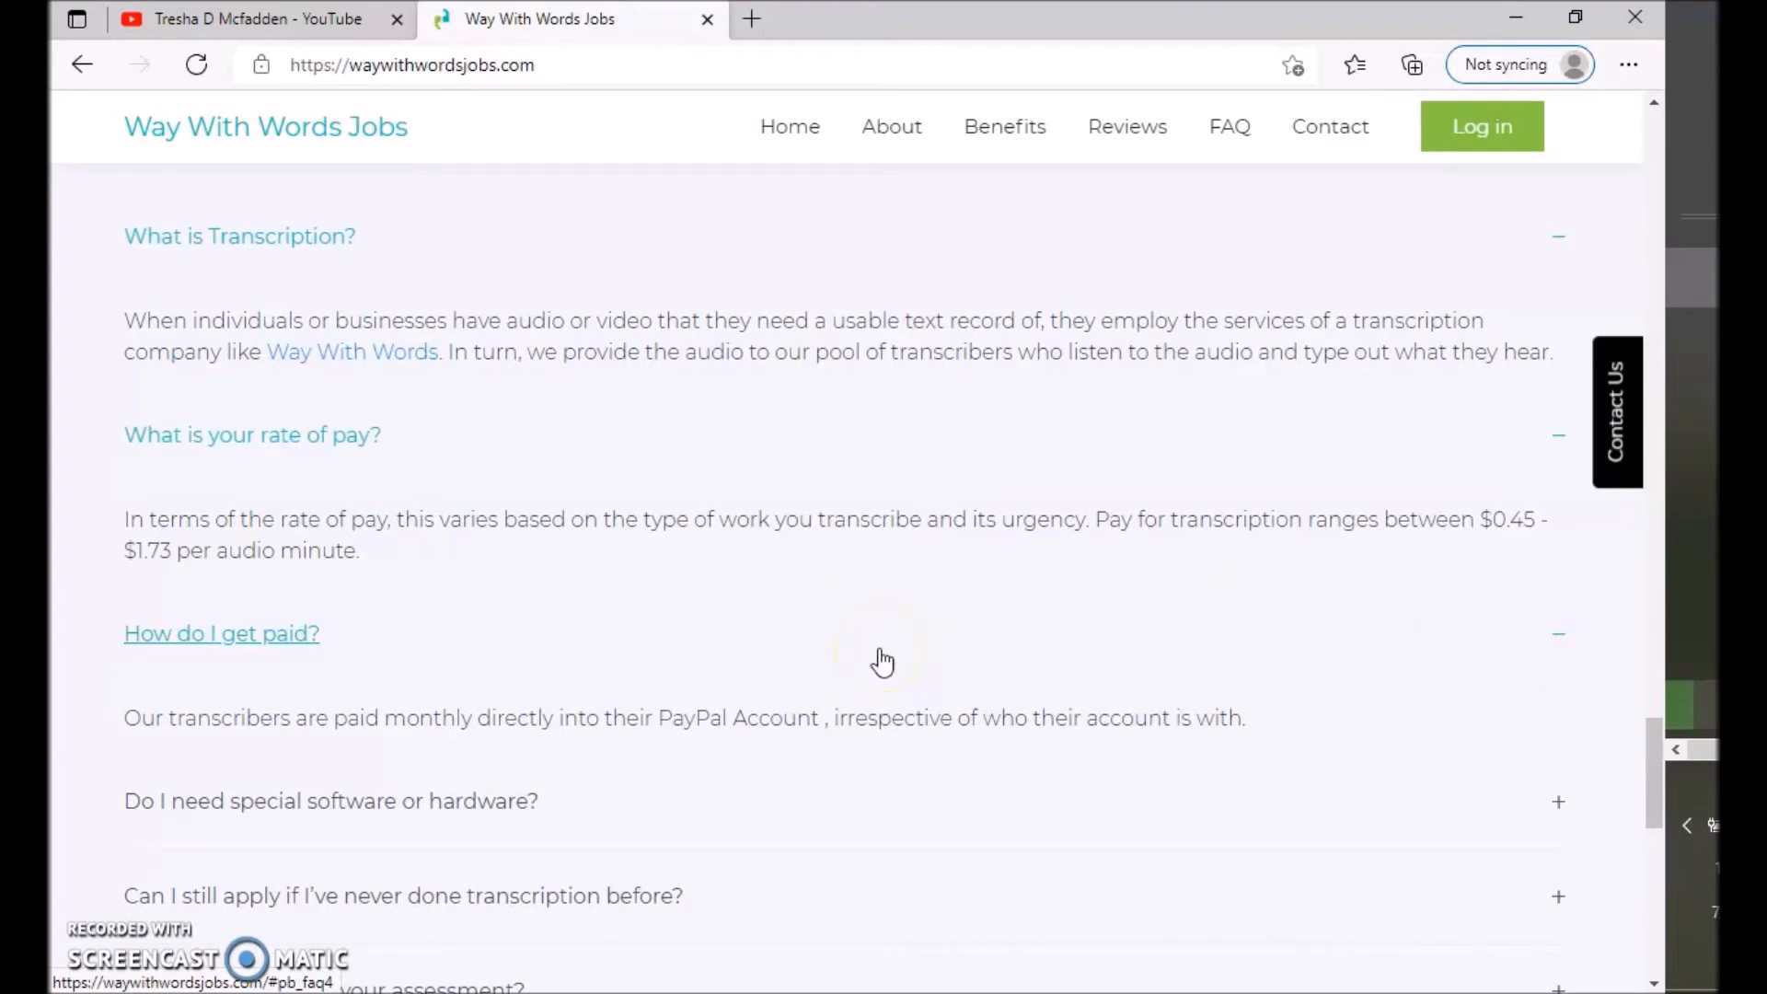
pyautogui.moveTo(881, 658)
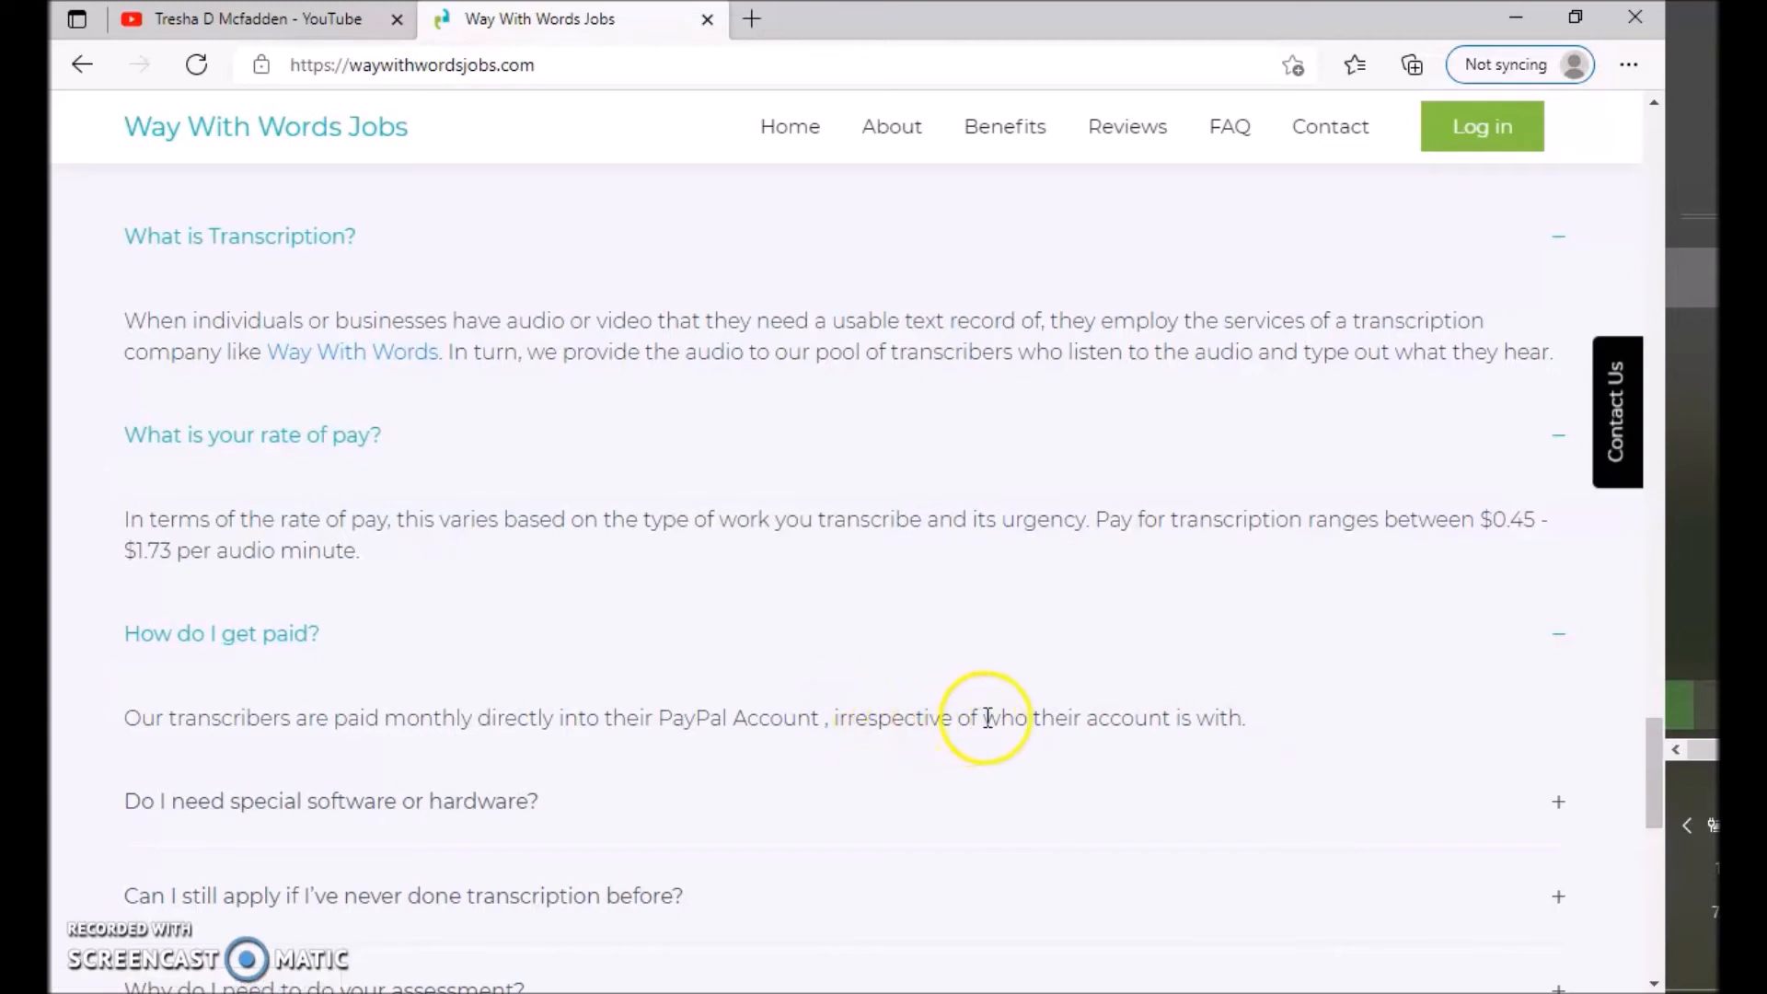
pyautogui.moveTo(1329, 726)
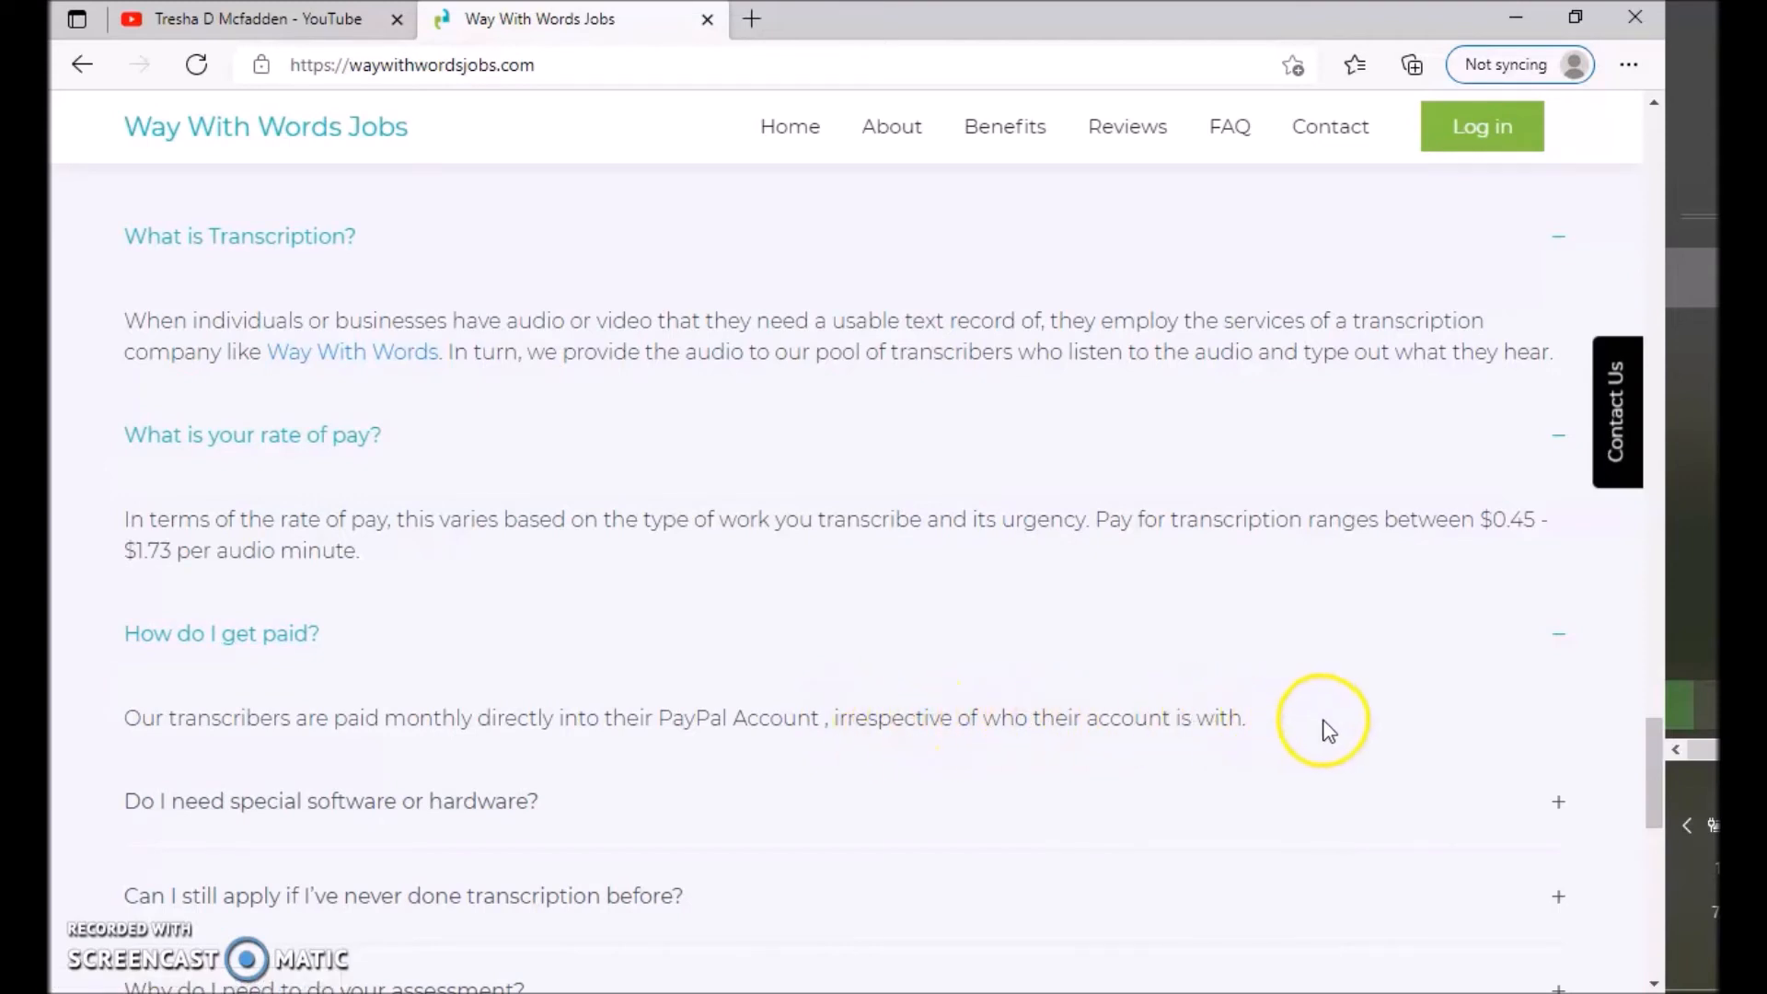
pyautogui.moveTo(1301, 721)
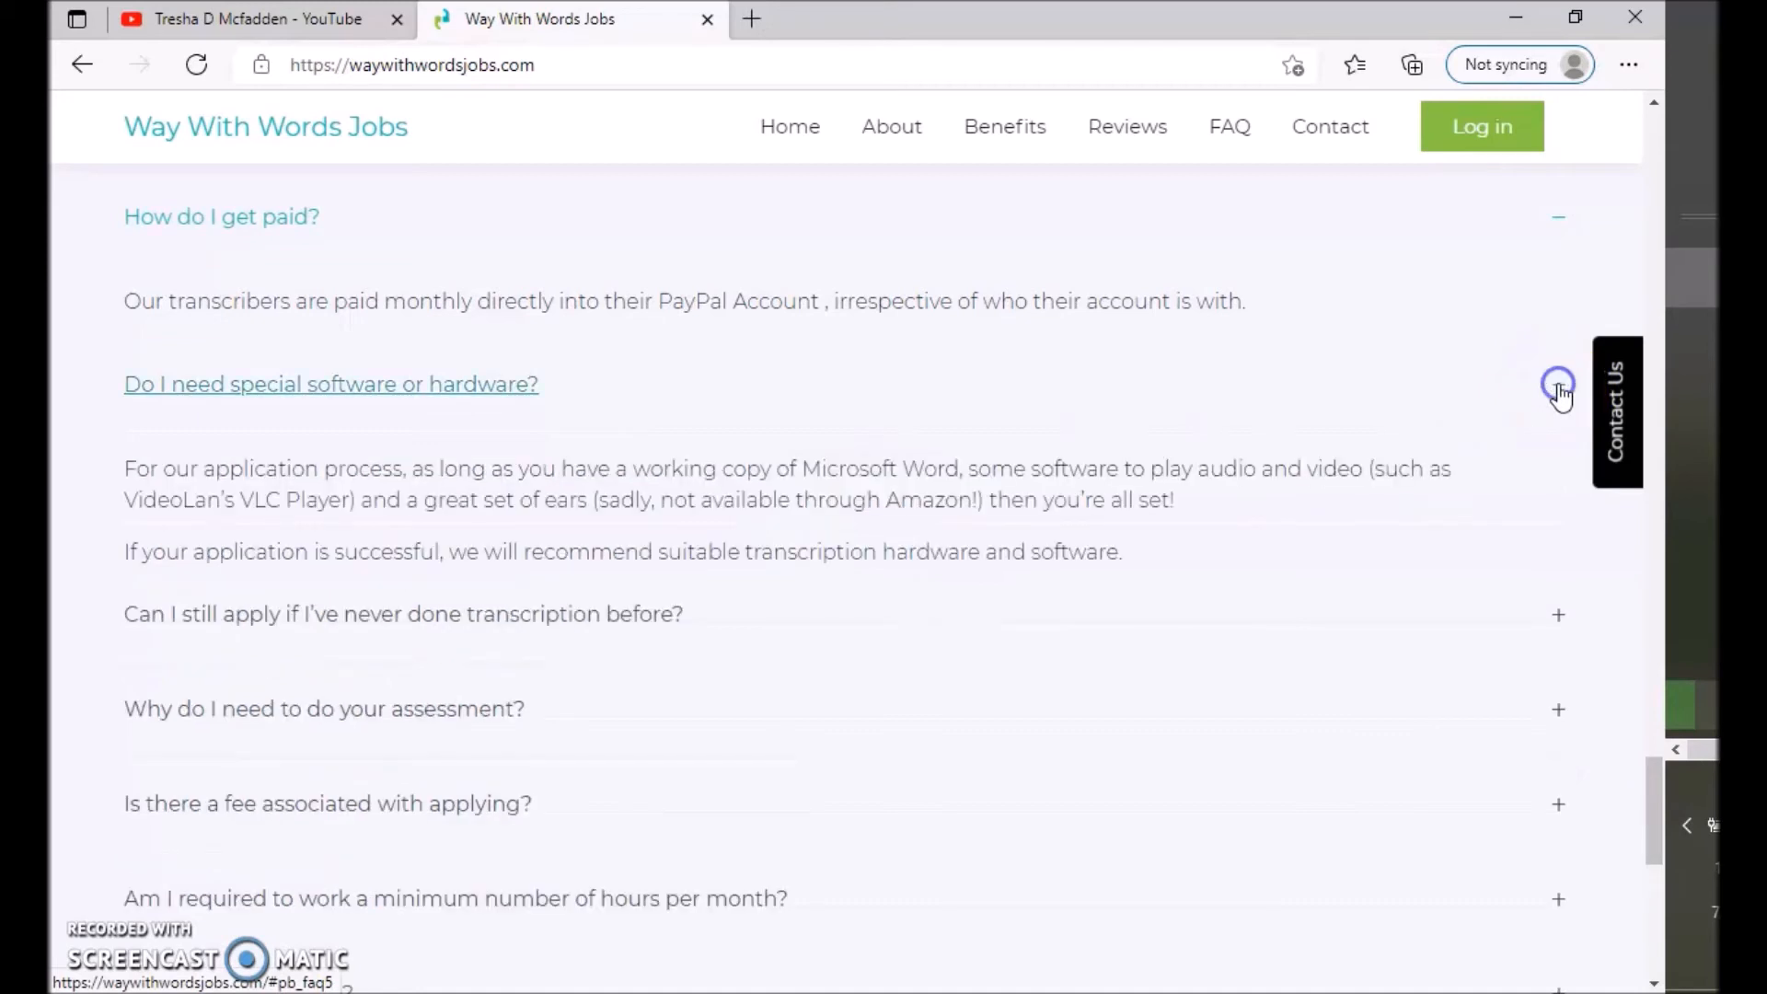
# - Expand the FAQ answer on applying with no previous transcription experience
pyautogui.scroll(-3)
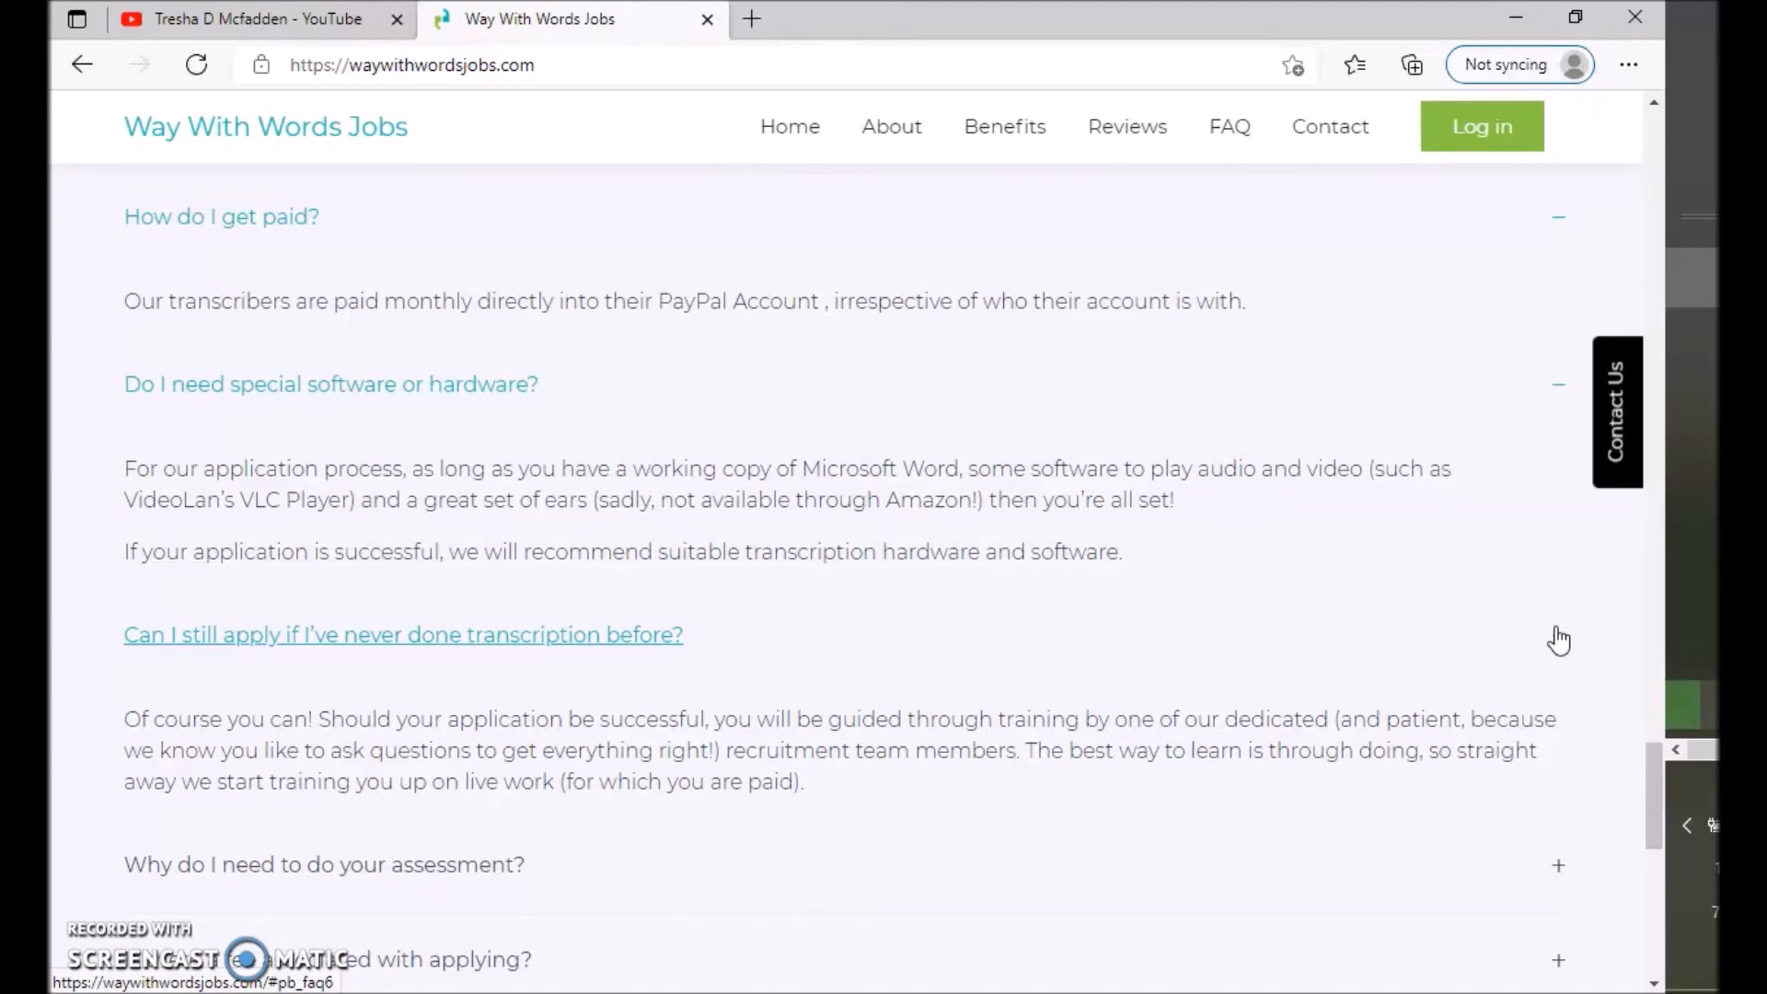
pyautogui.click(403, 635)
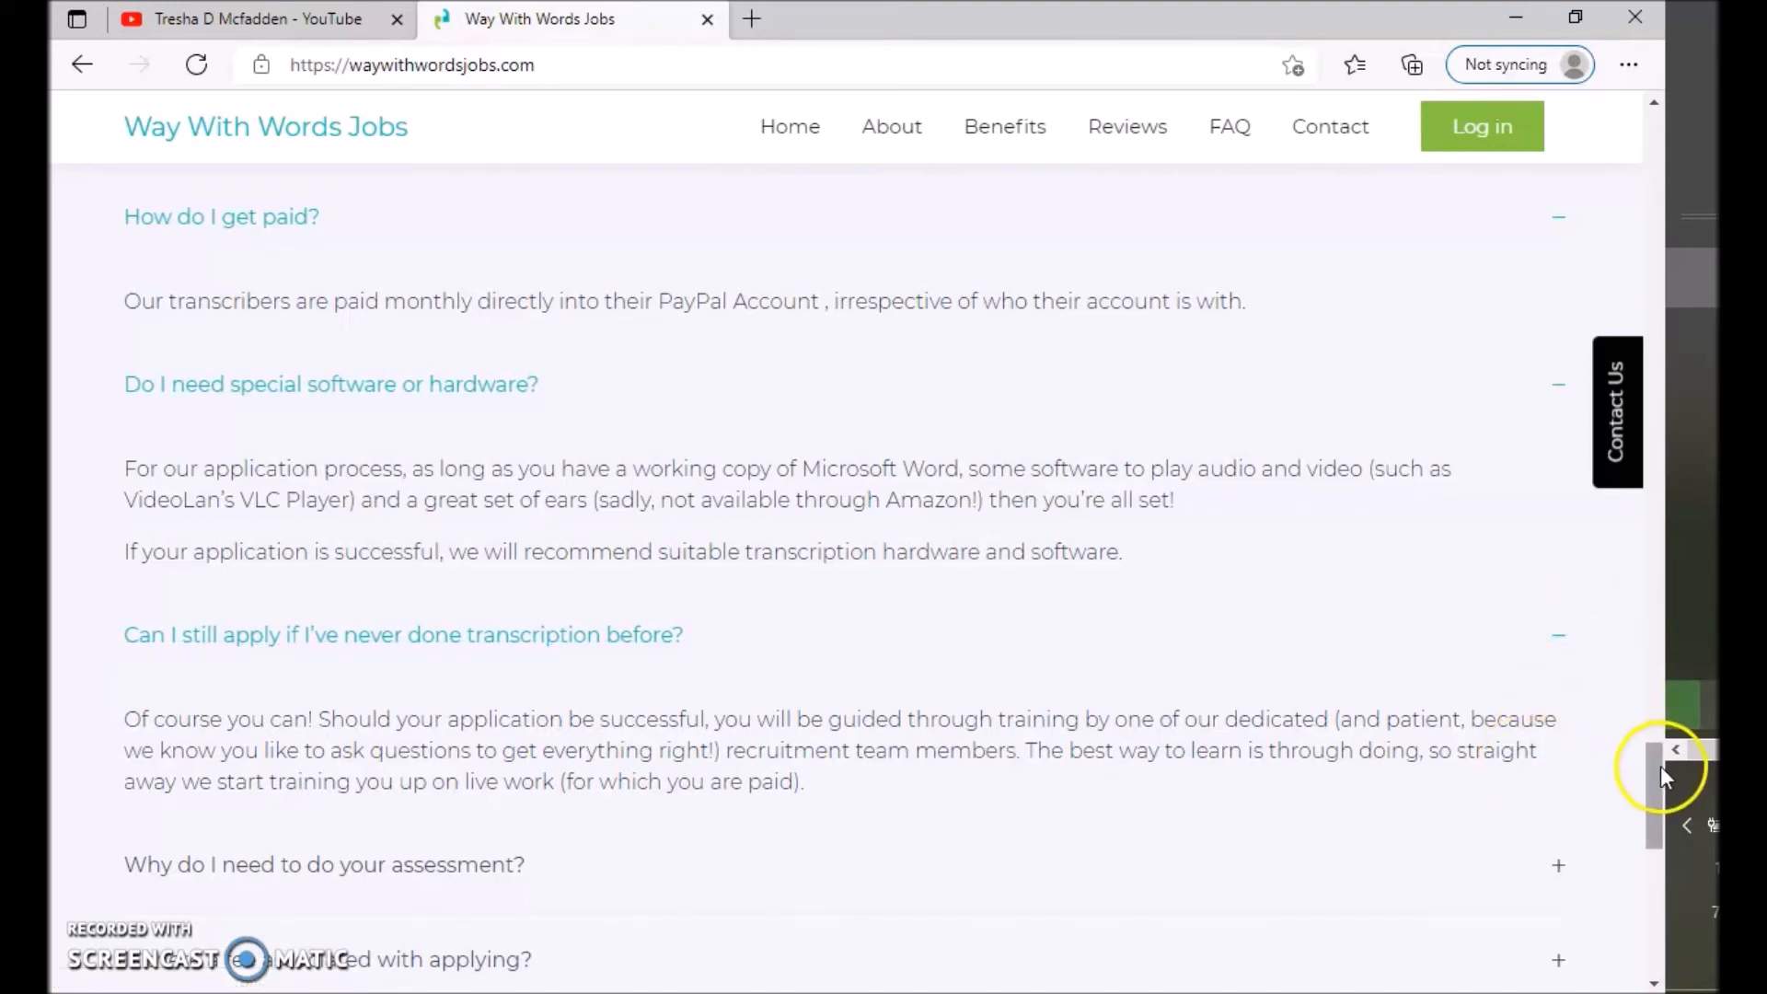
# - Expand the FAQ answer to 'Why do I need to do your assessment?'
pyautogui.scroll(-3)
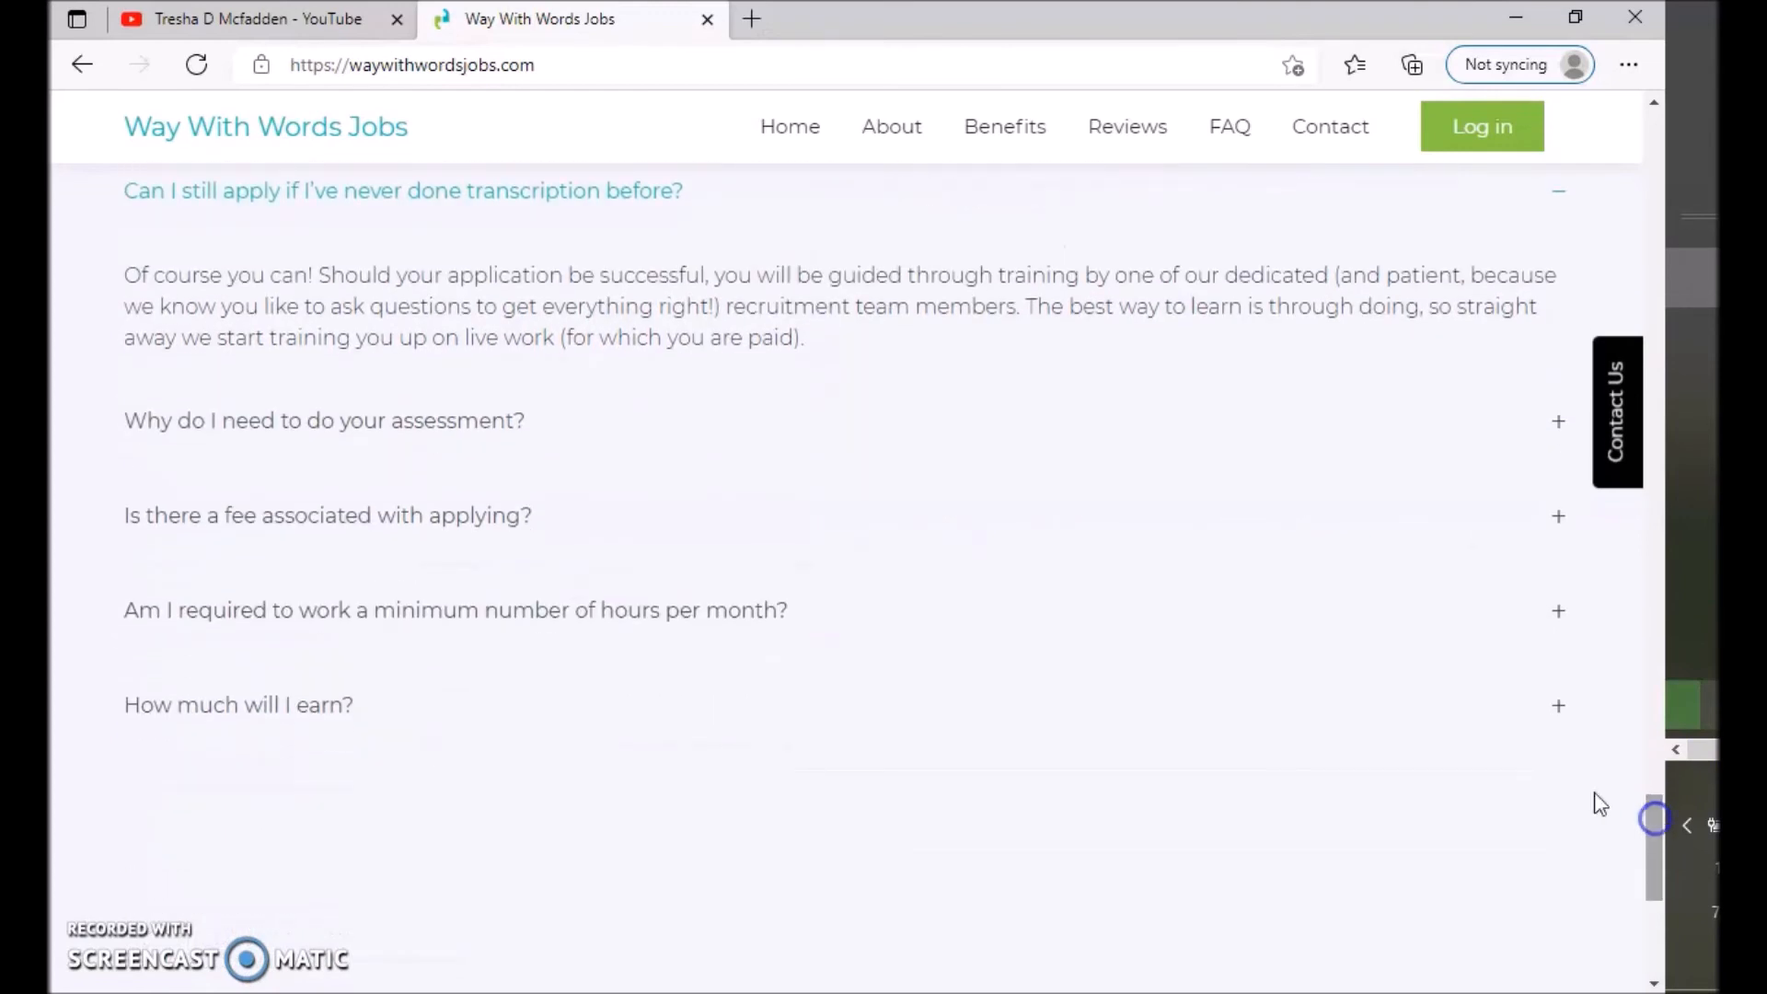
pyautogui.click(324, 419)
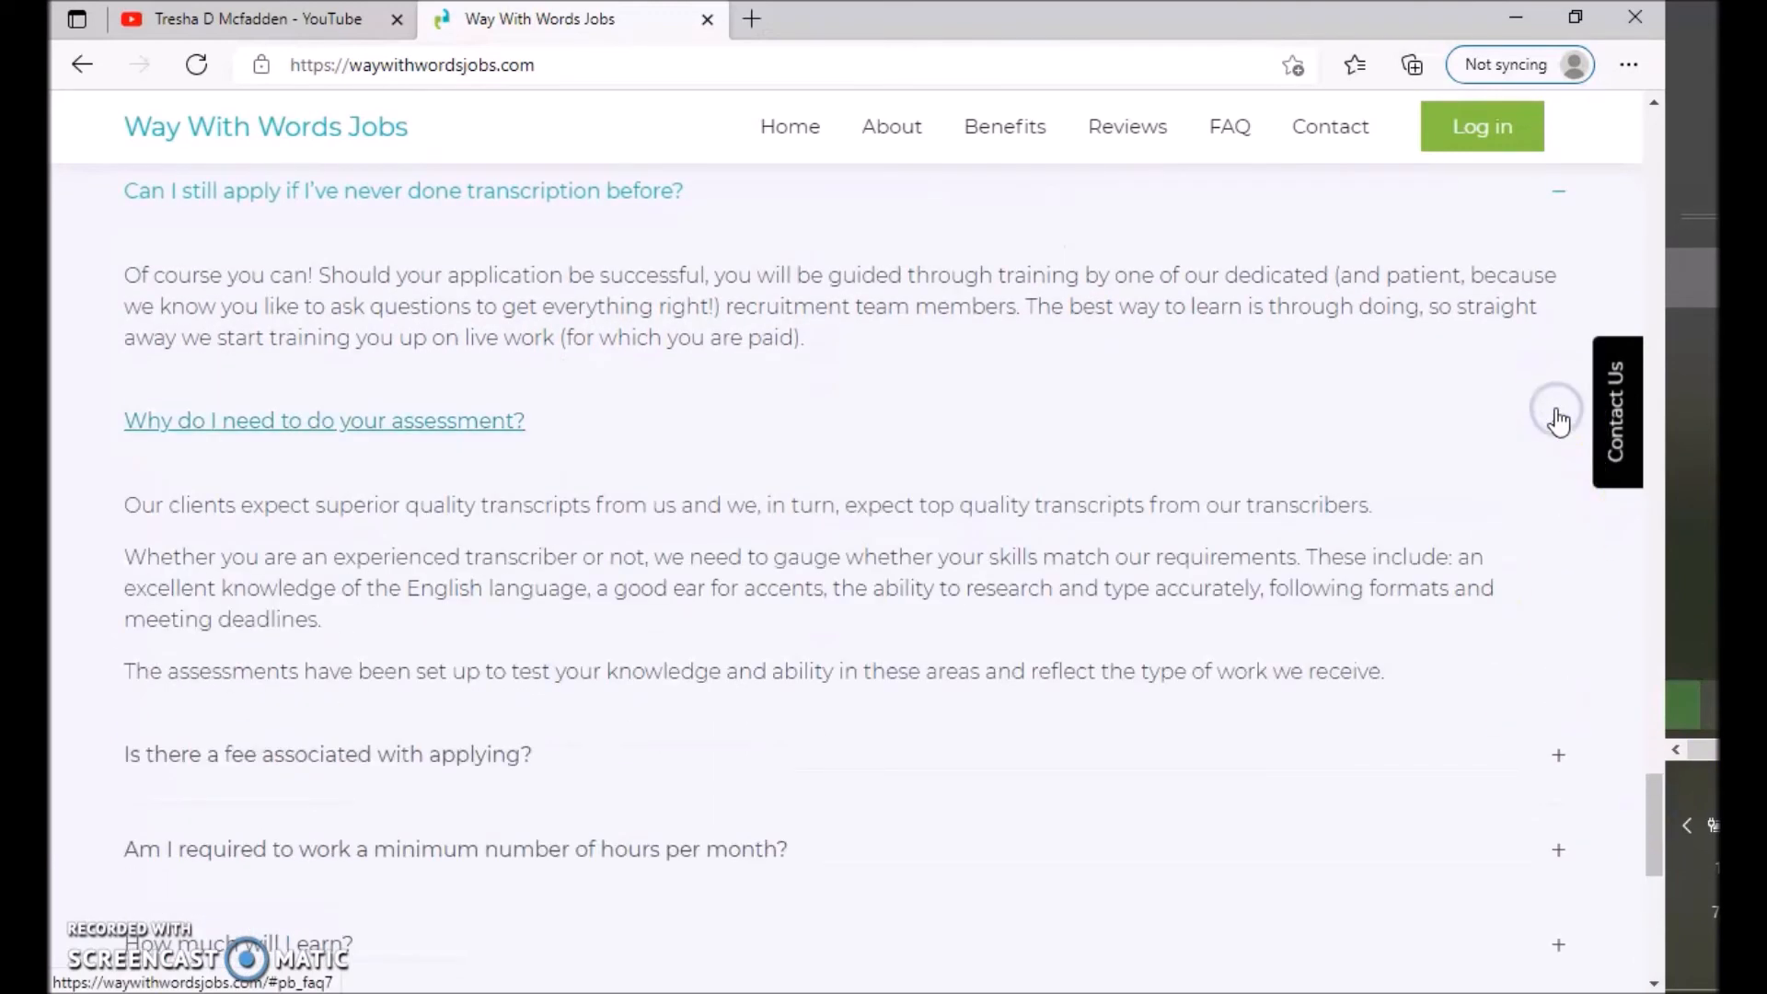
pyautogui.click(324, 420)
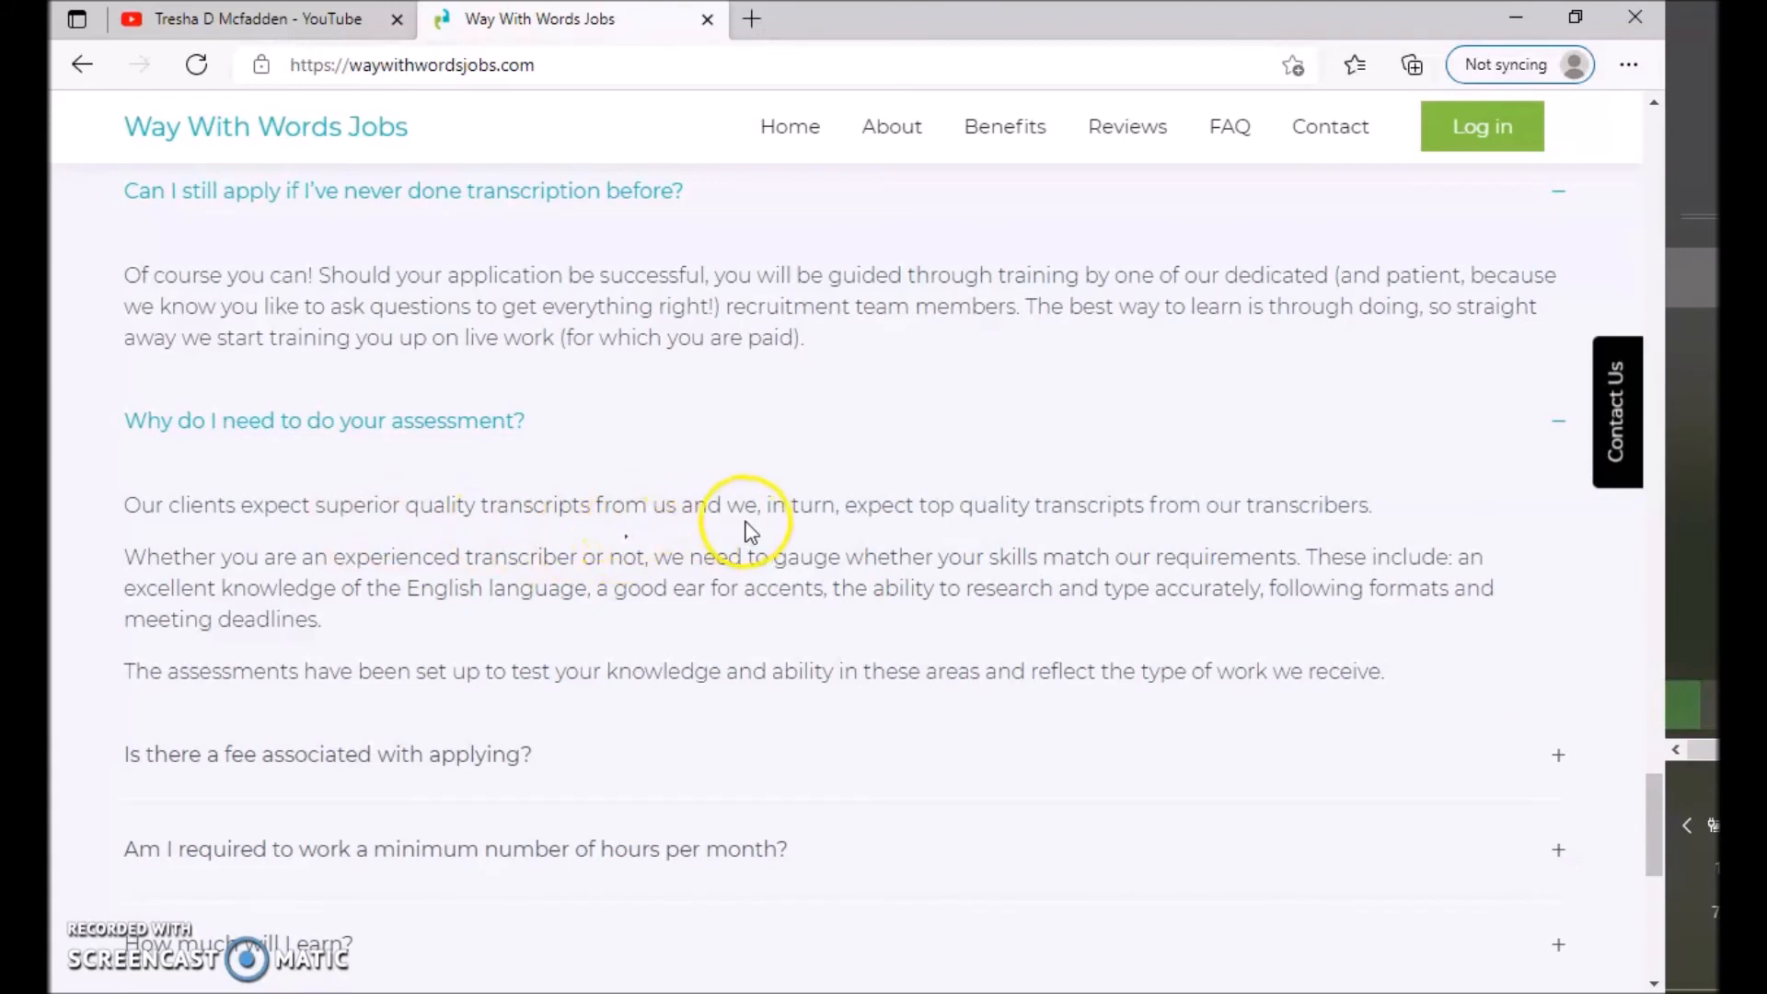
pyautogui.moveTo(1126, 540)
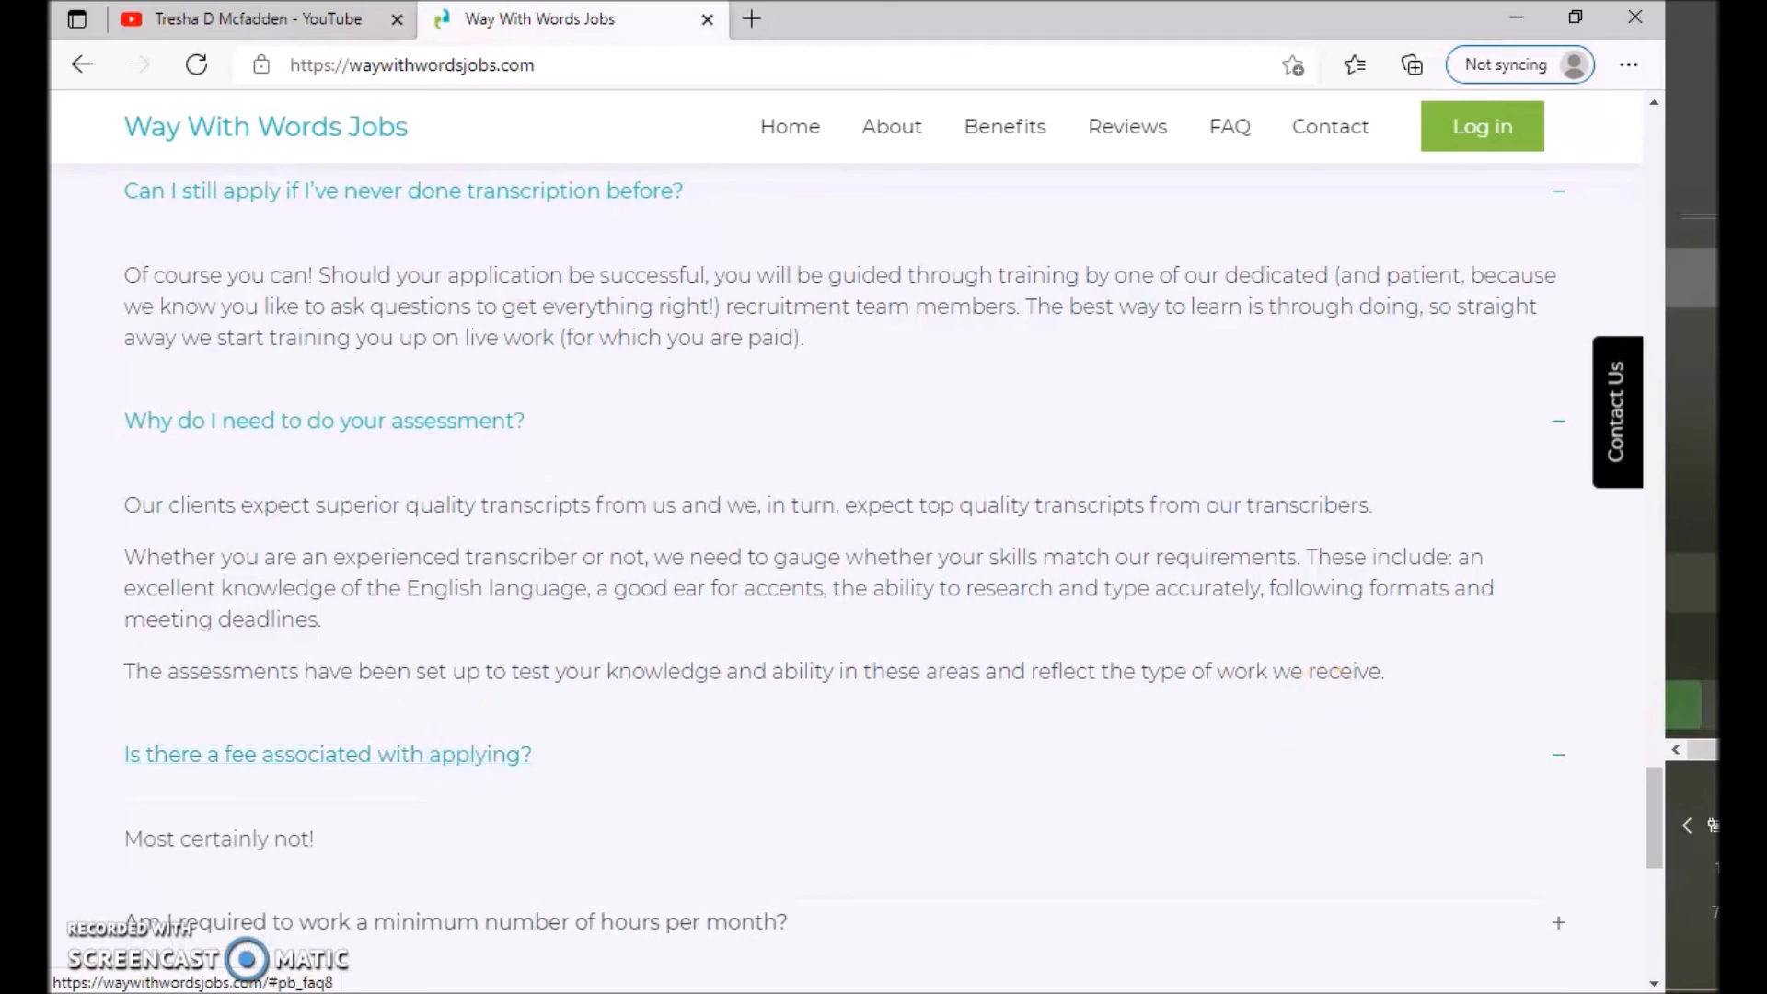
# - Expand the FAQ answers on minimum monthly hours and 'How much will I earn?'
pyautogui.scroll(-3)
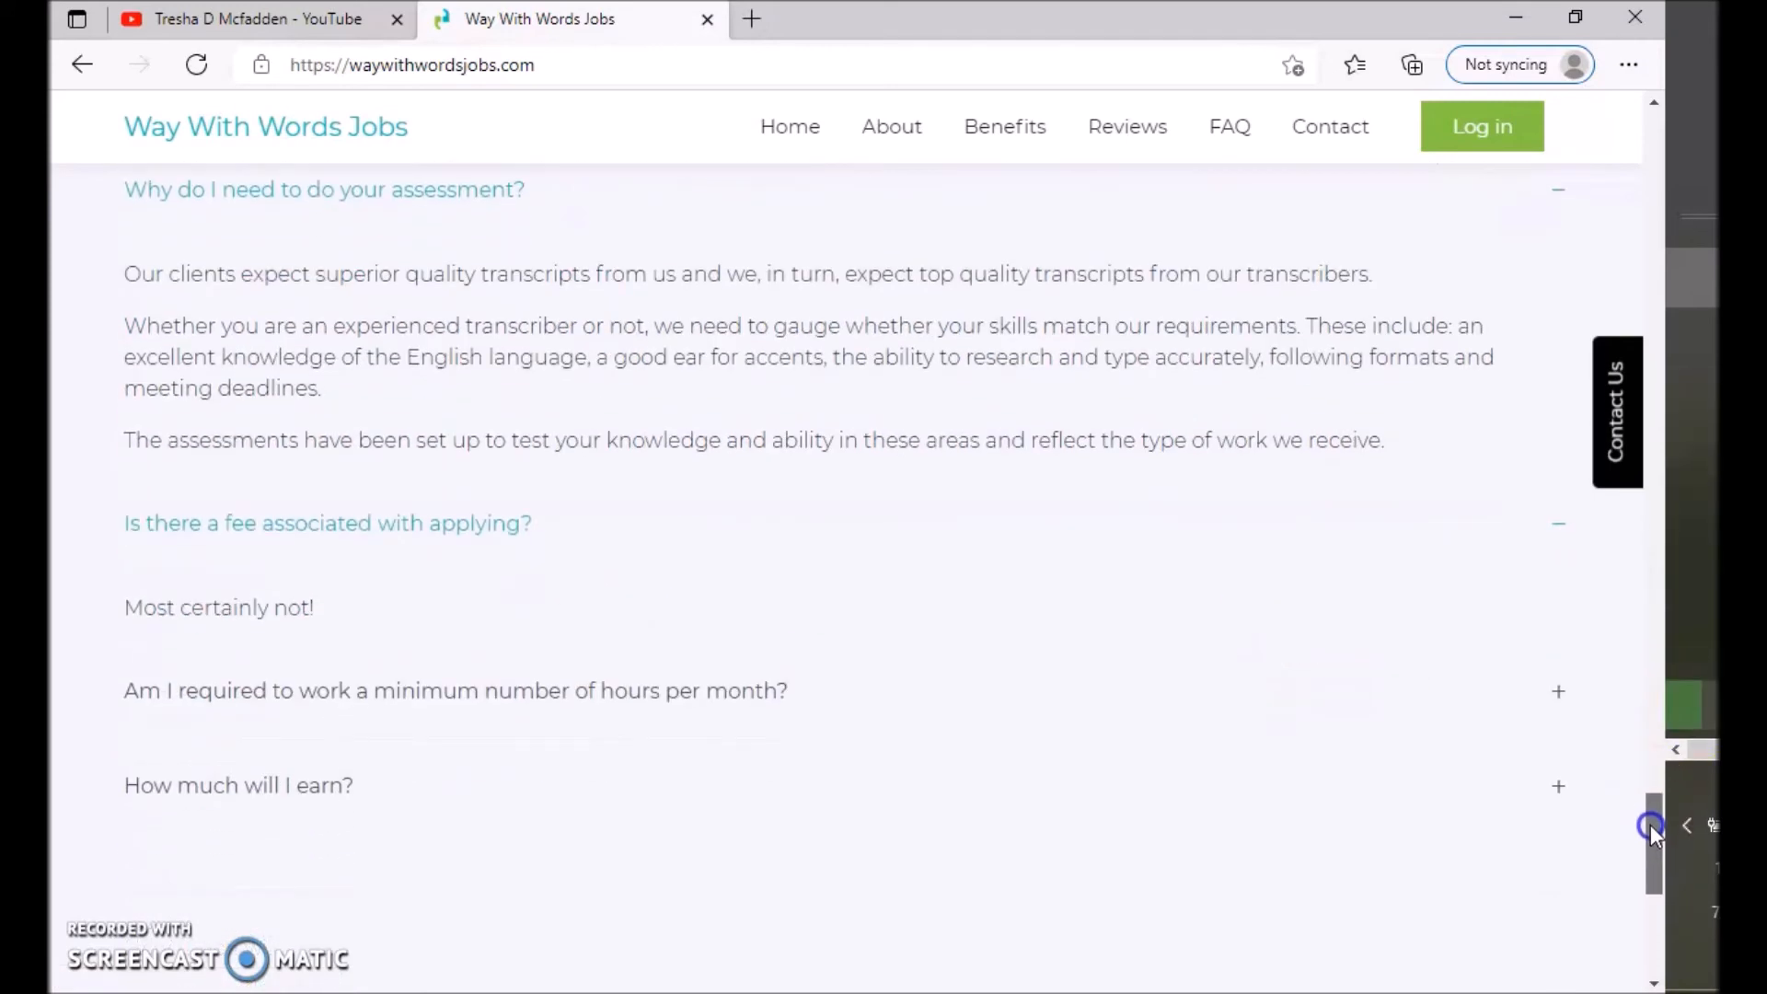
pyautogui.scroll(-3)
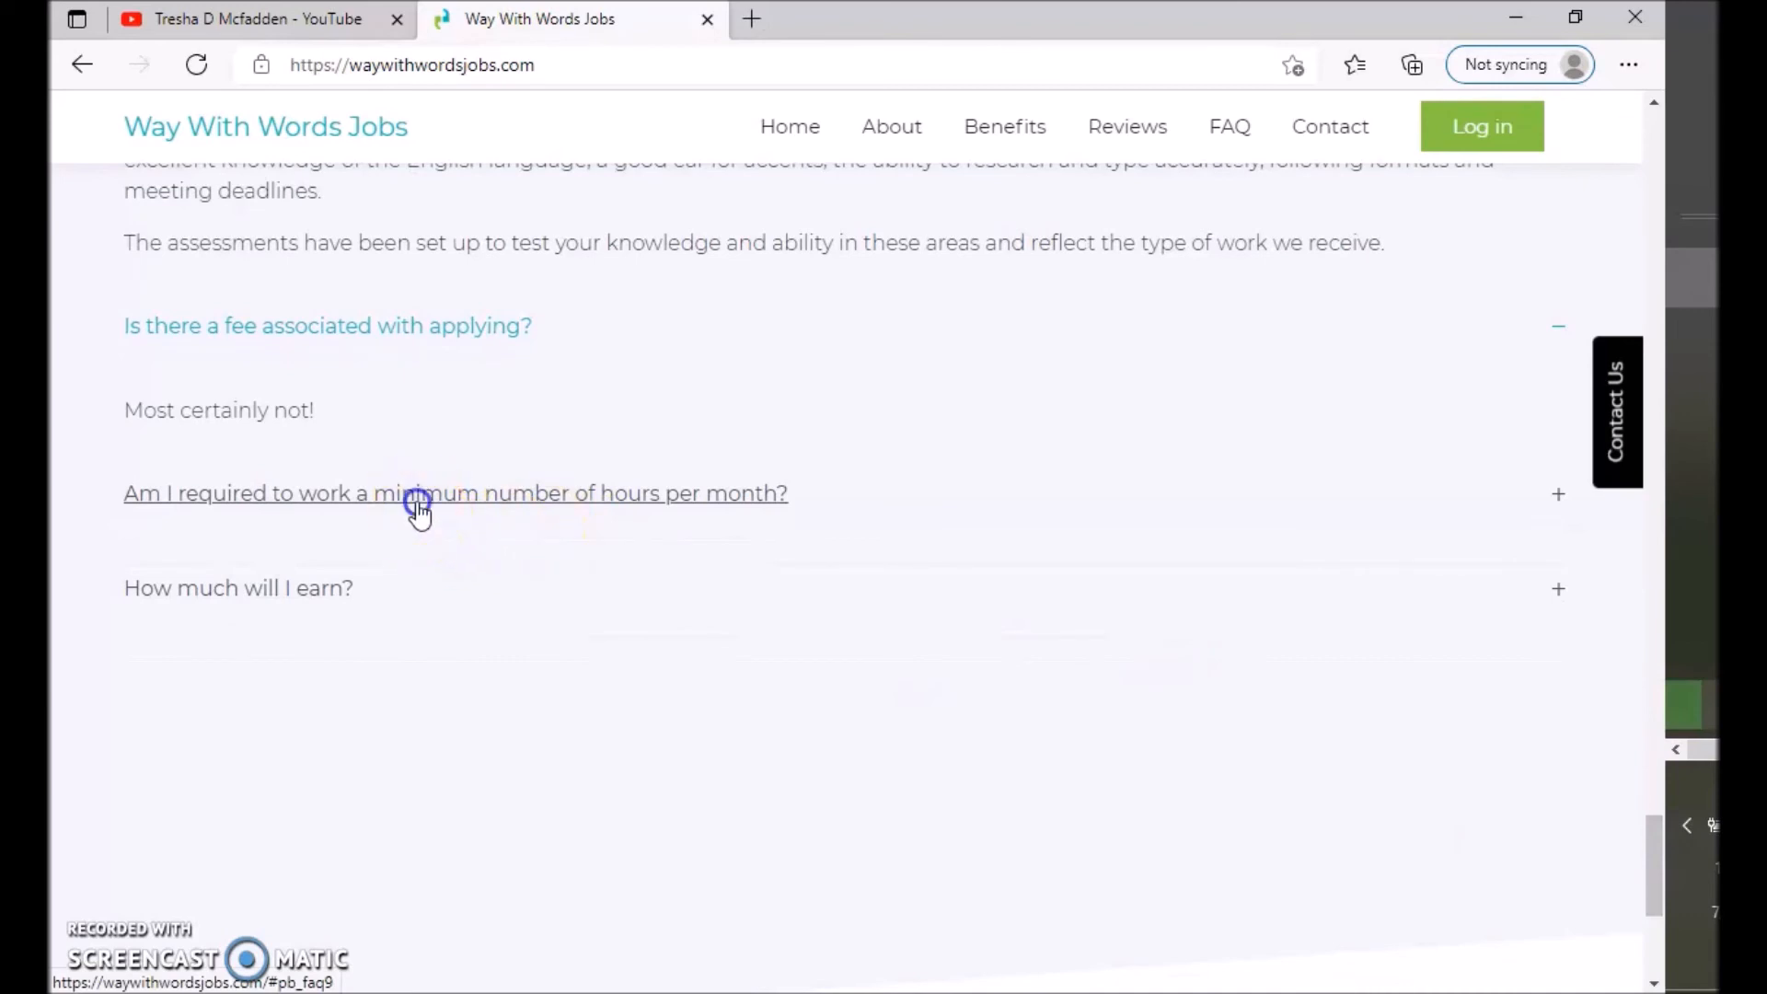
pyautogui.click(455, 493)
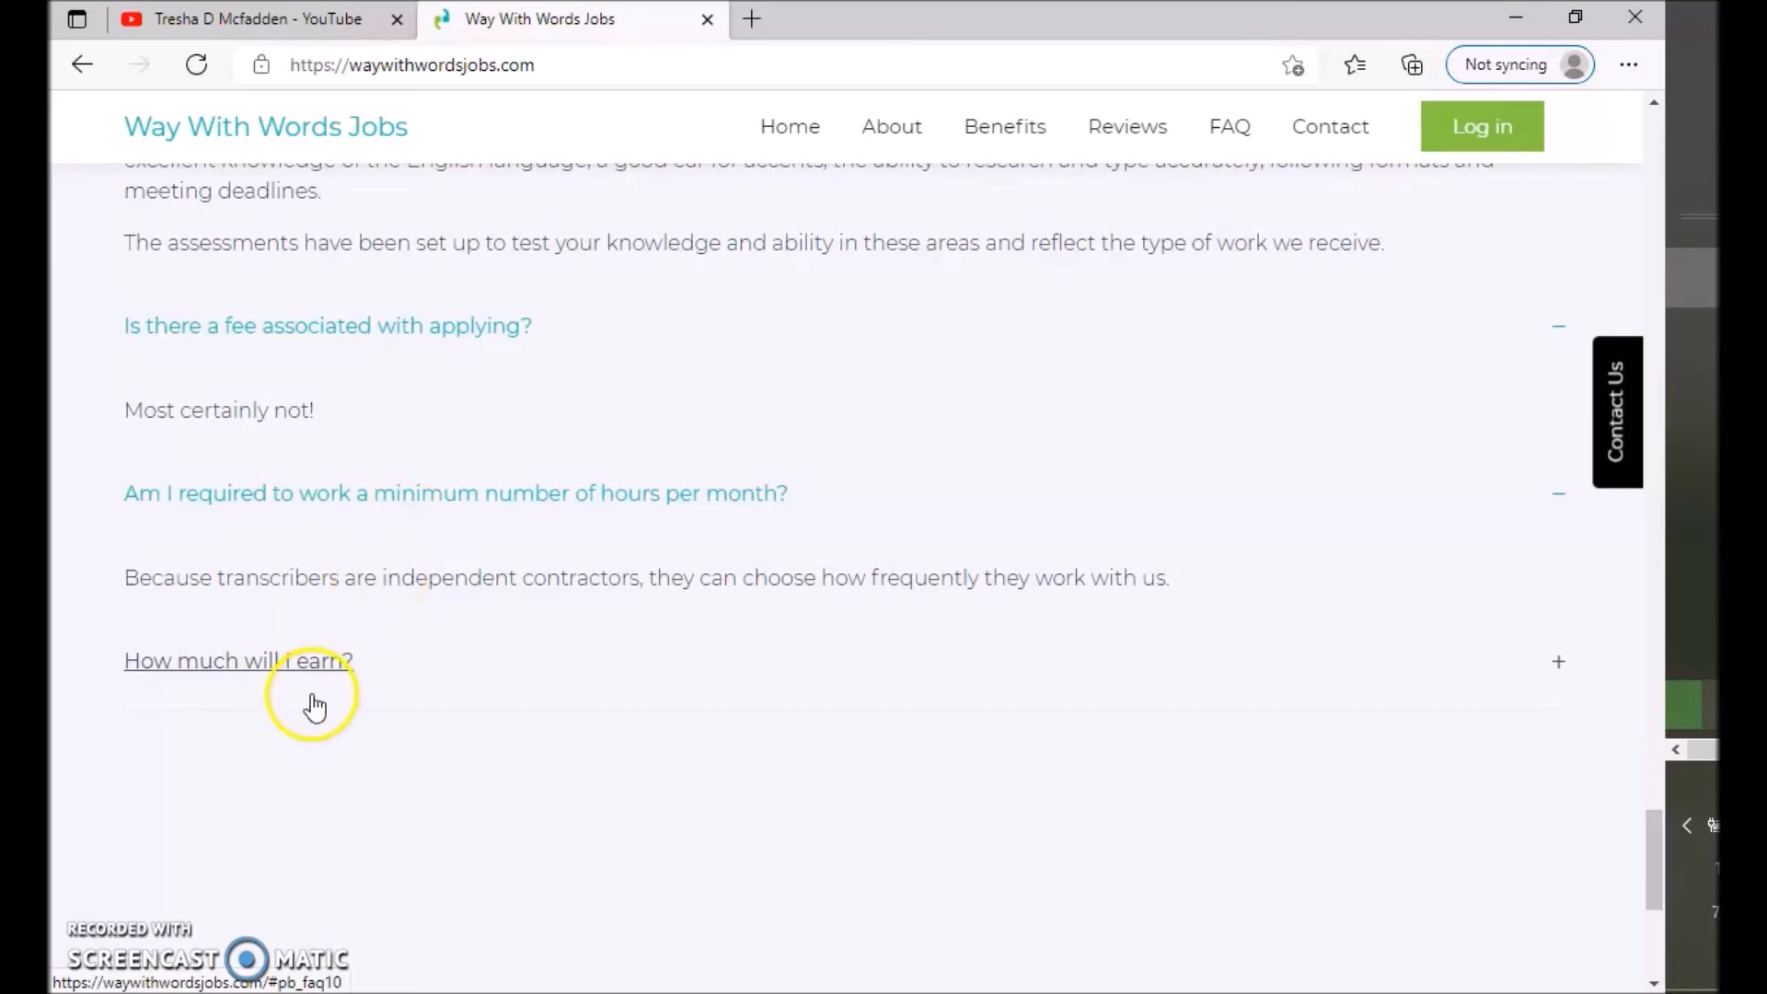
pyautogui.click(237, 661)
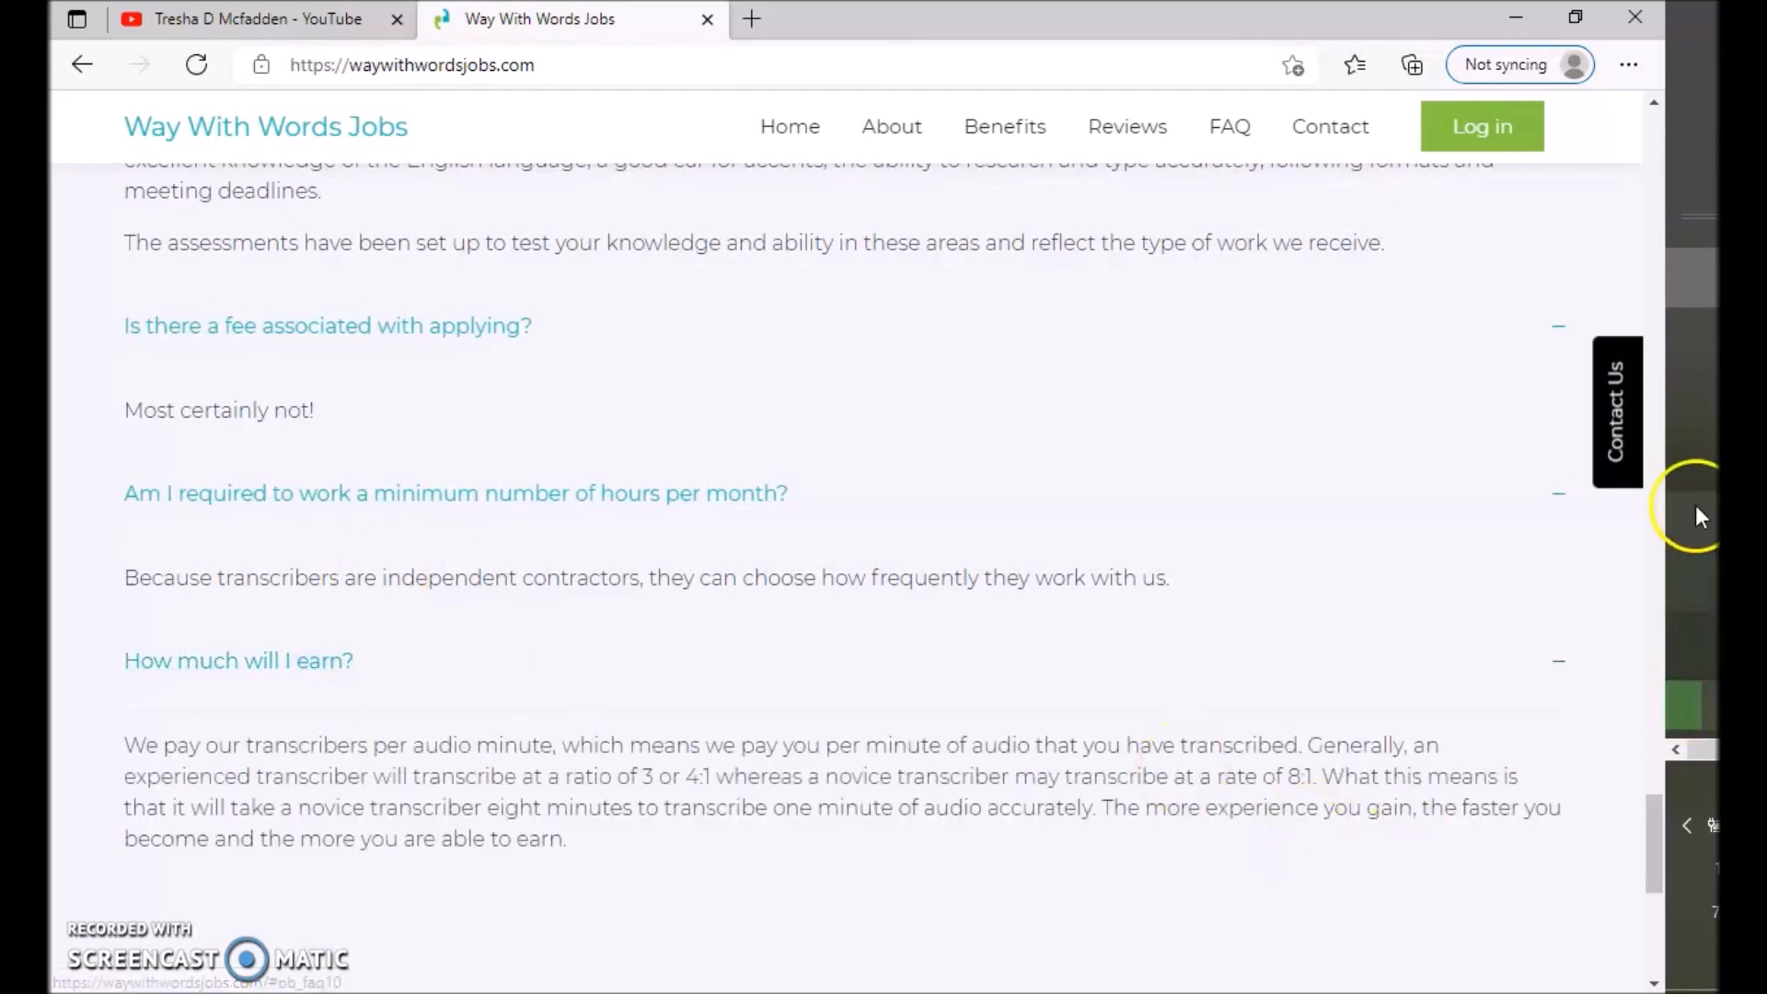
pyautogui.scroll(-3)
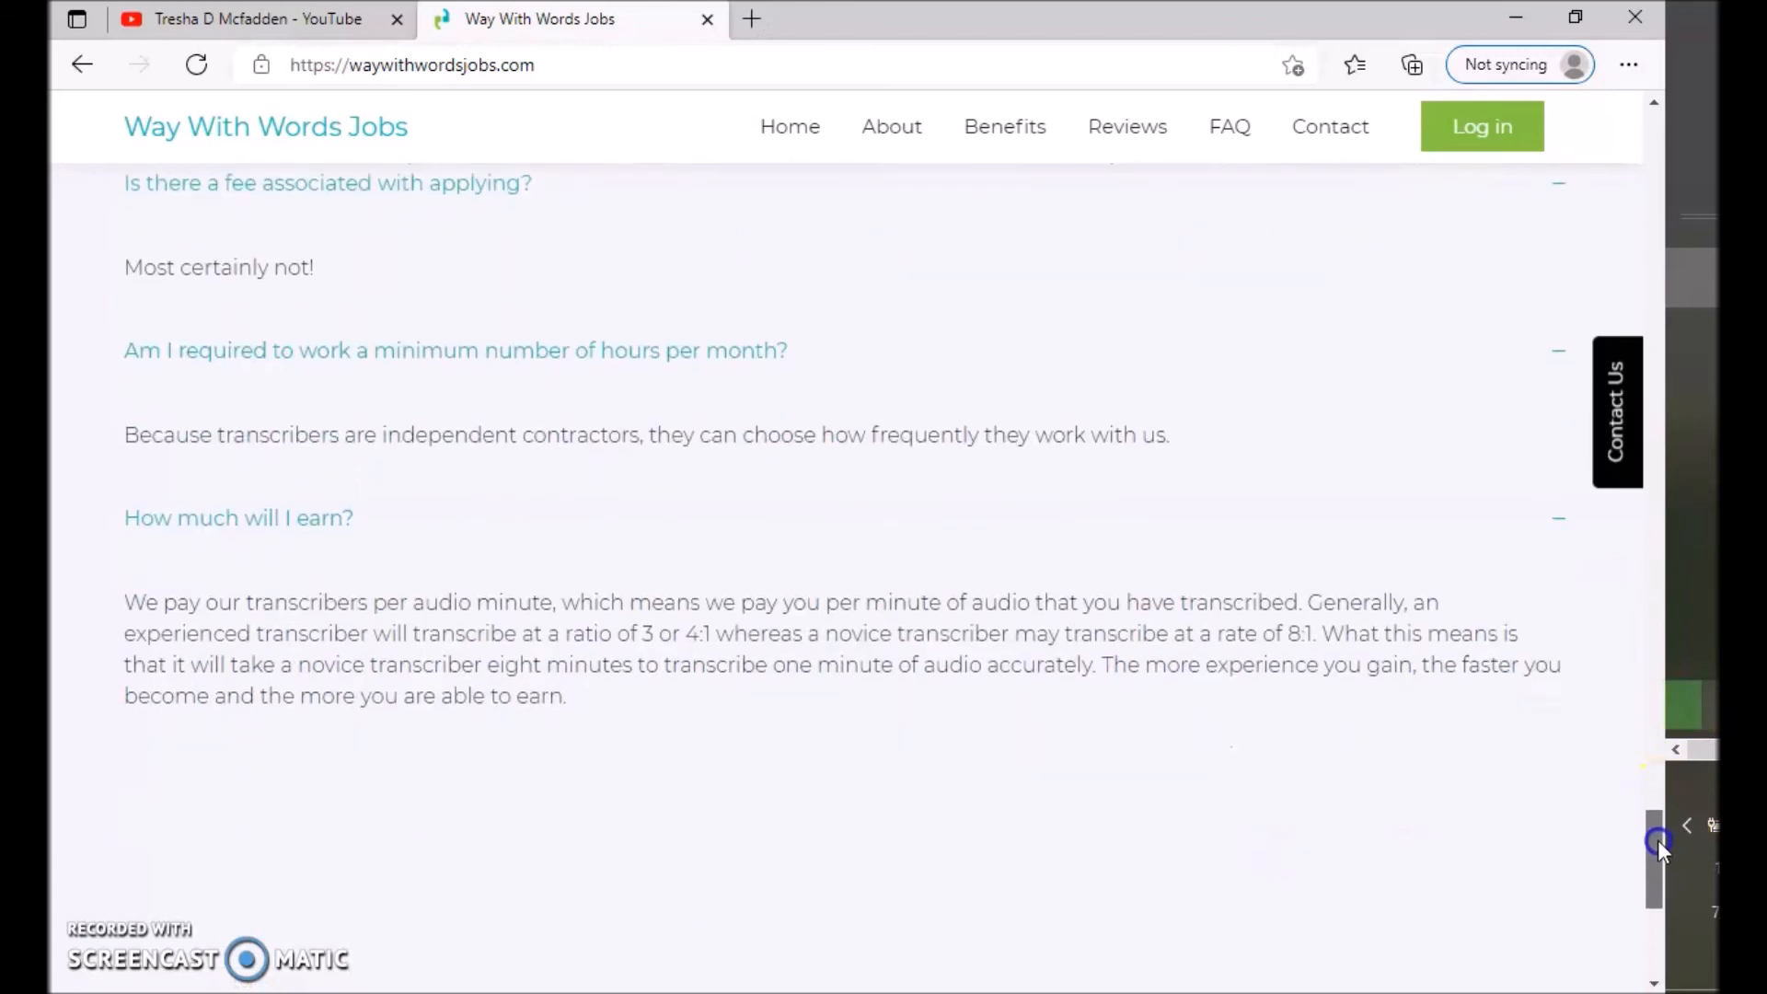
pyautogui.scroll(-3)
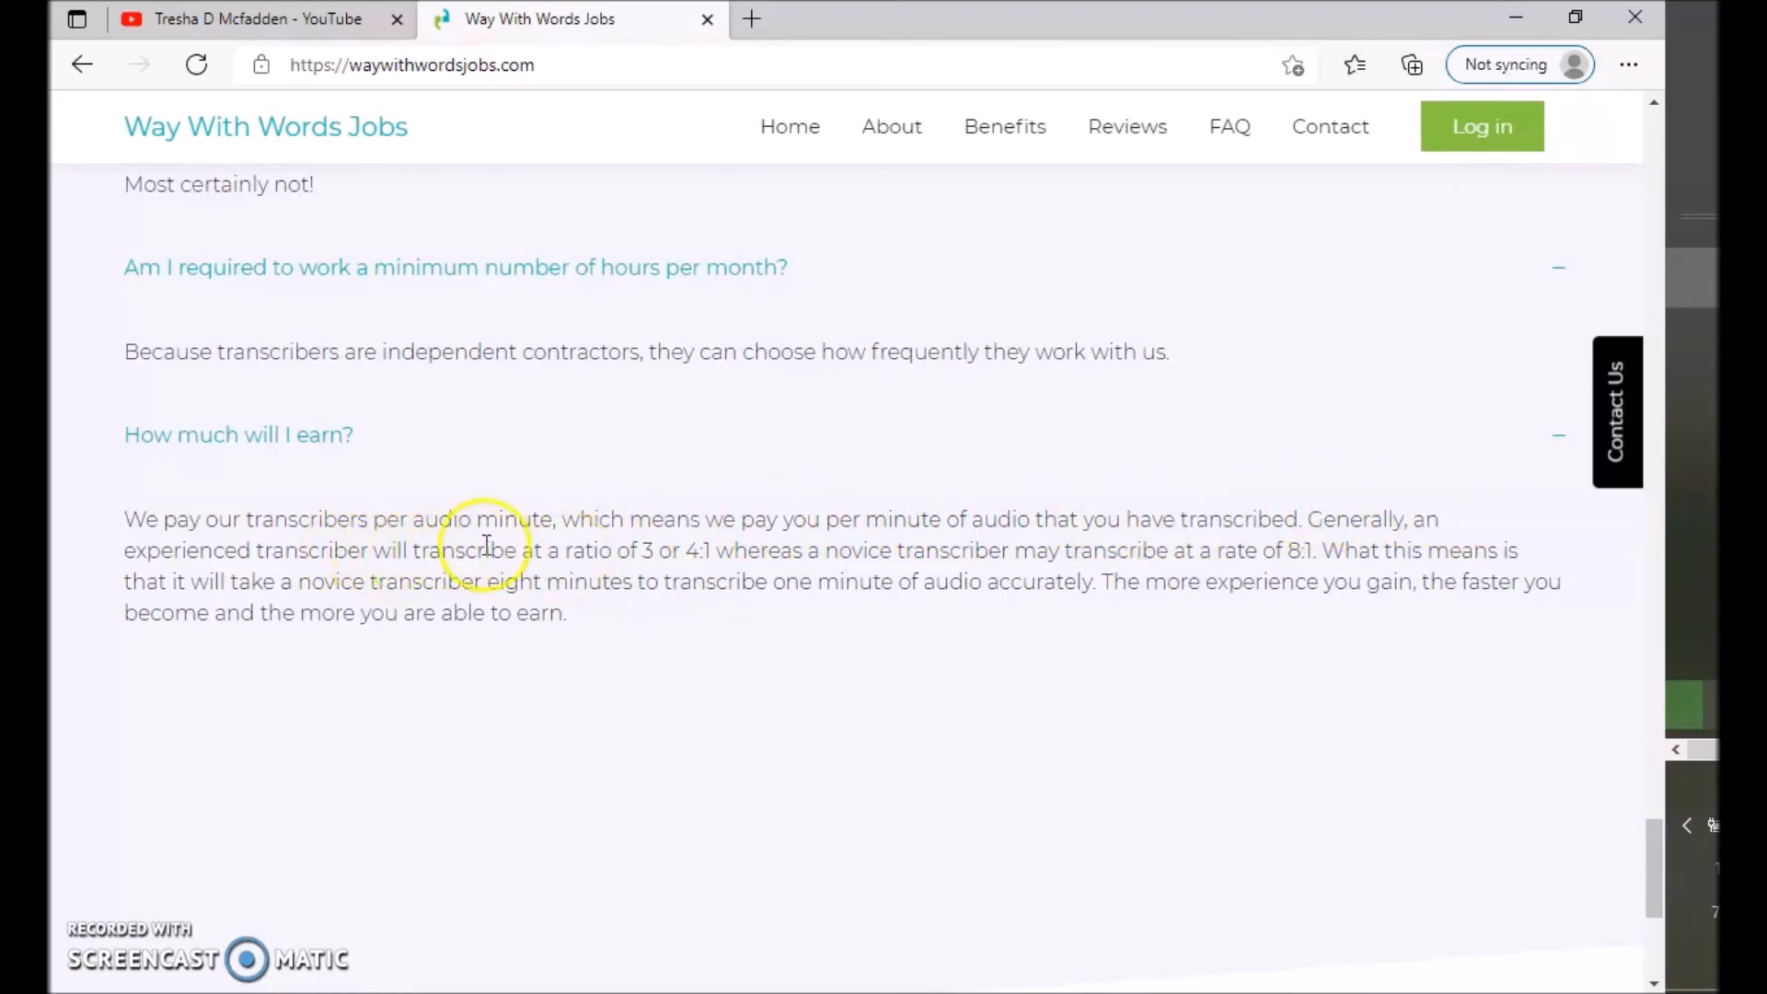
pyautogui.moveTo(699, 548)
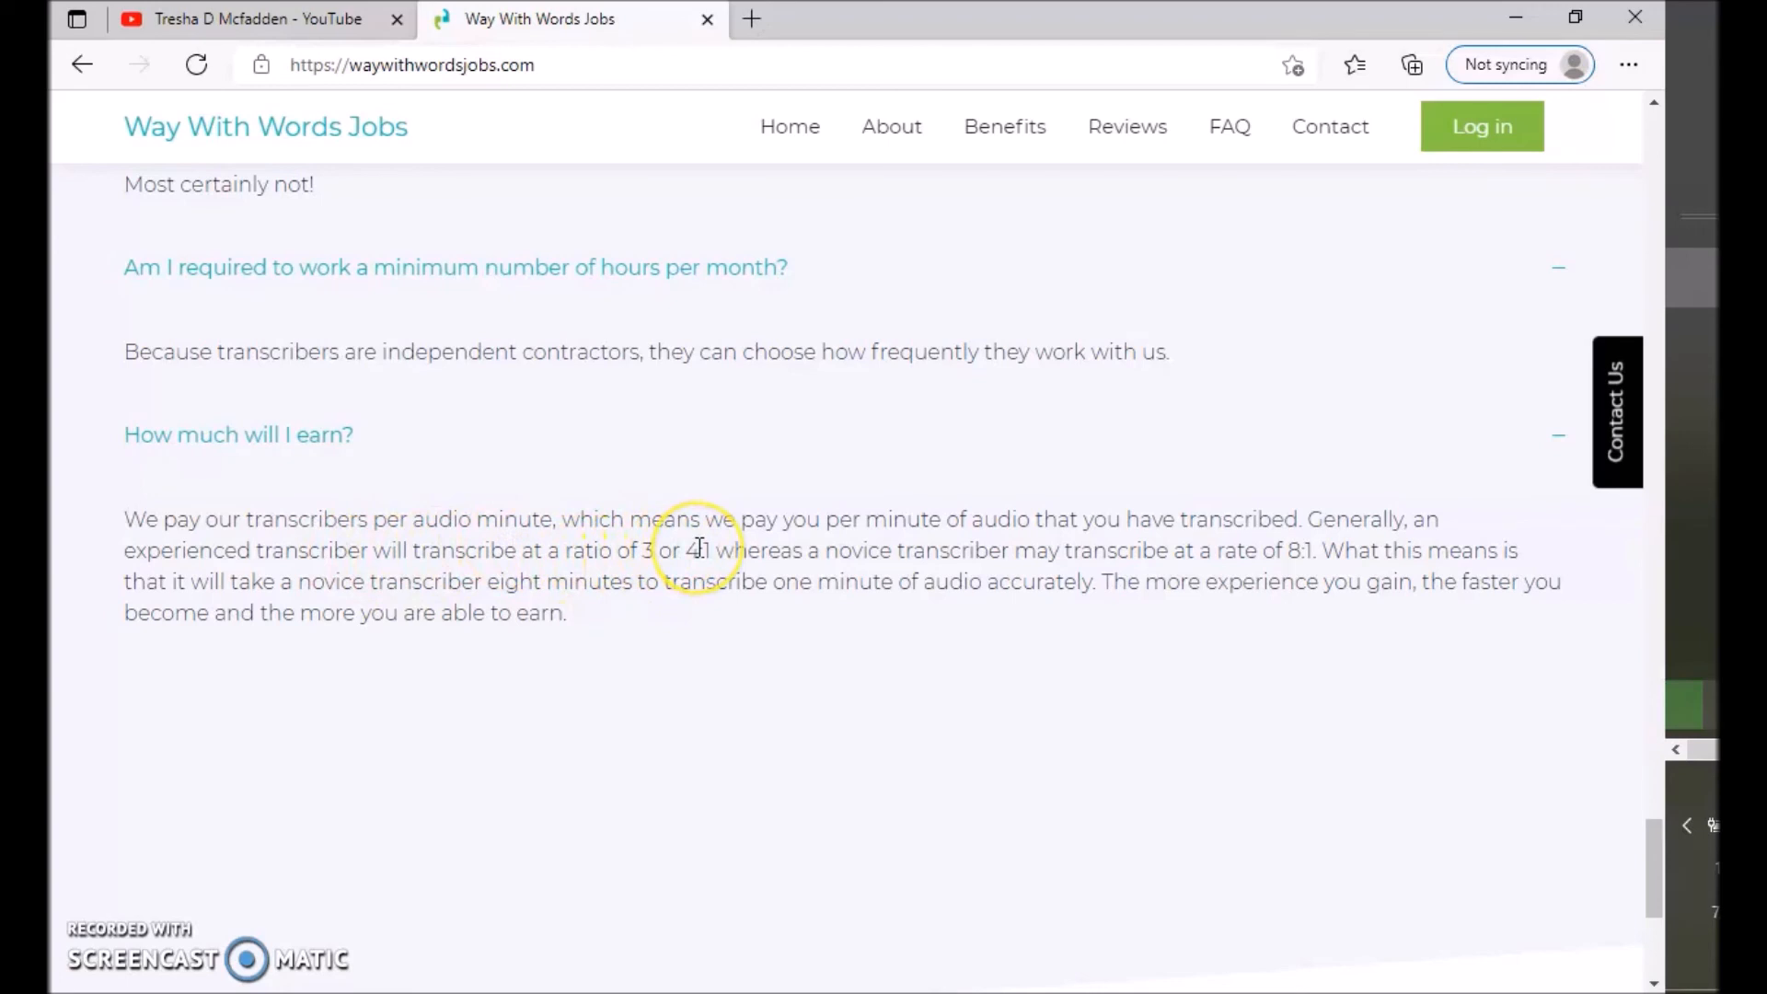
pyautogui.moveTo(753, 574)
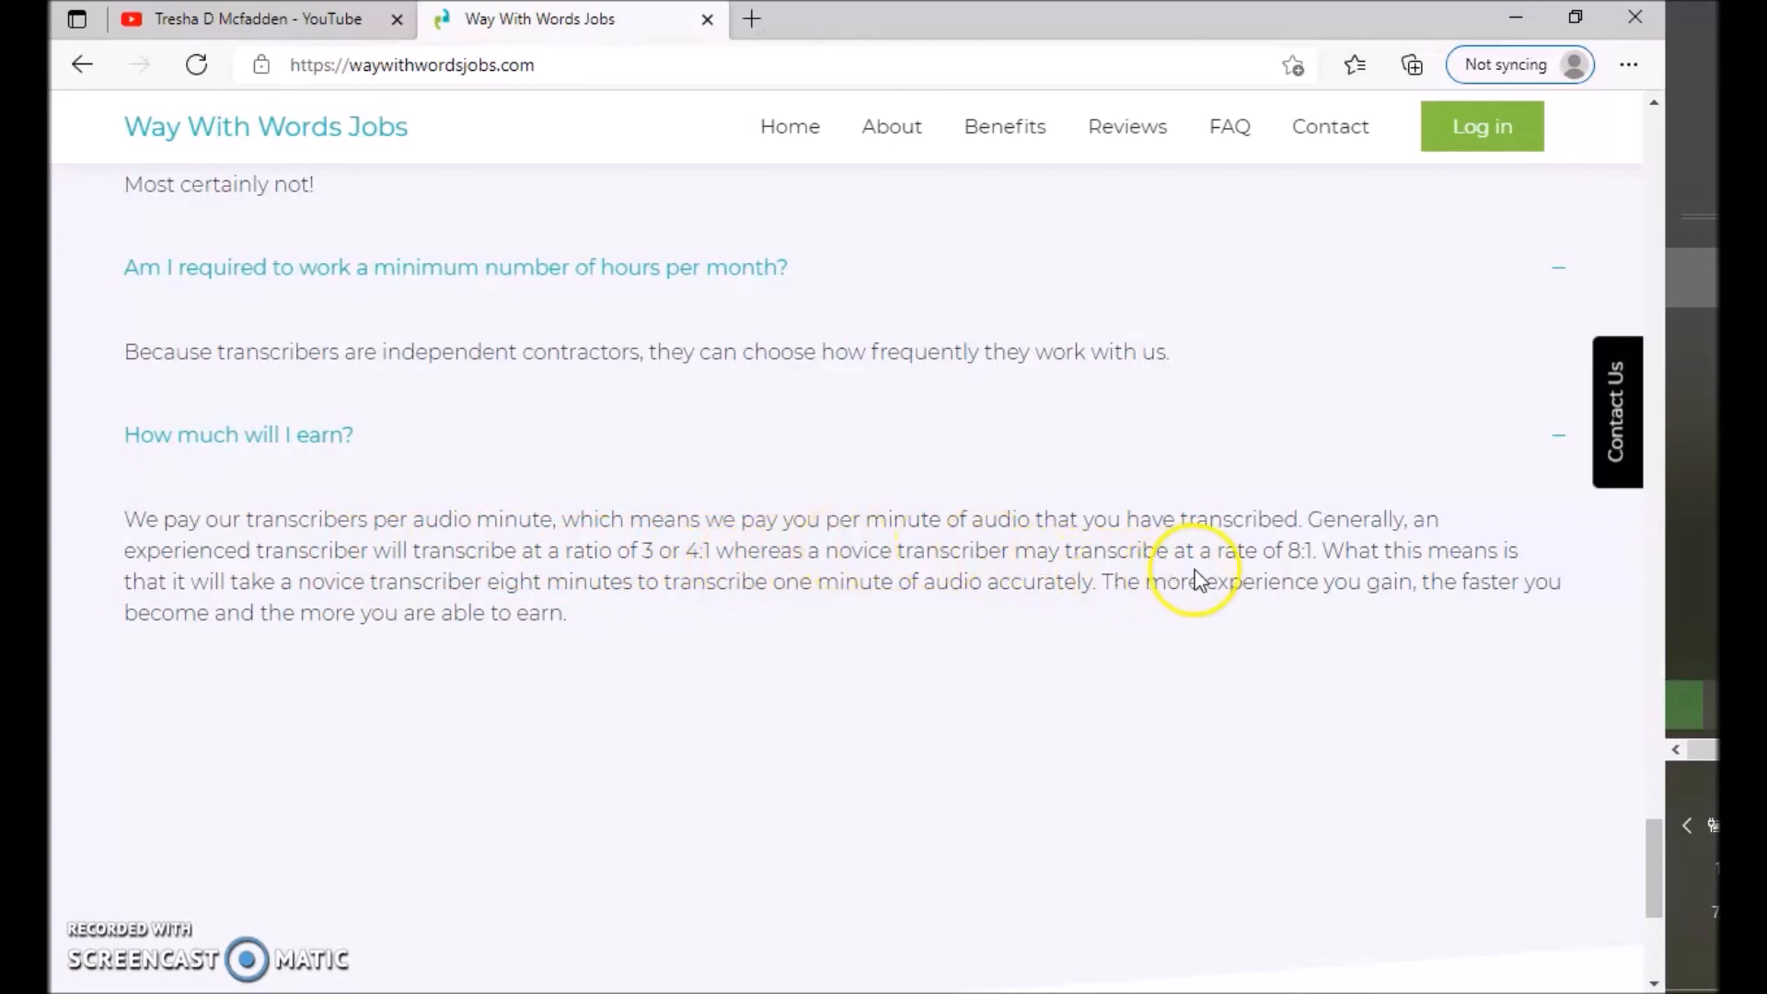
pyautogui.moveTo(1347, 550)
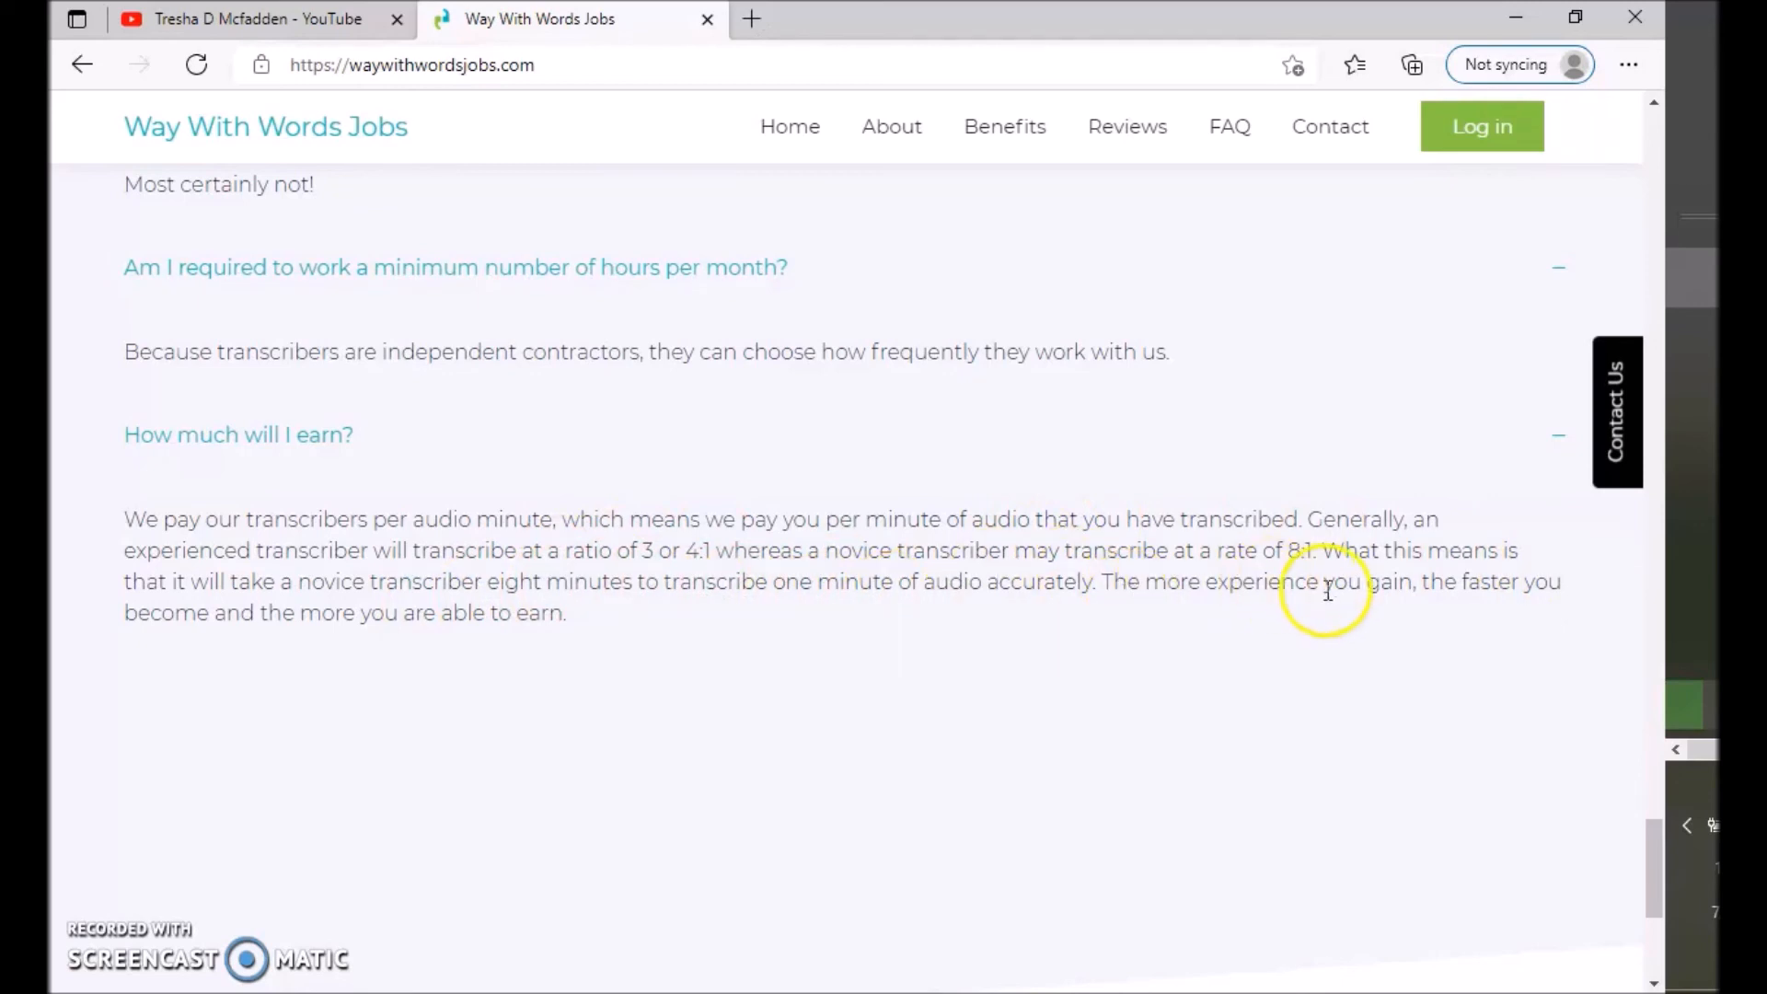
pyautogui.moveTo(360, 646)
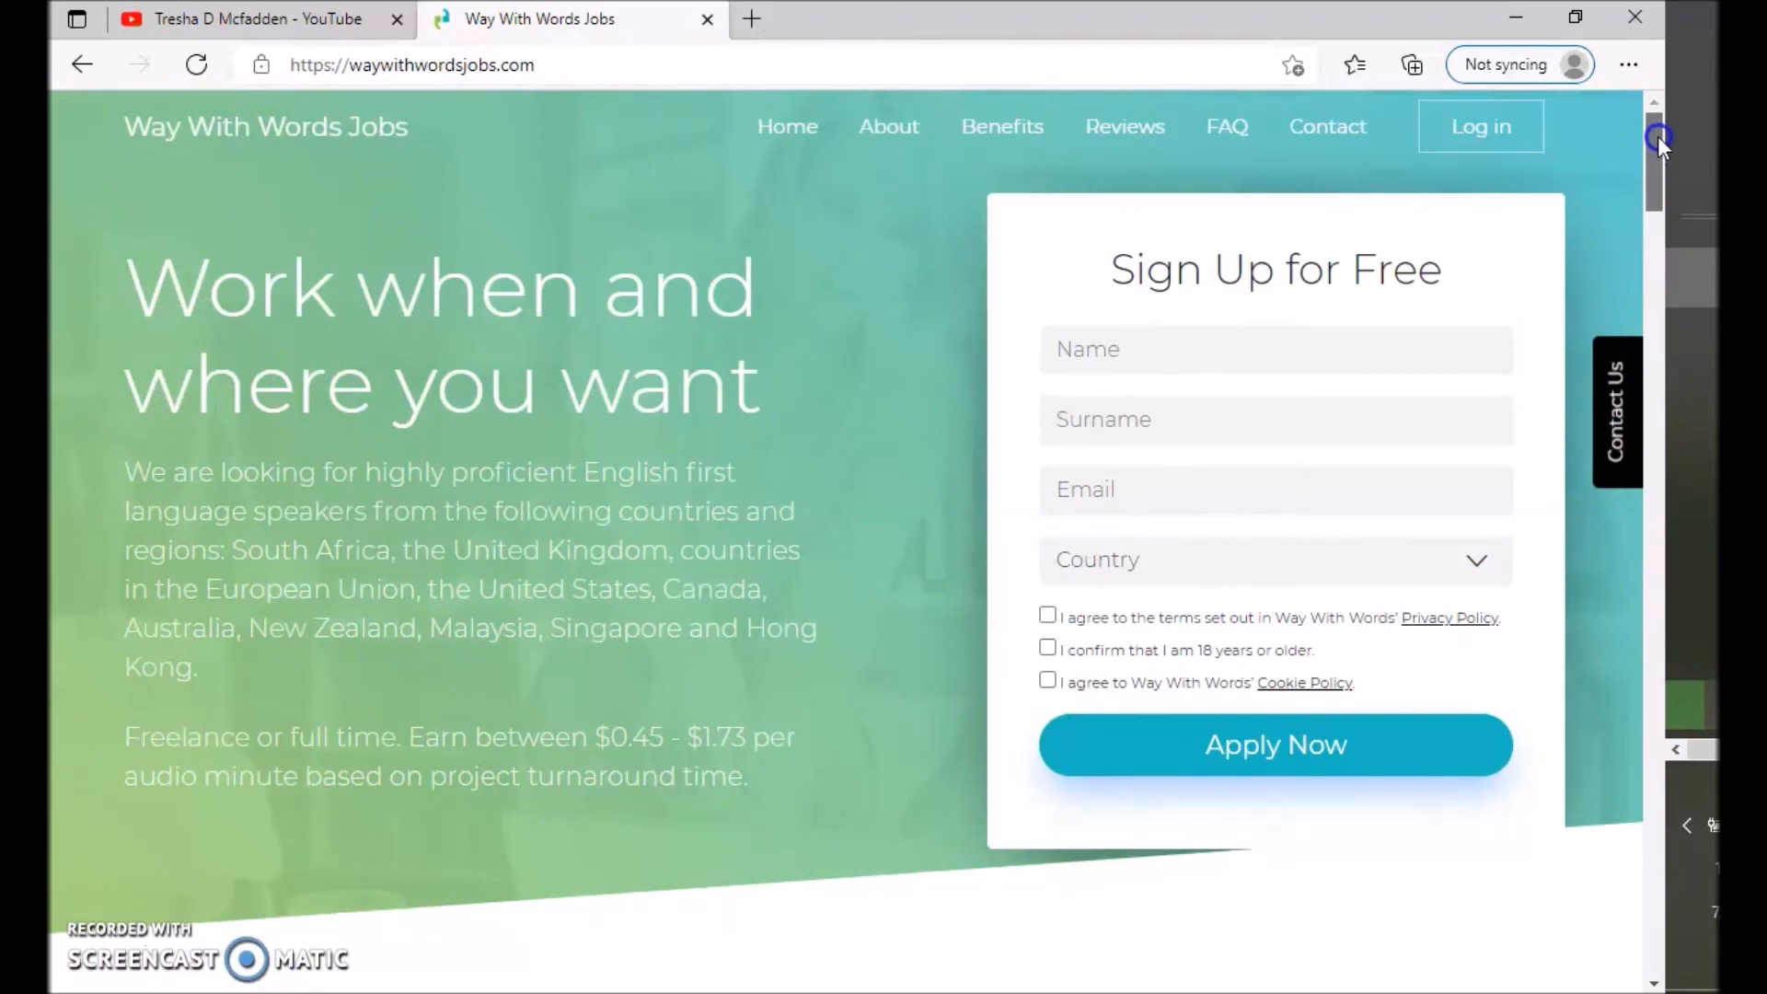
pyautogui.moveTo(1166, 569)
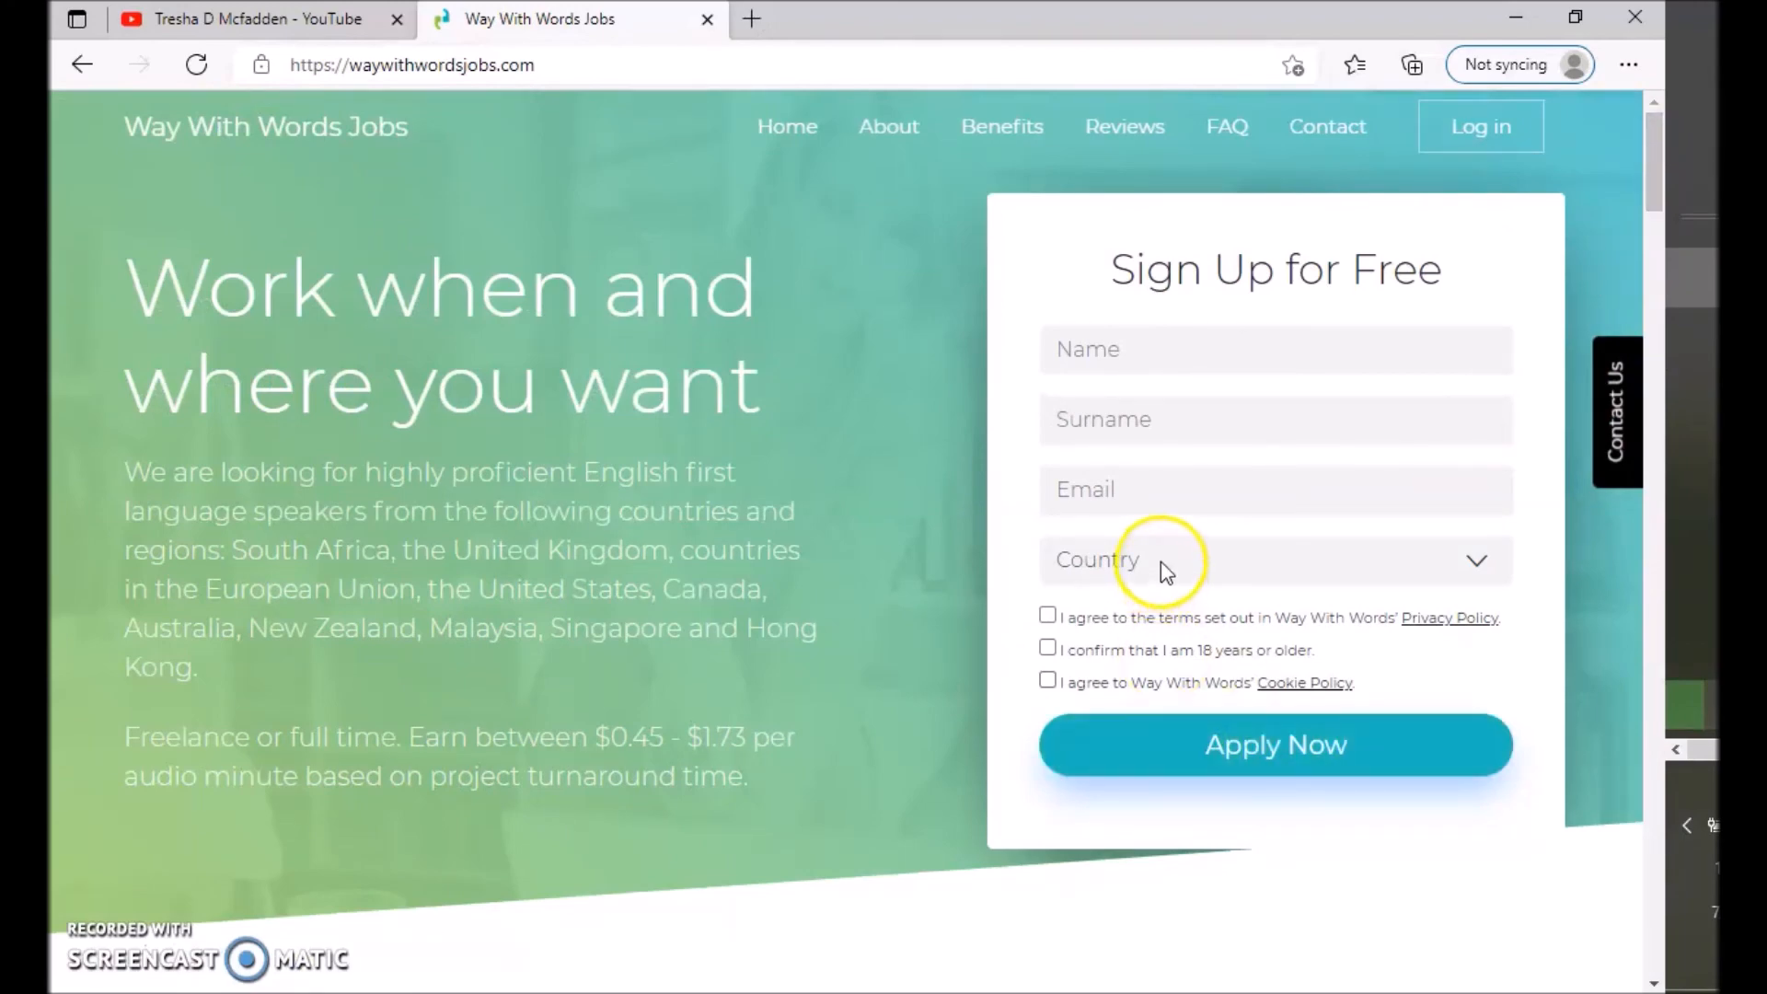
pyautogui.click(249, 19)
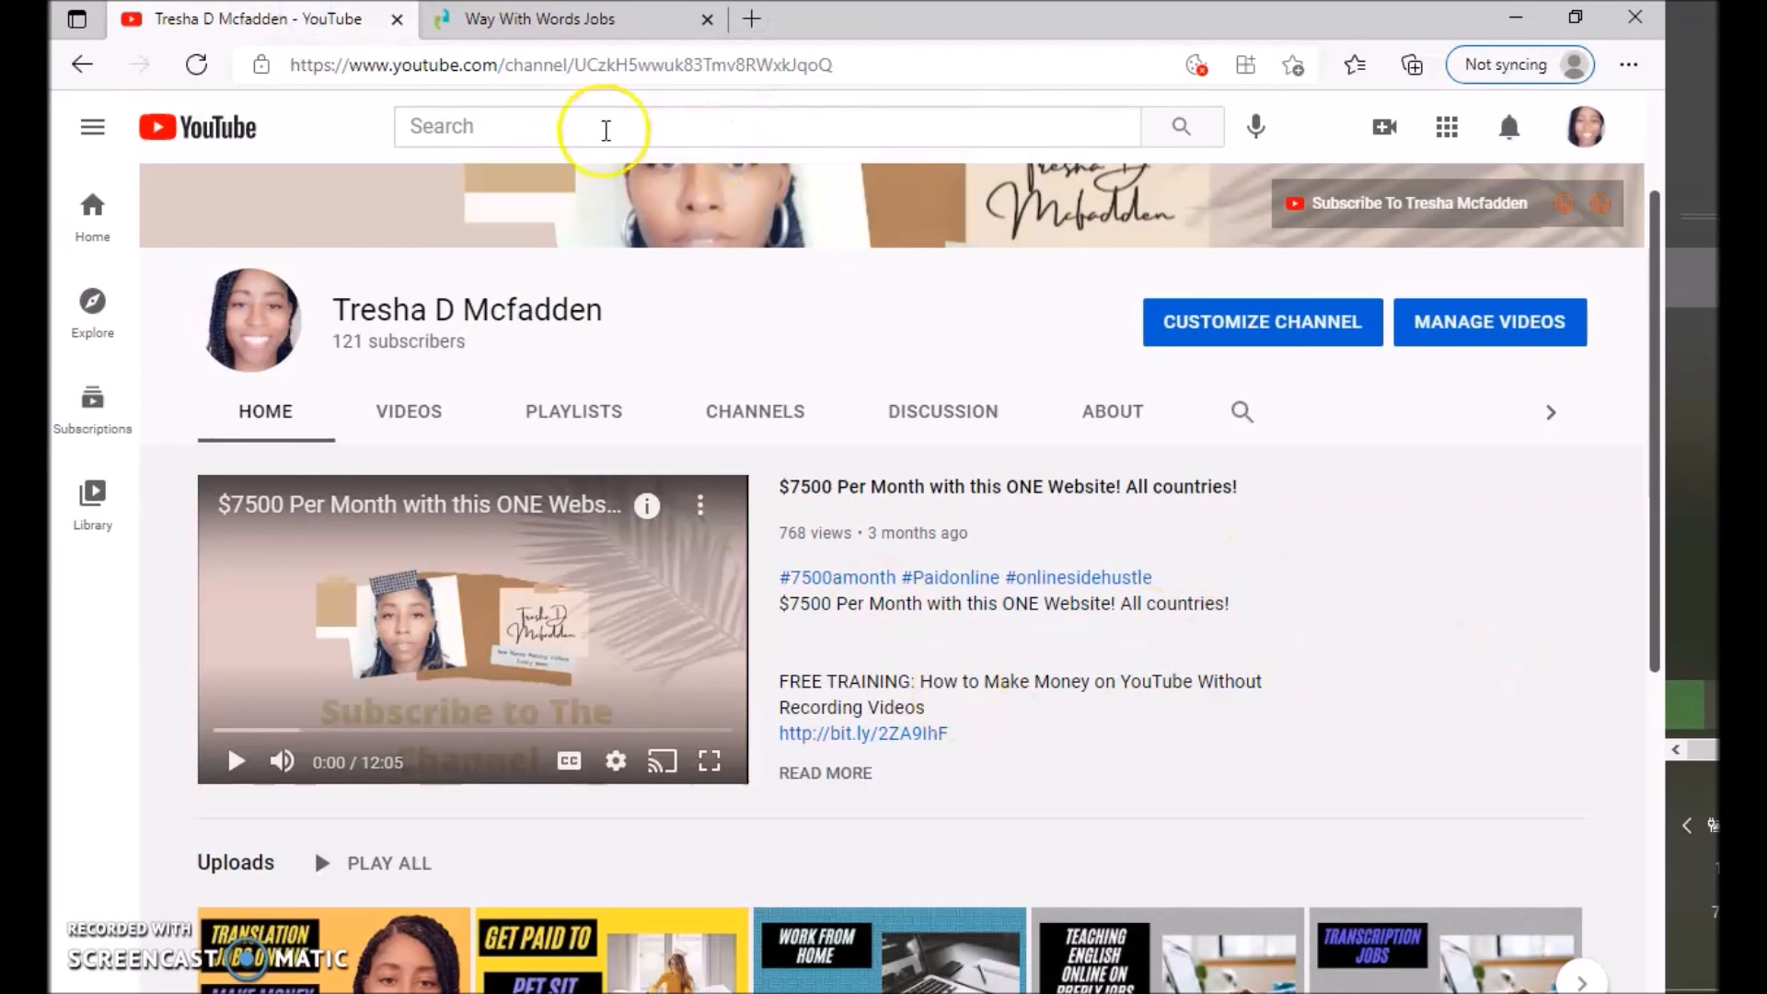
pyautogui.moveTo(710, 324)
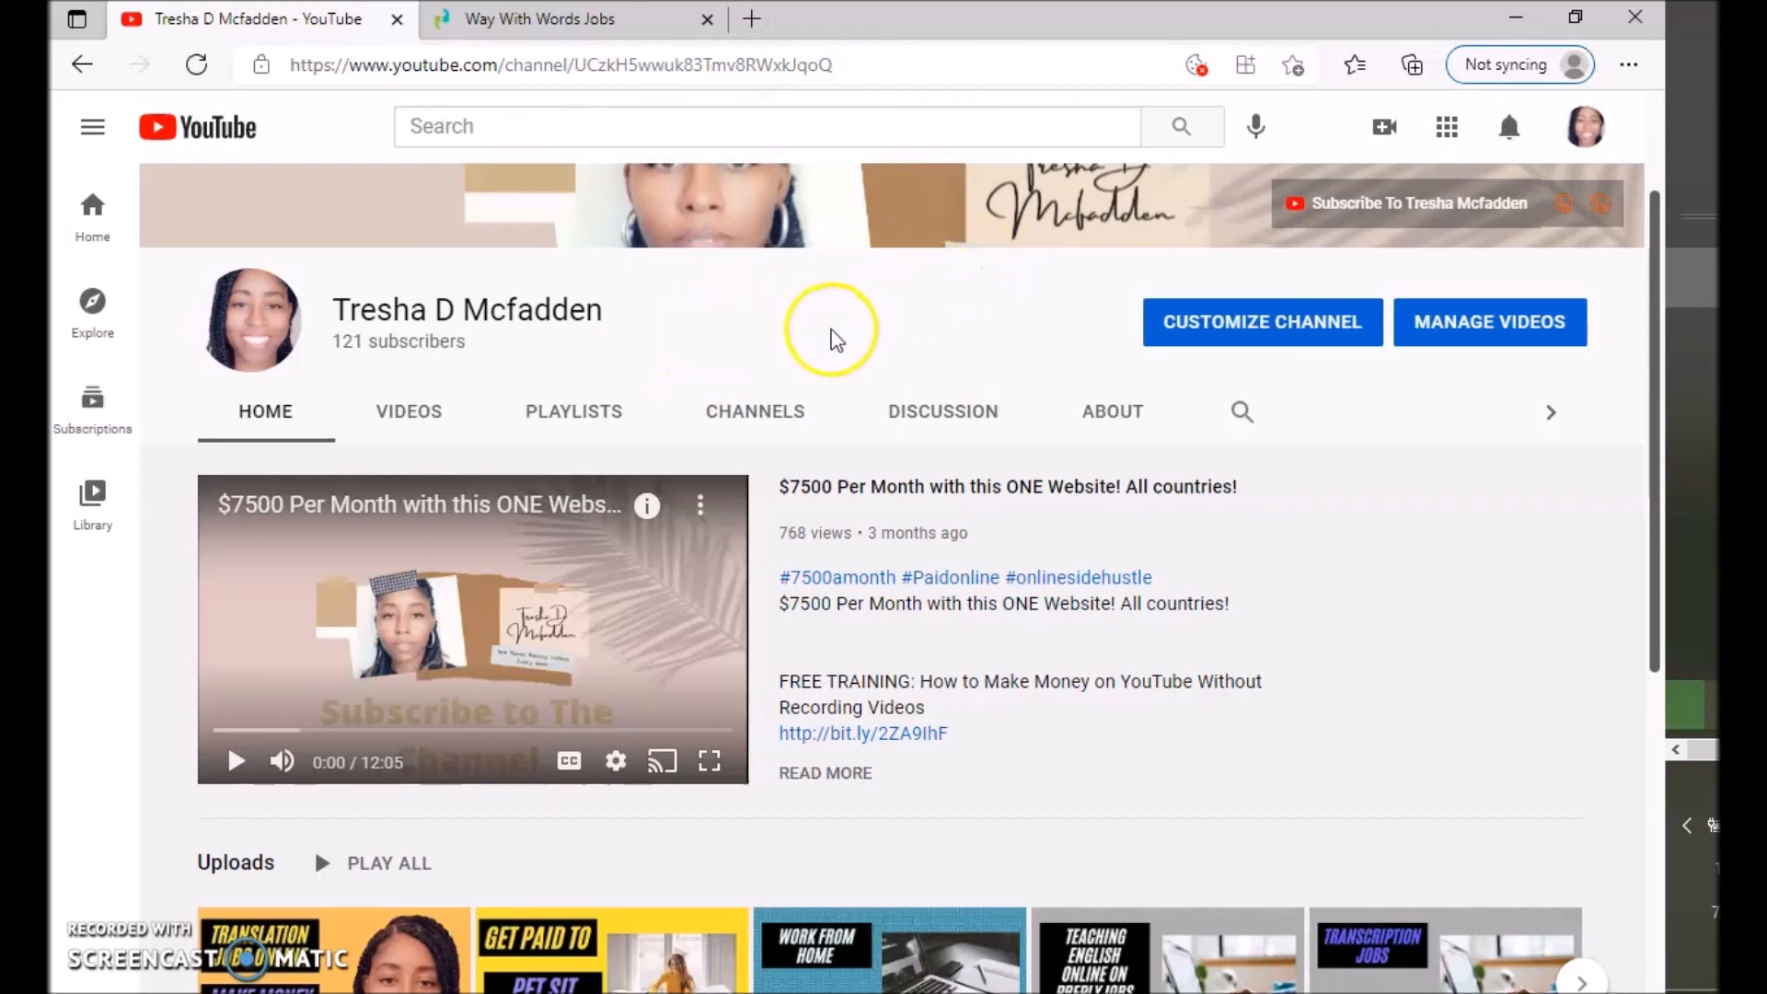
pyautogui.moveTo(814, 318)
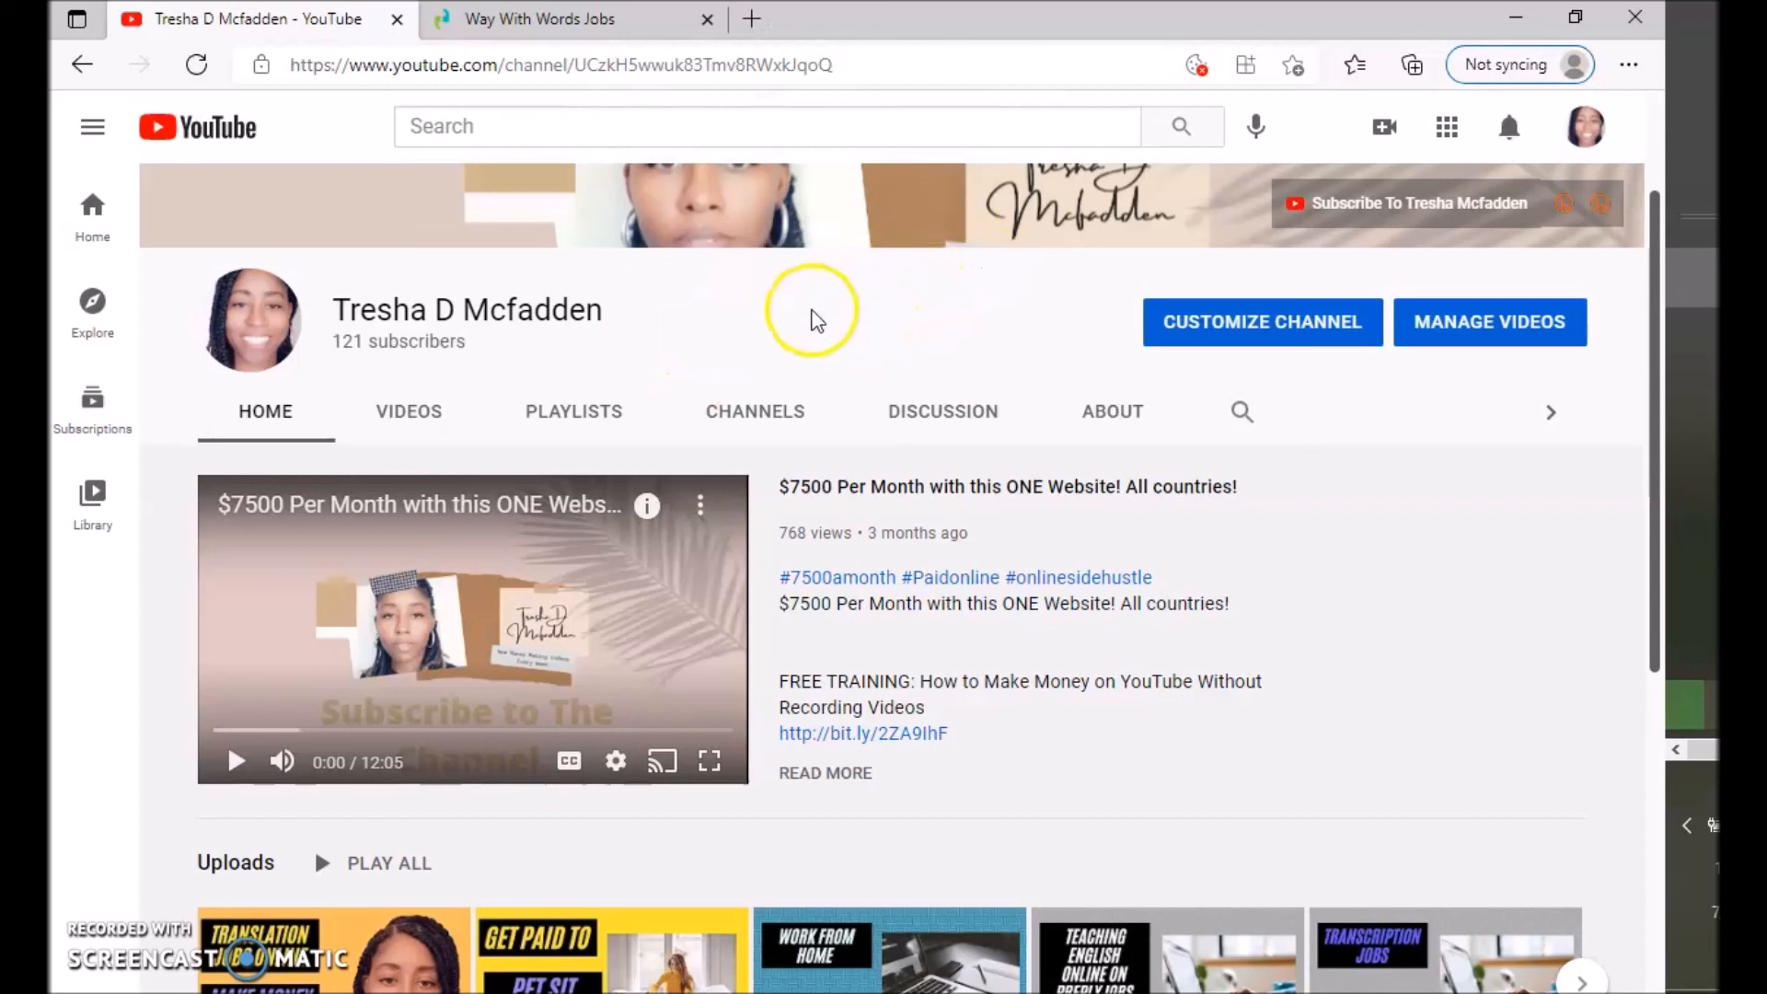
pyautogui.moveTo(820, 330)
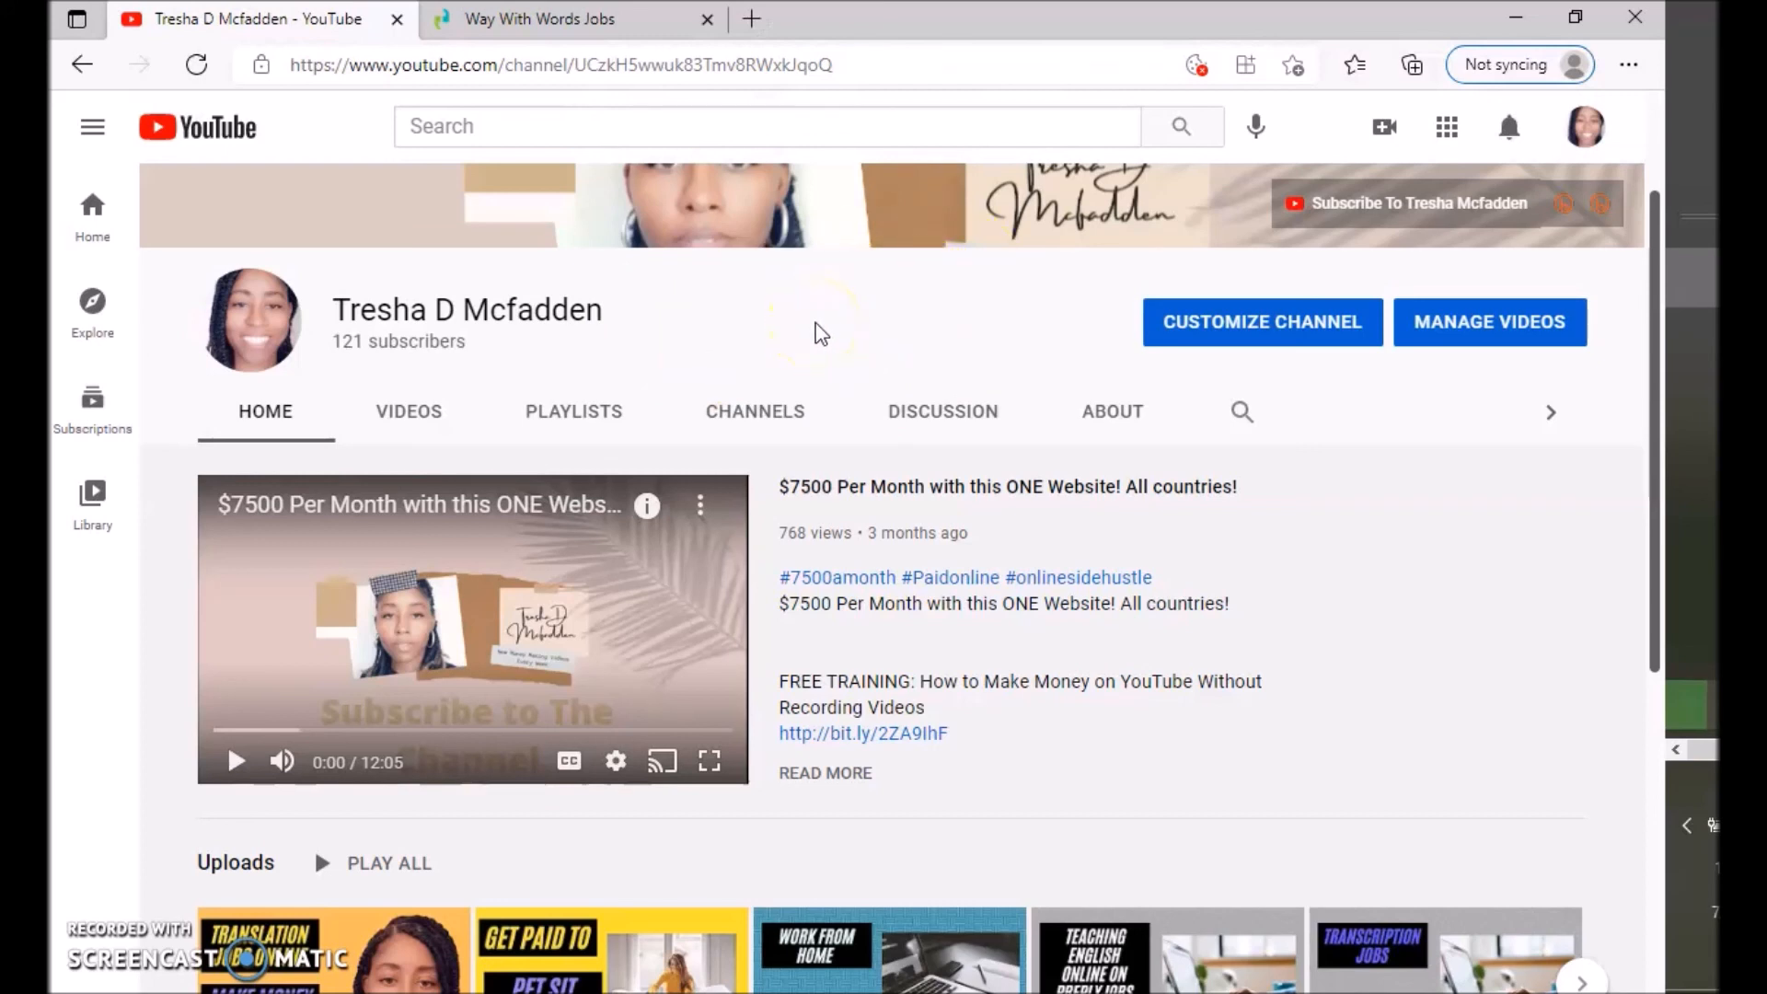
pyautogui.moveTo(674, 316)
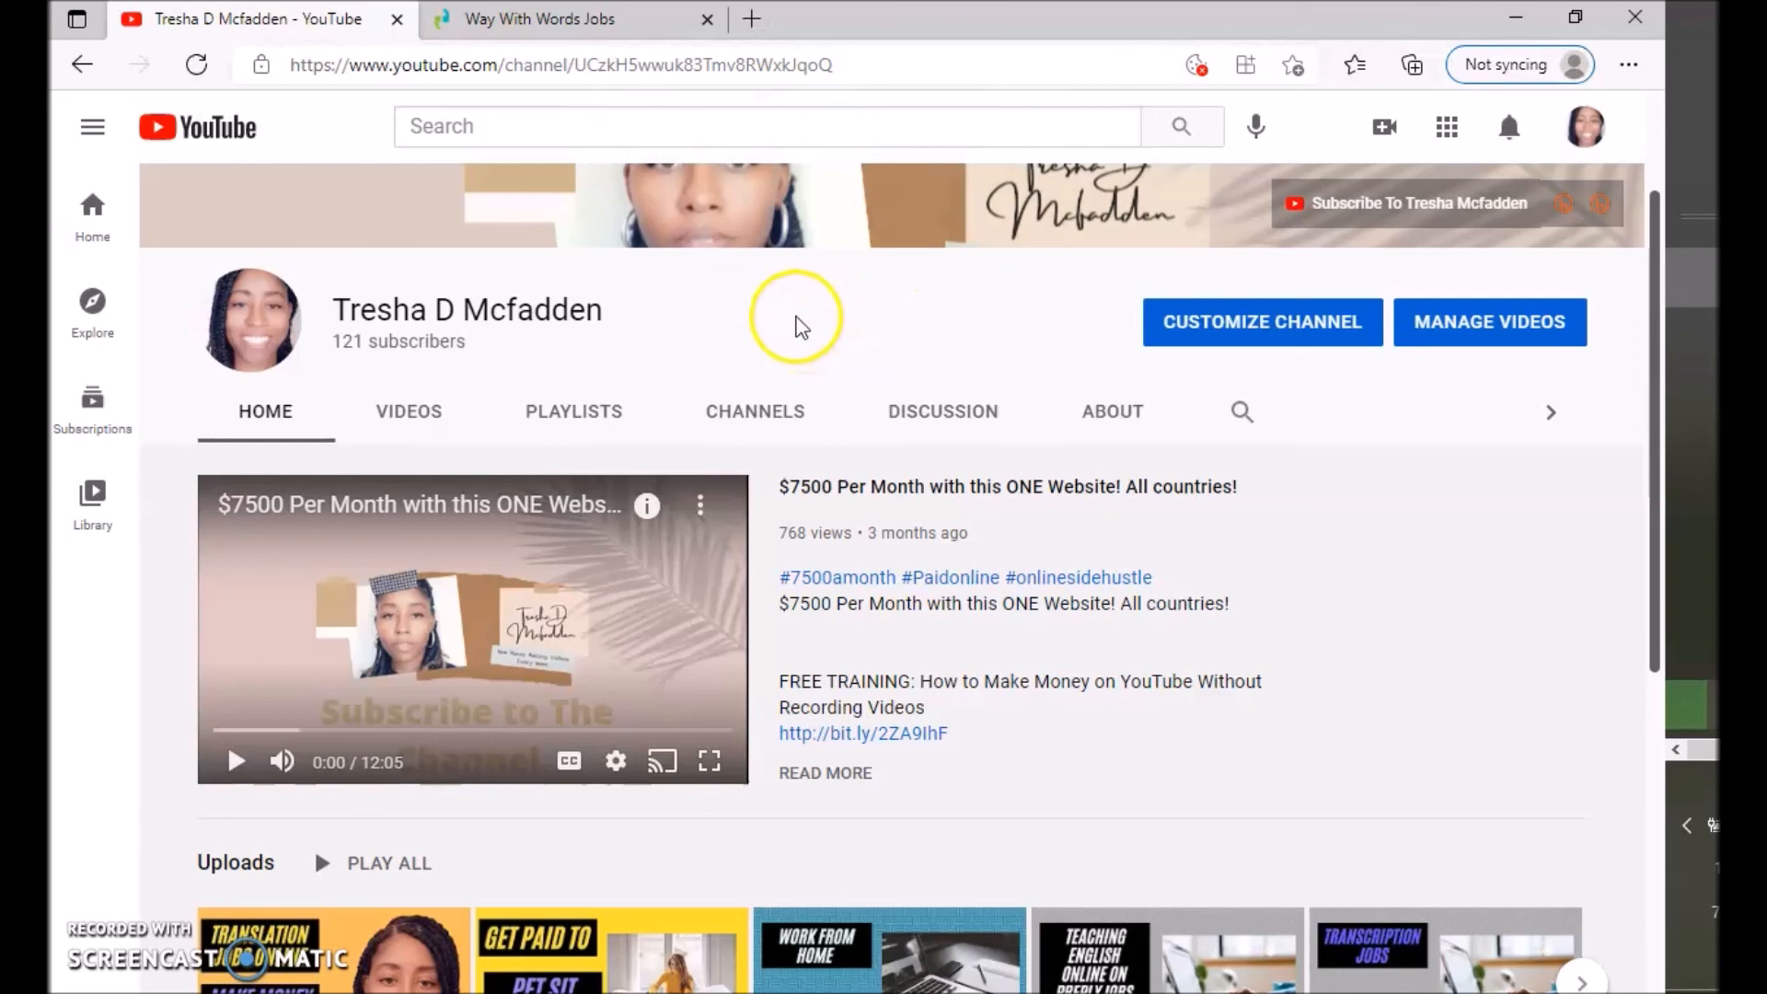
pyautogui.moveTo(797, 326)
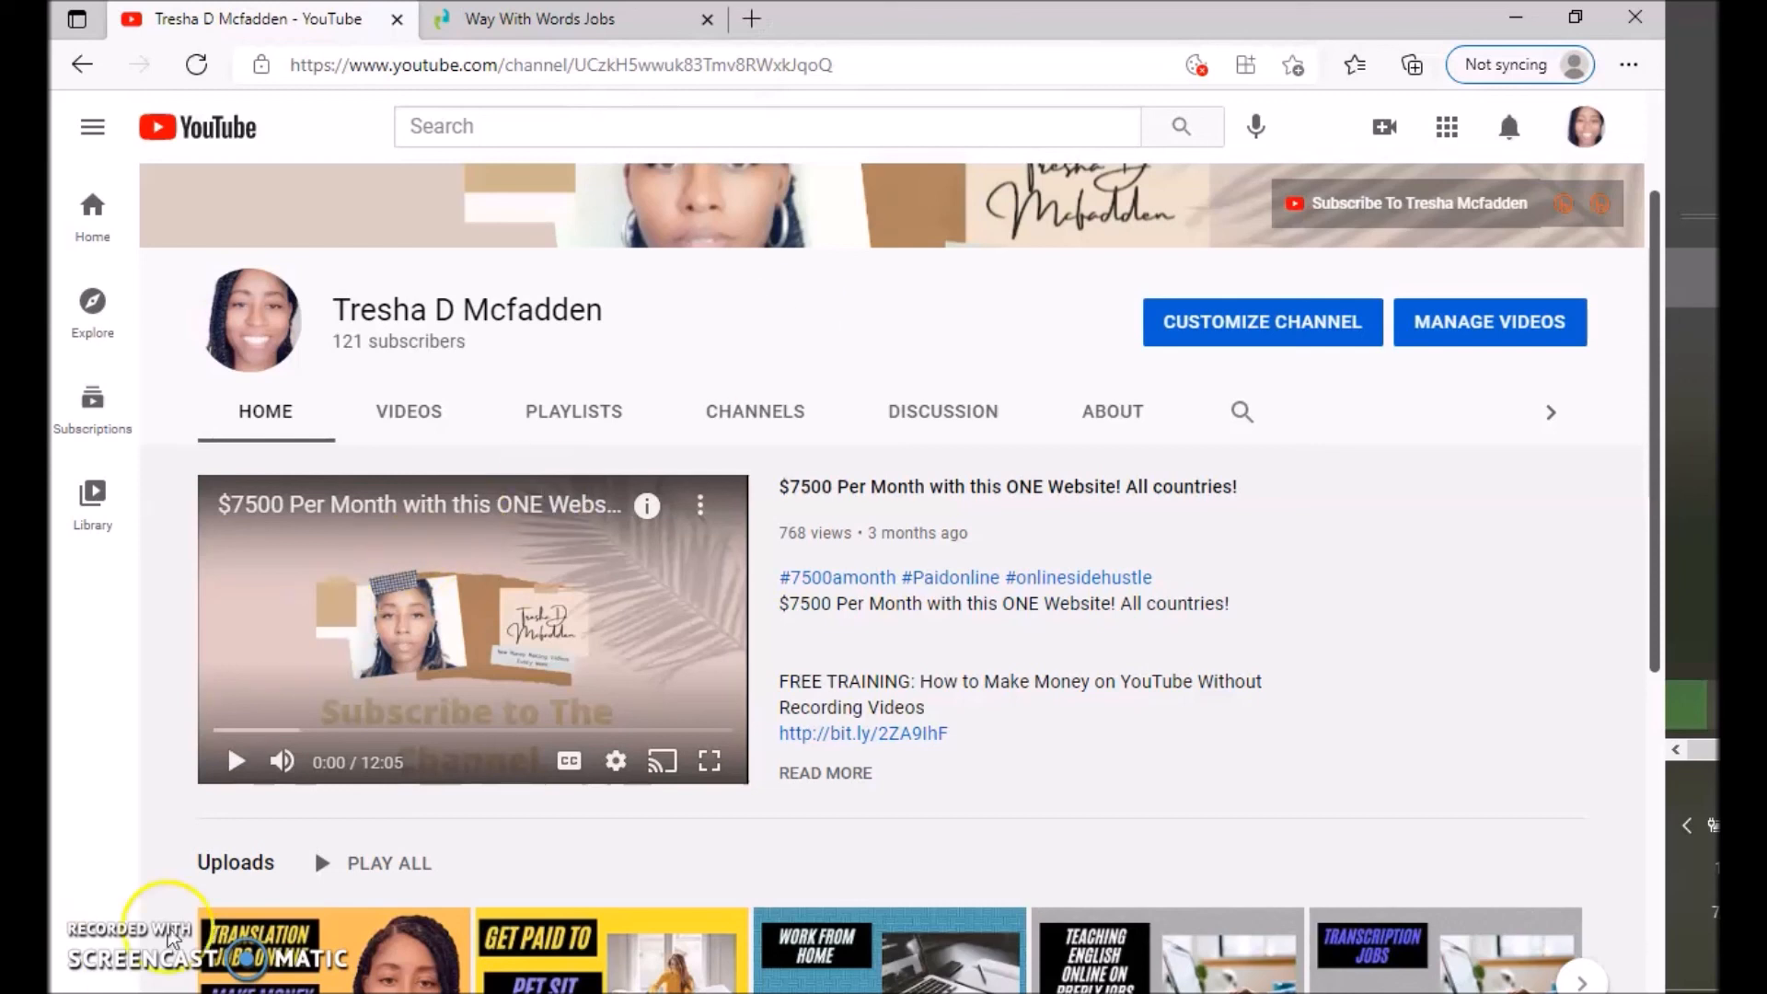
pyautogui.moveTo(646, 350)
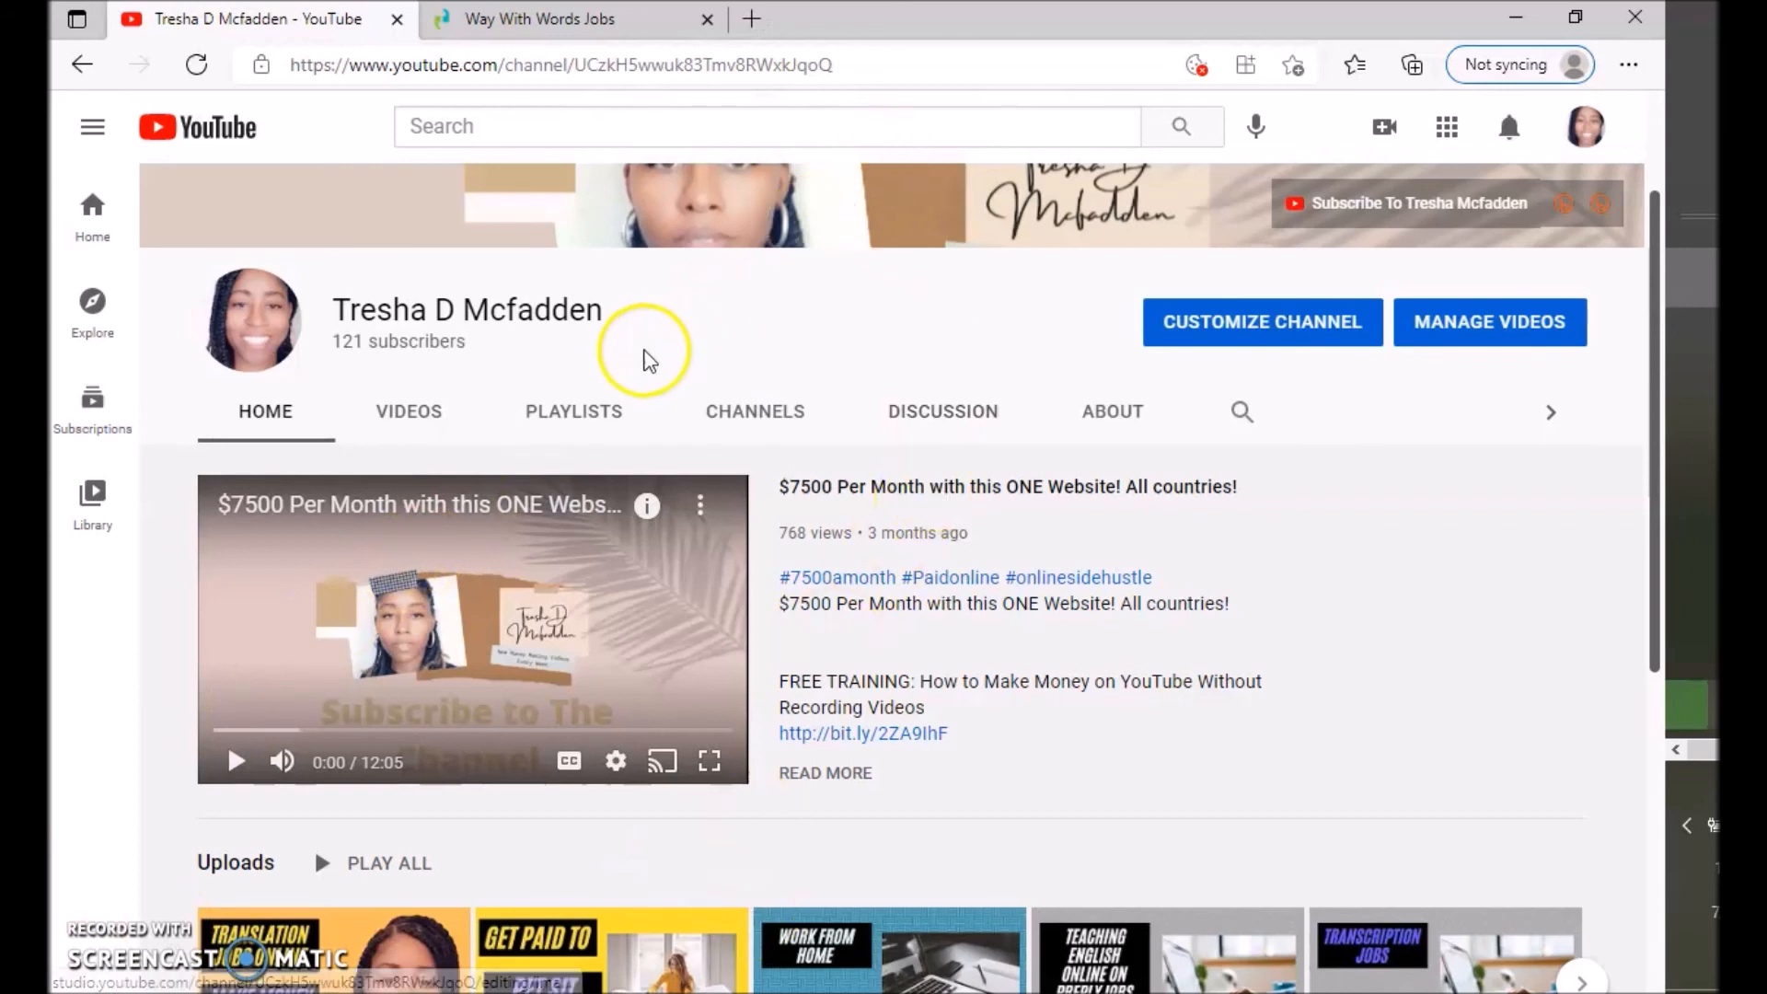